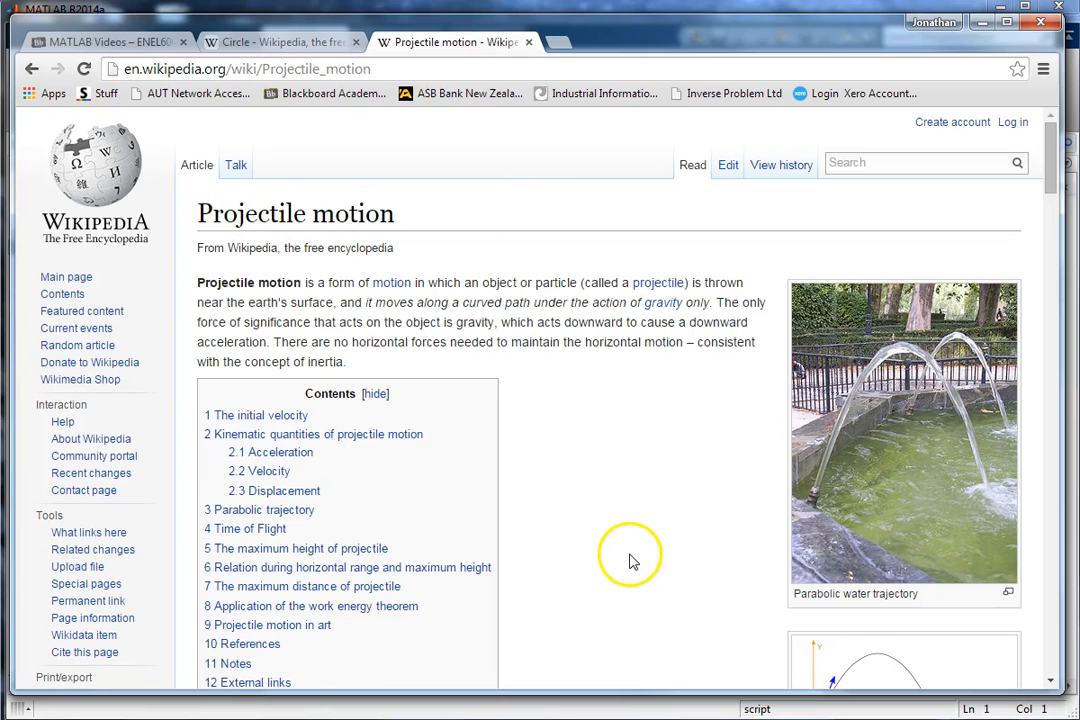
mouse_move(510, 383)
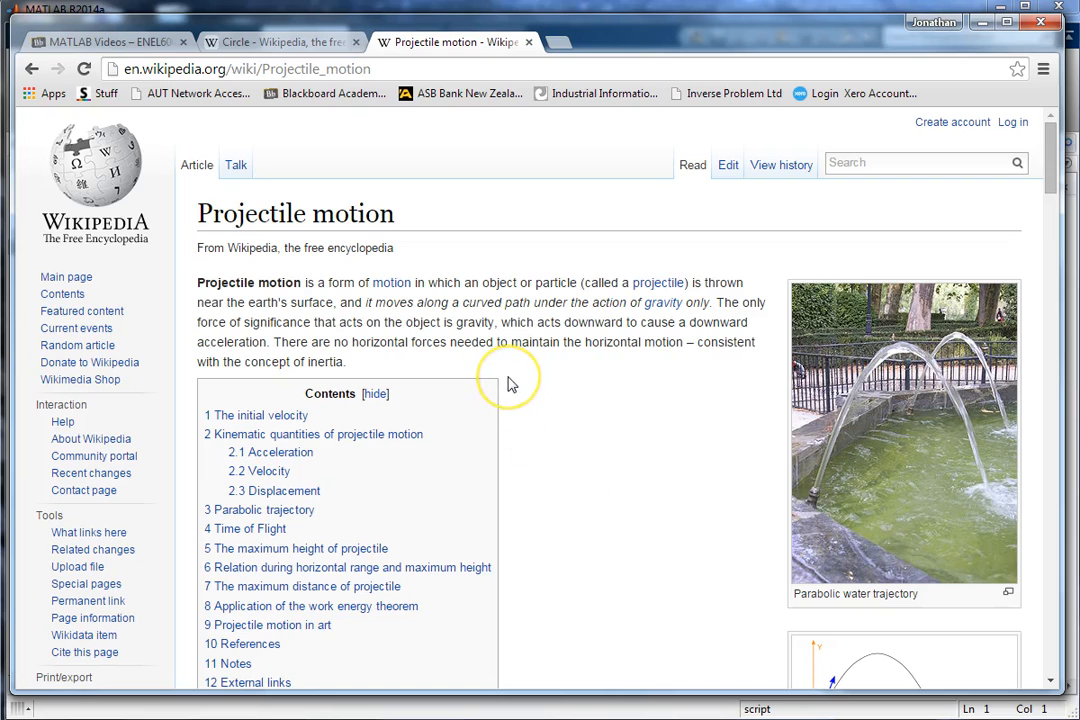
Step: Scroll the Projectile motion article down to the velocity and displacement equations
scroll(down, 3)
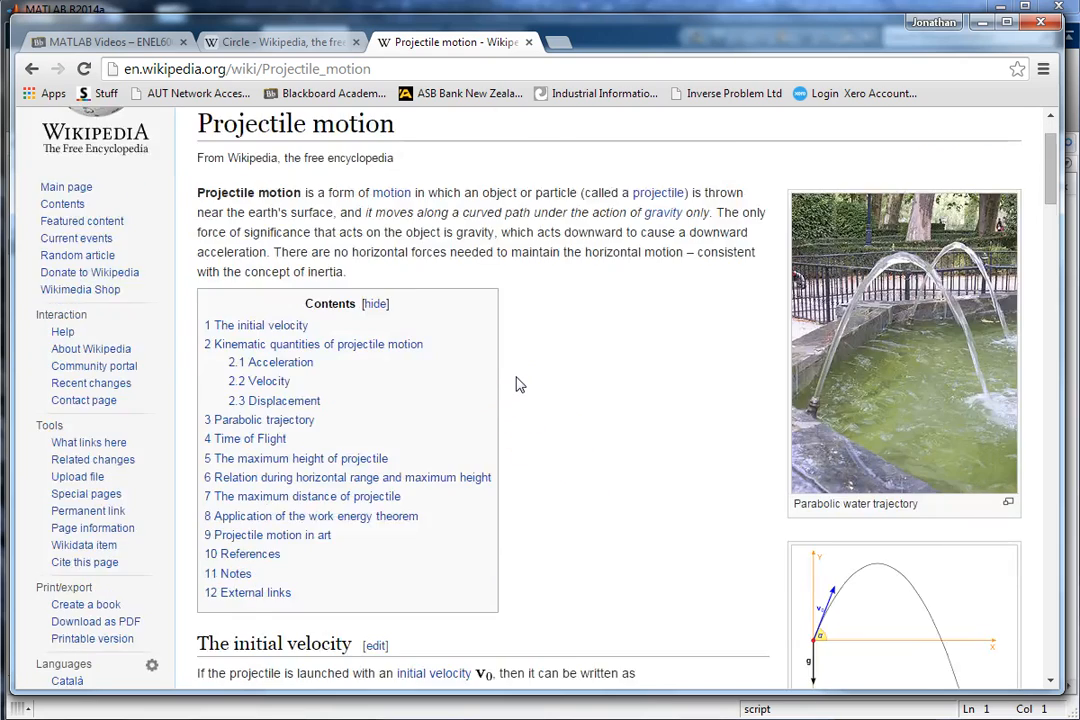
scroll(down, 3)
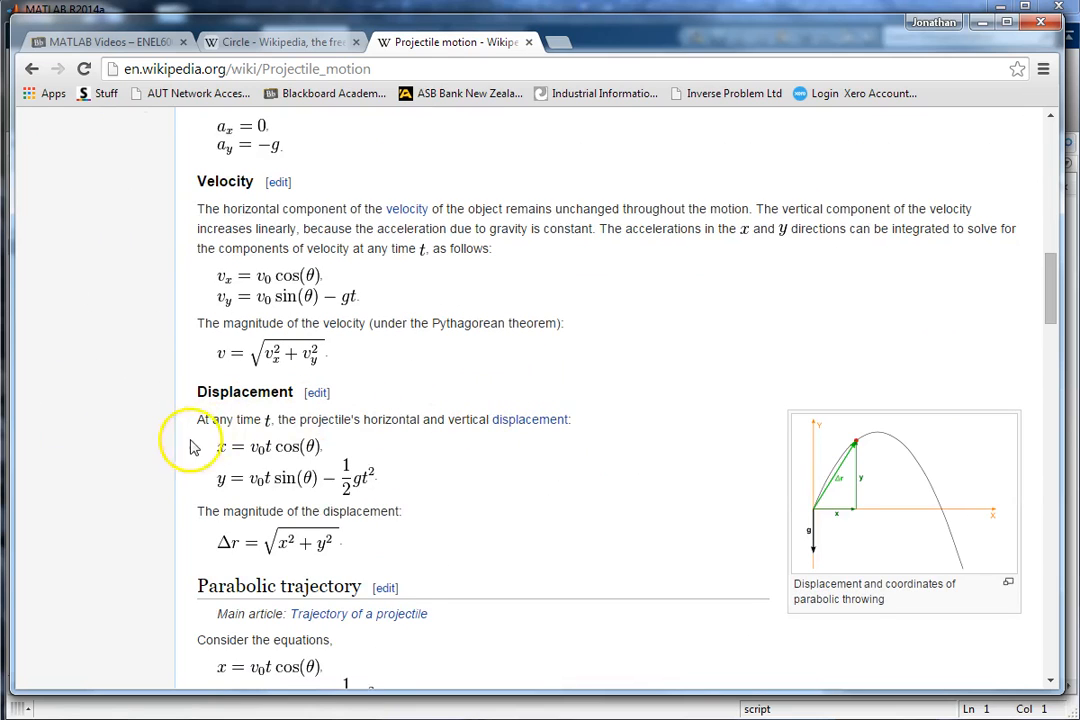
mouse_move(365, 485)
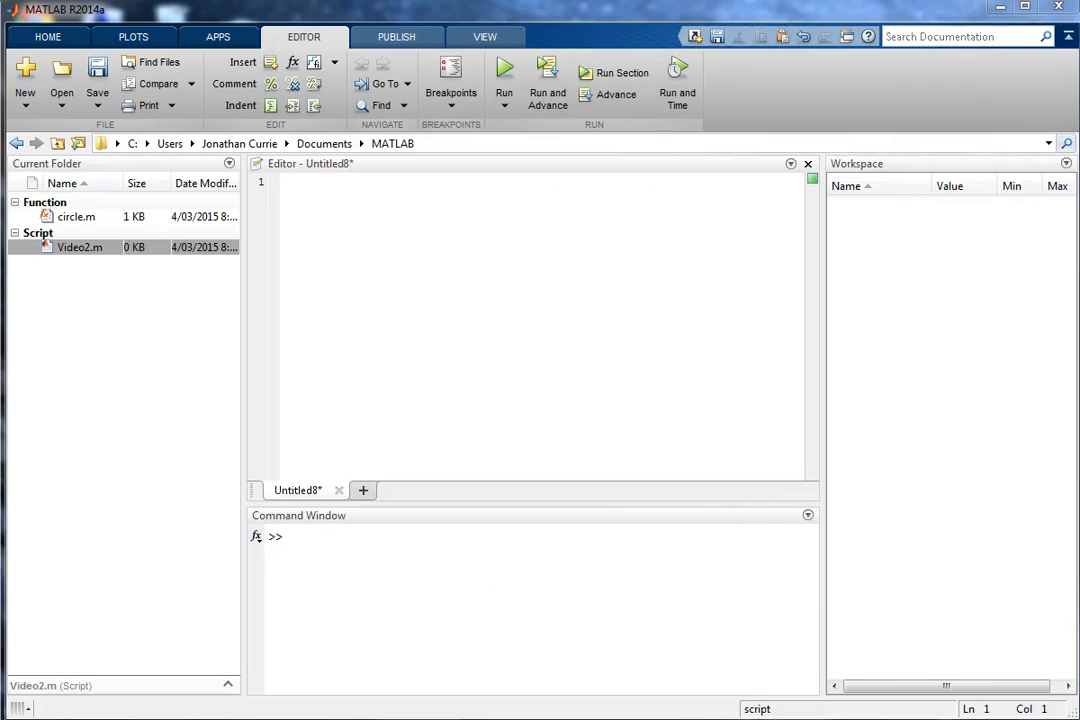
Step: Start the script with the %% Projectile Motion header and v0 = 5 m/s
click(393, 178)
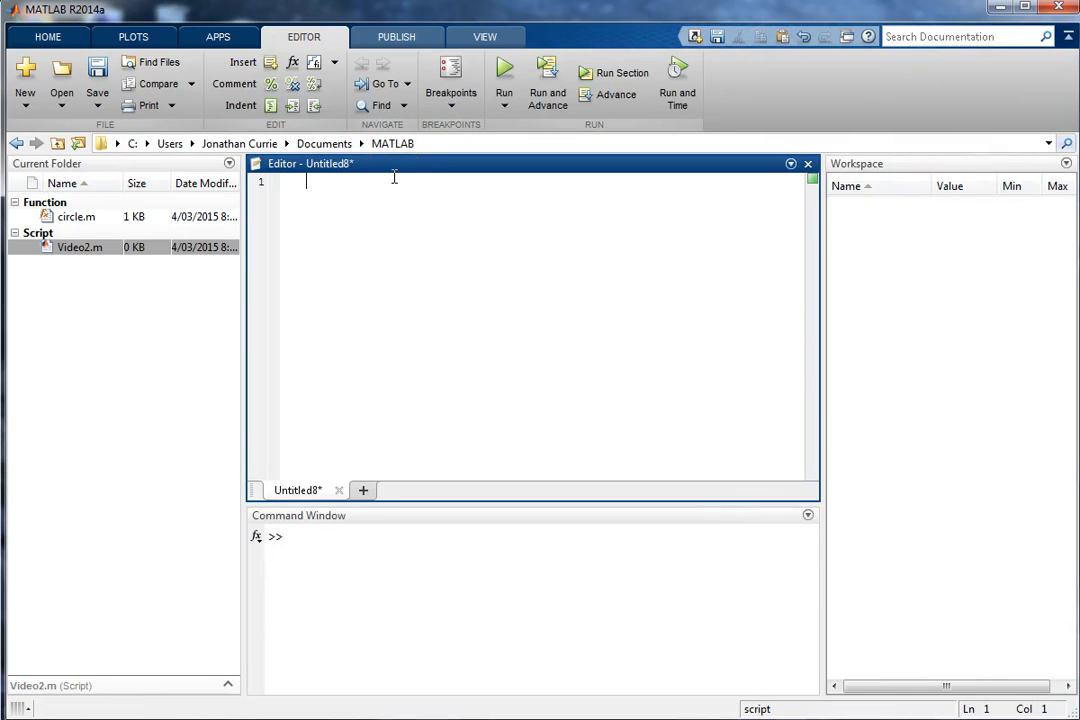
text(%% Pro)
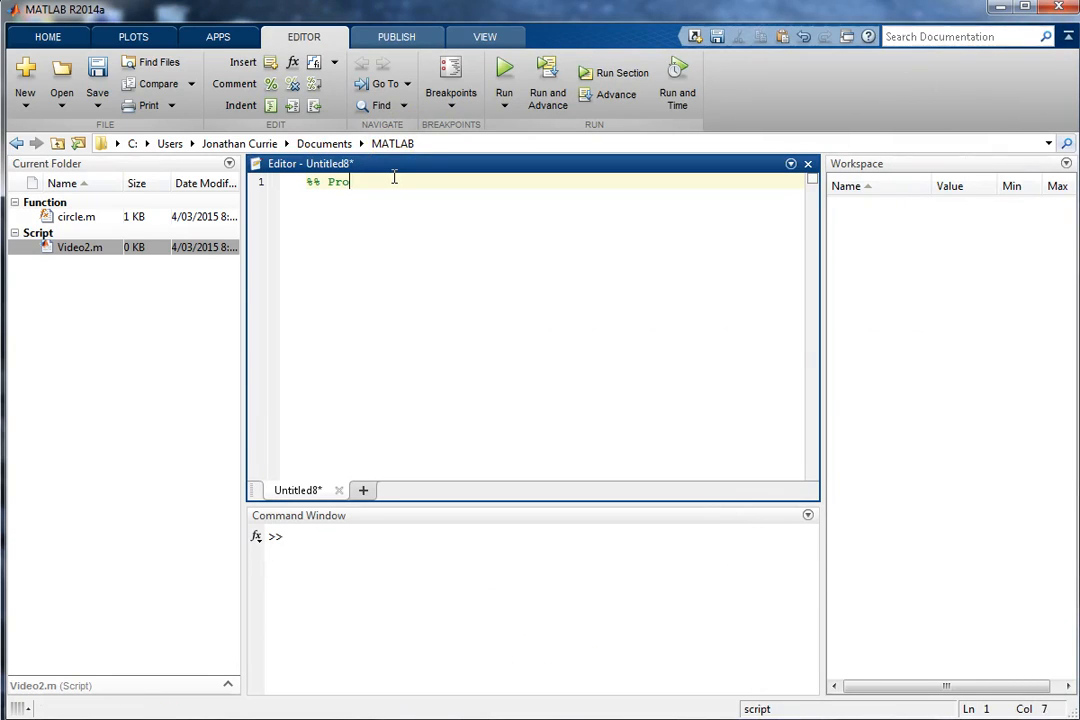
text(jectile Motion)
text(clc)
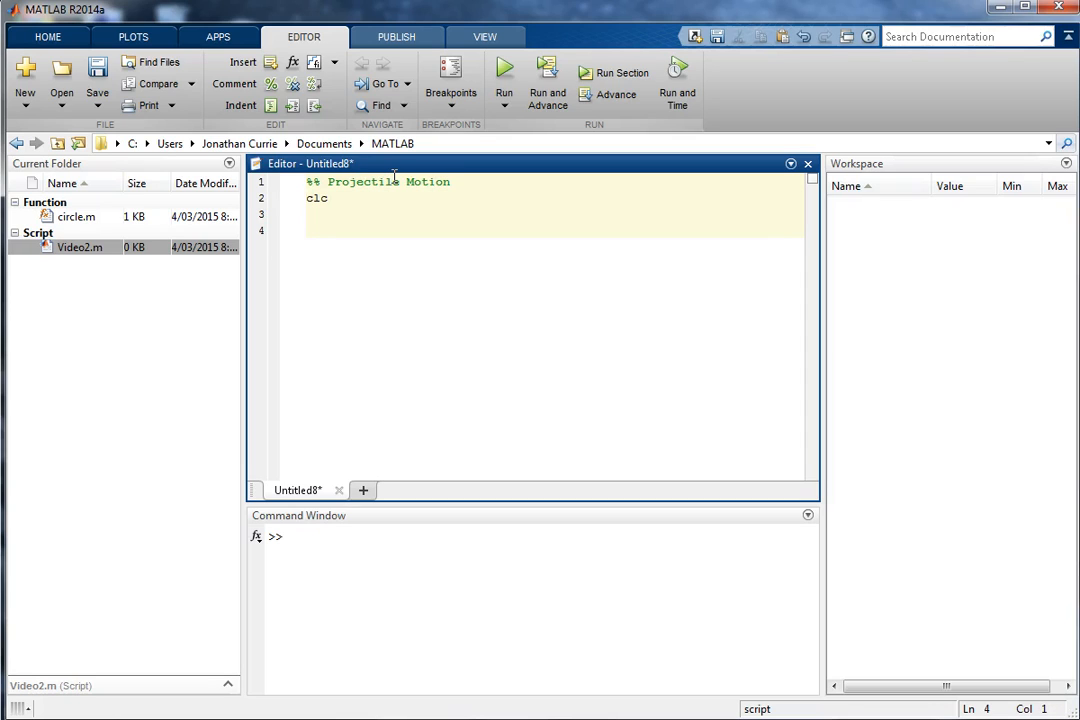
text(%%)
text(v0 =)
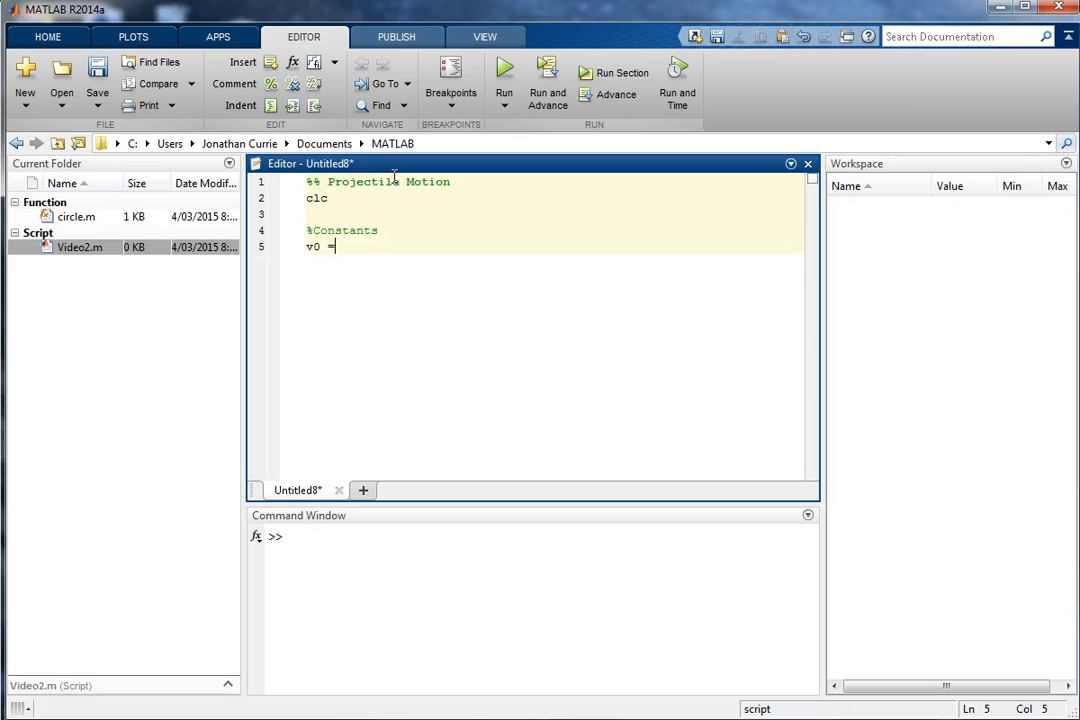
text(5;)
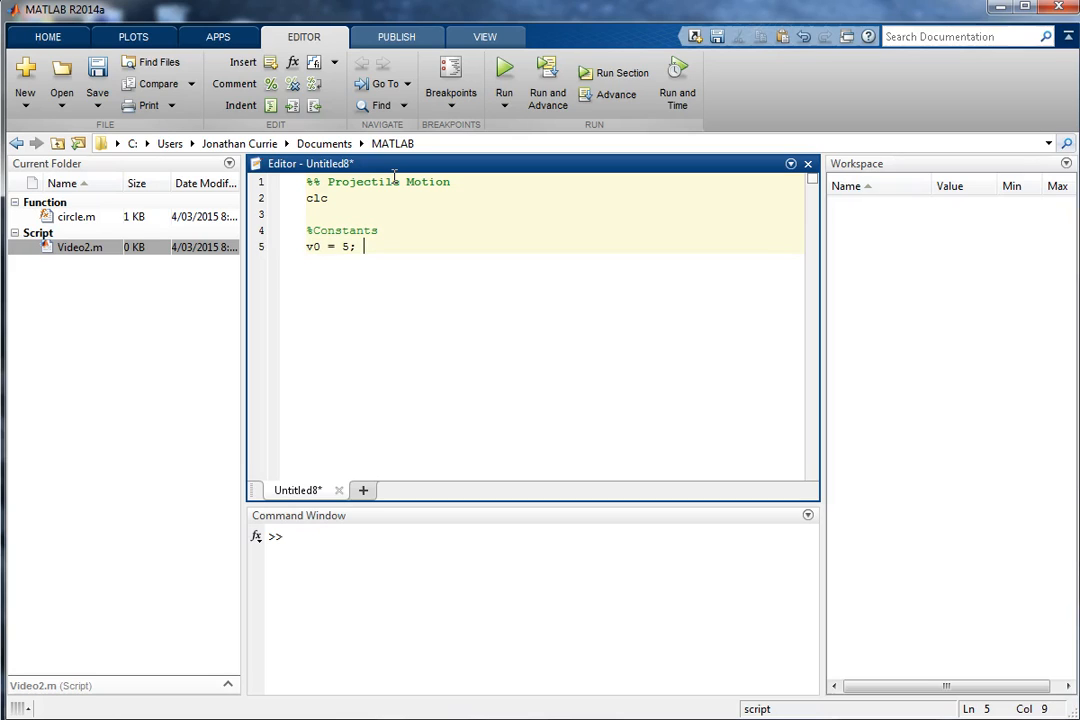
text(%m/s)
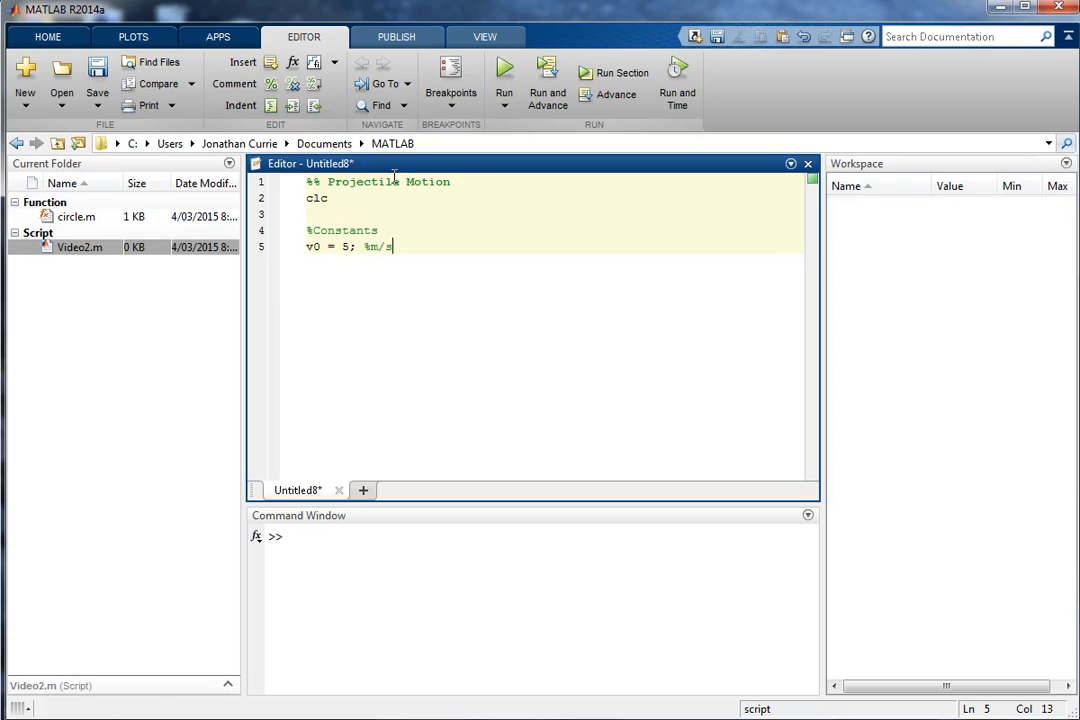
key(enter)
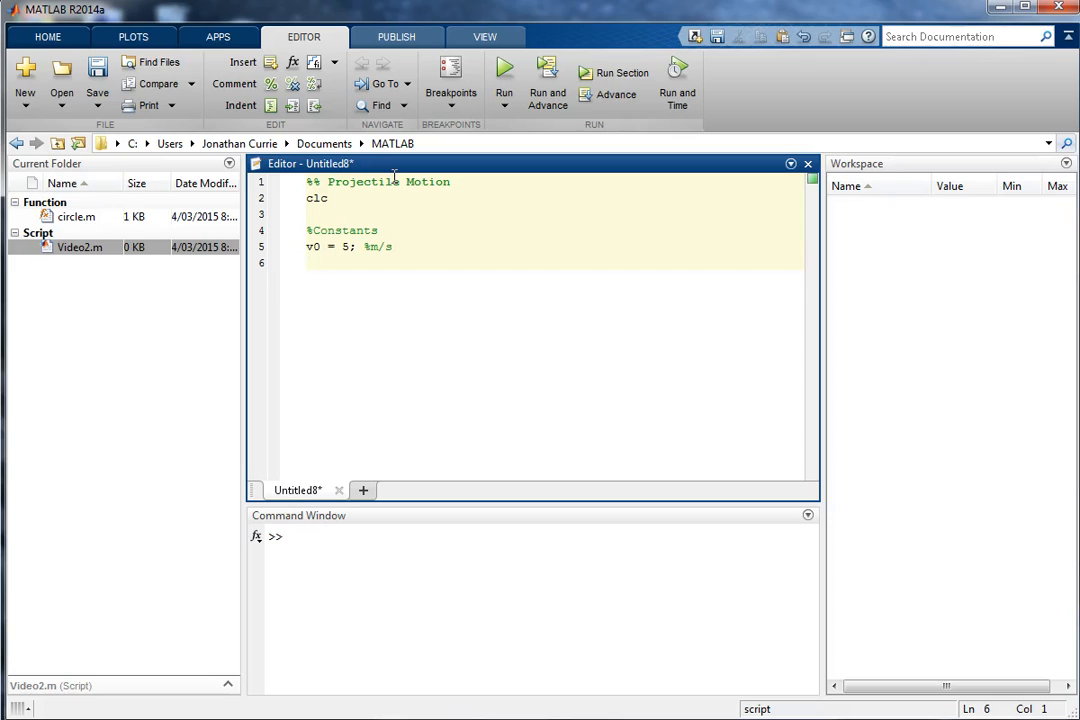
Step: Define g = 9.81 m/s^2 and theta = 60*pi/180 rad, and begin the time comment
text(g = 9.)
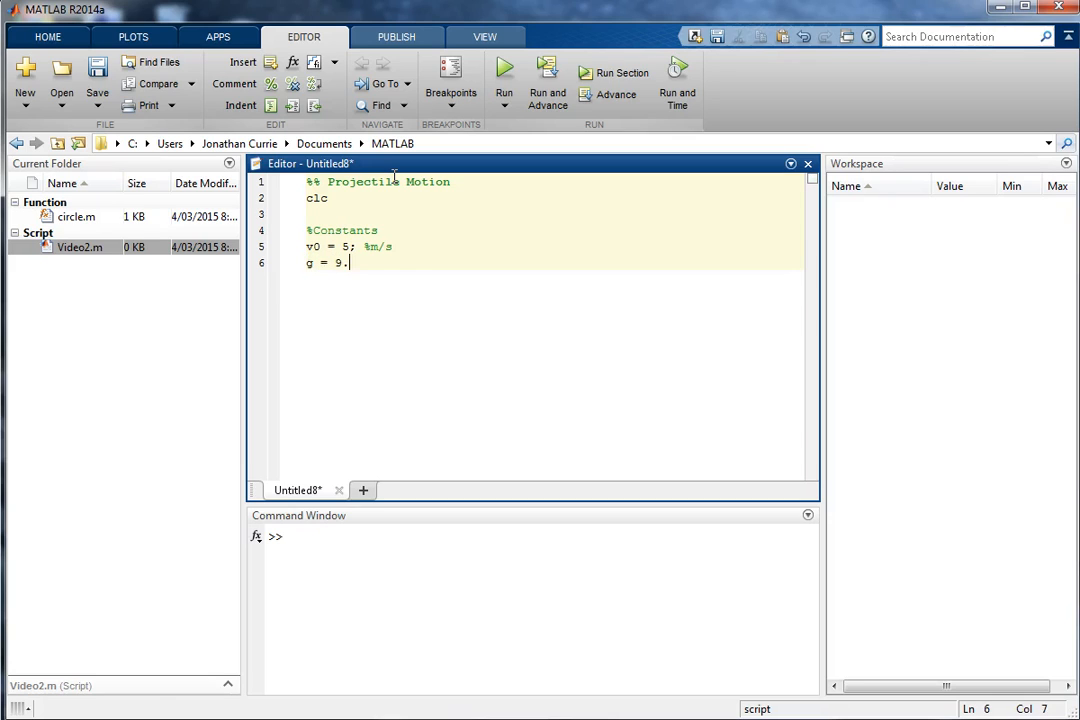
text(81)
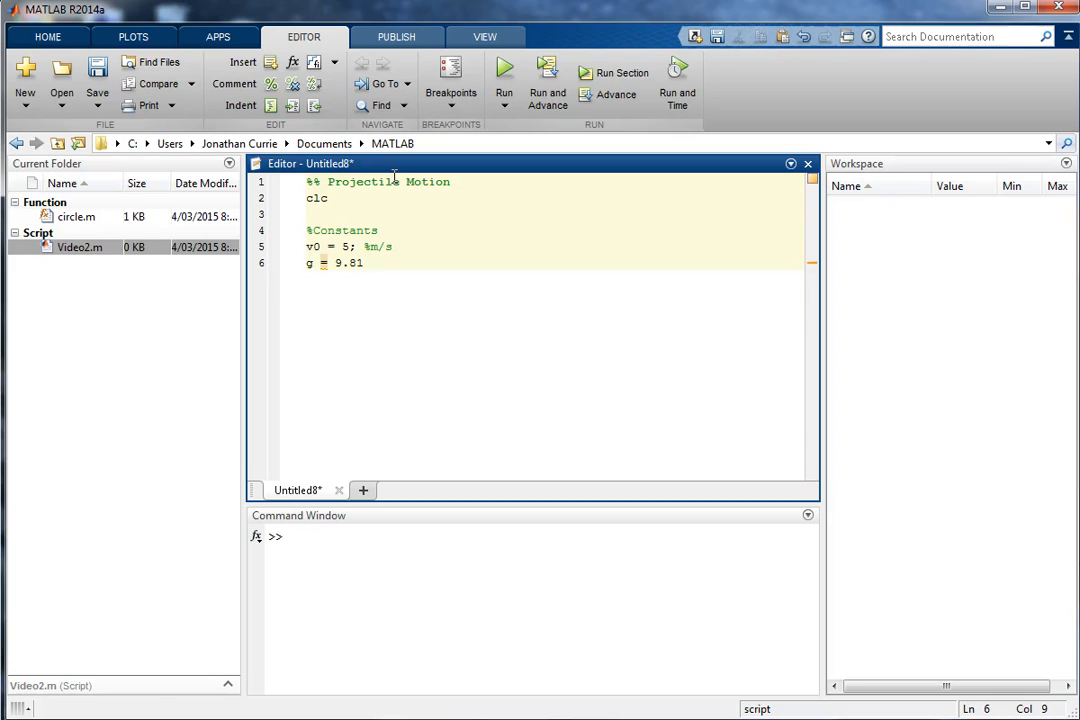
text(; %m.s)
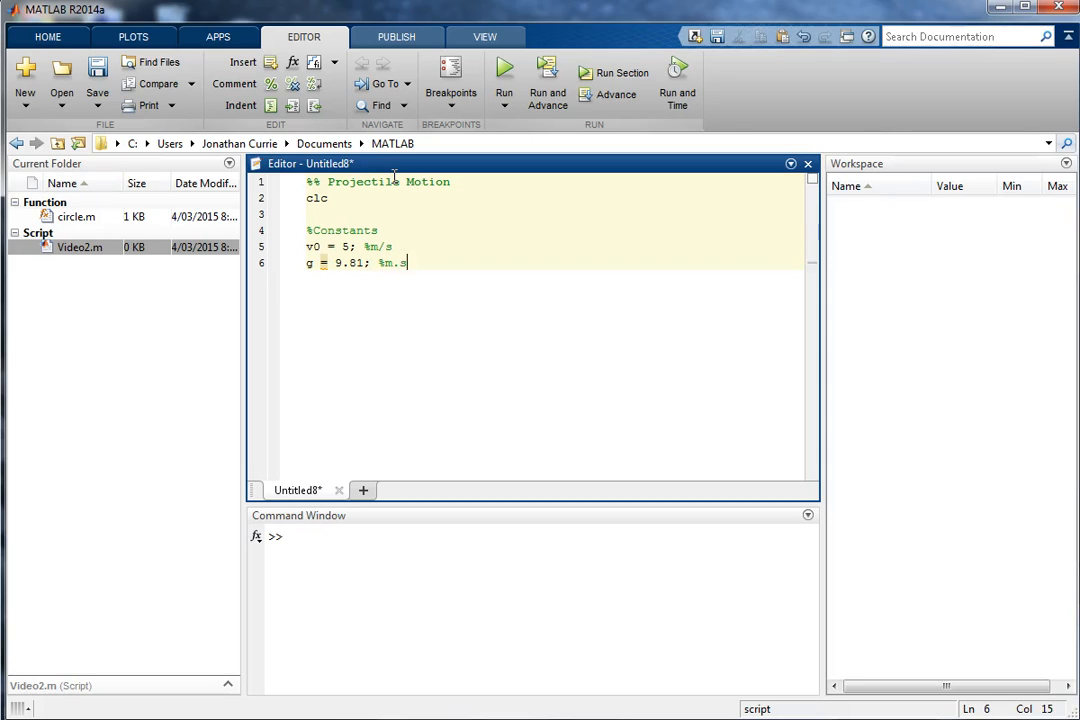
text(^2)
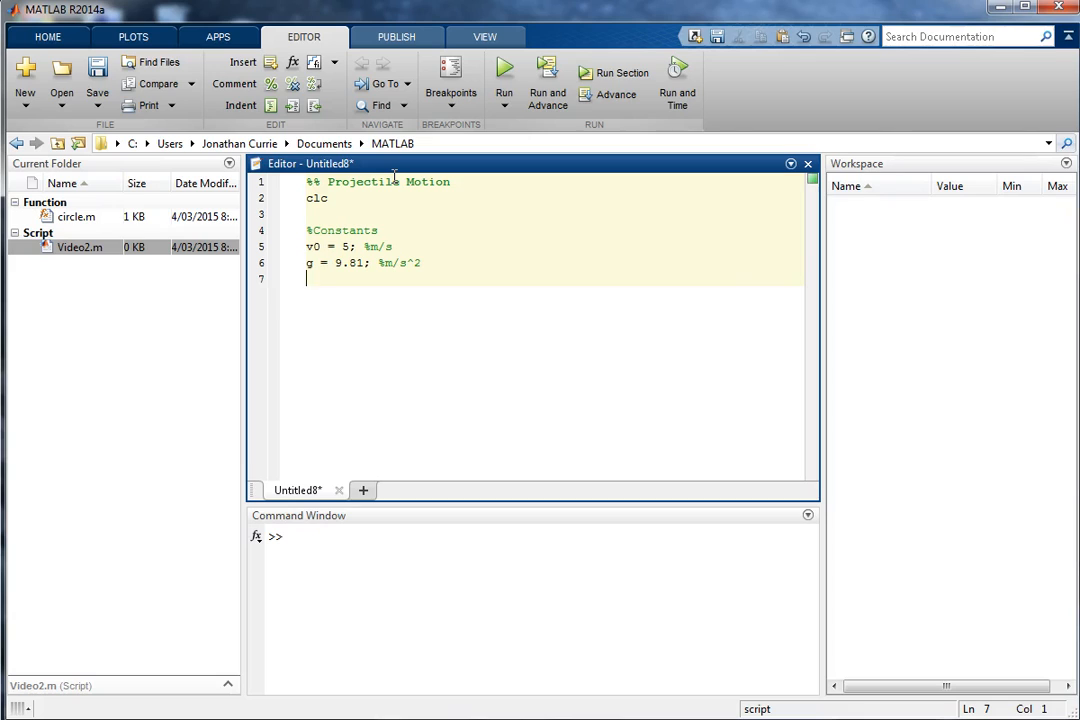
text(theta =)
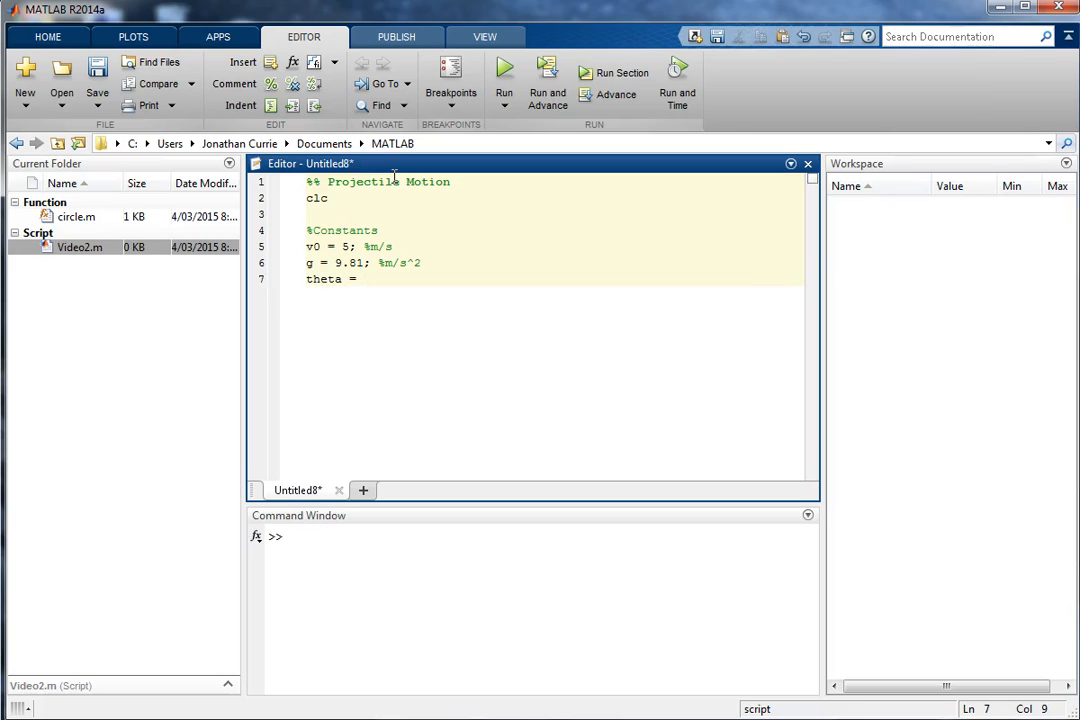
text(60)
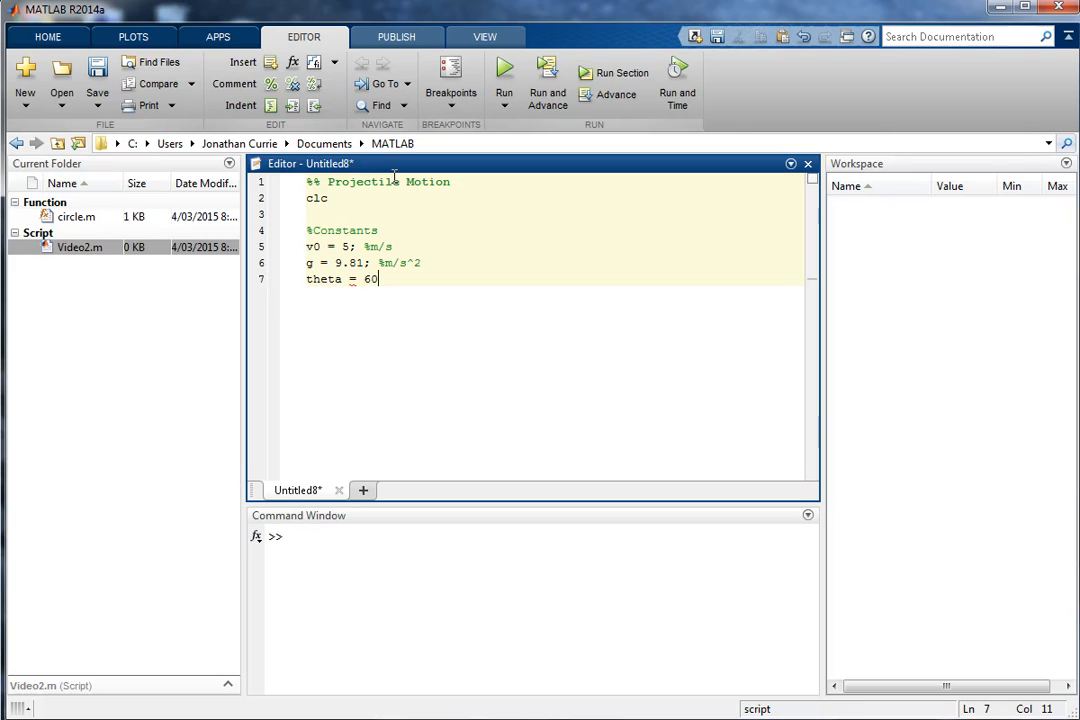
text(*pi)
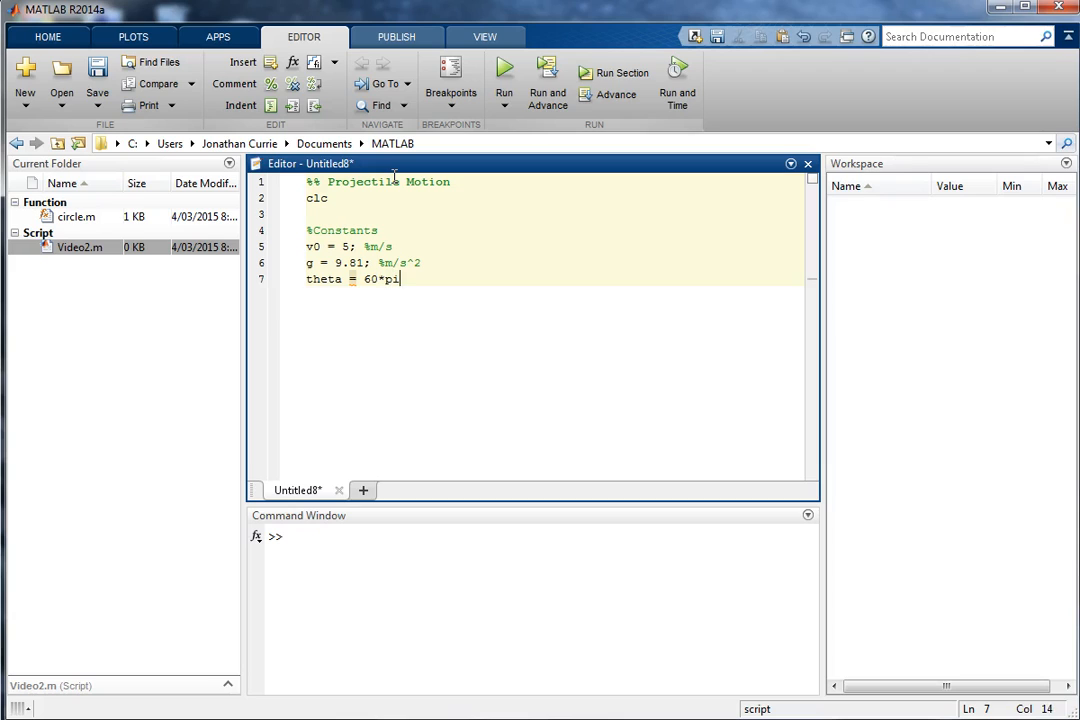
text(/180;)
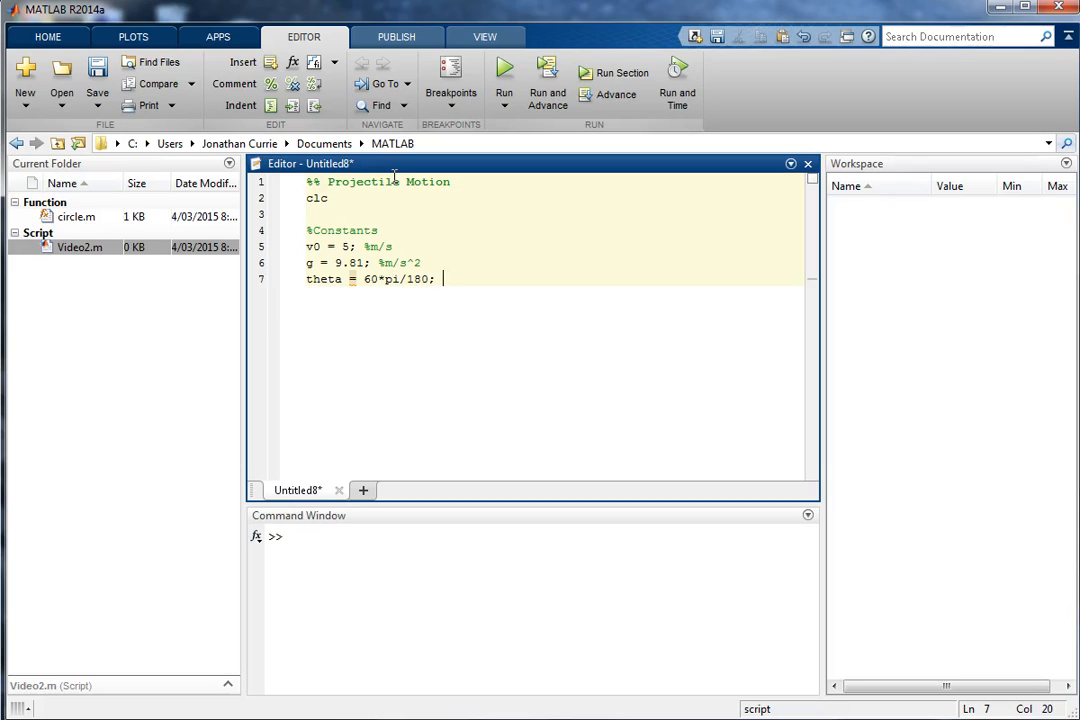
text(%rad)
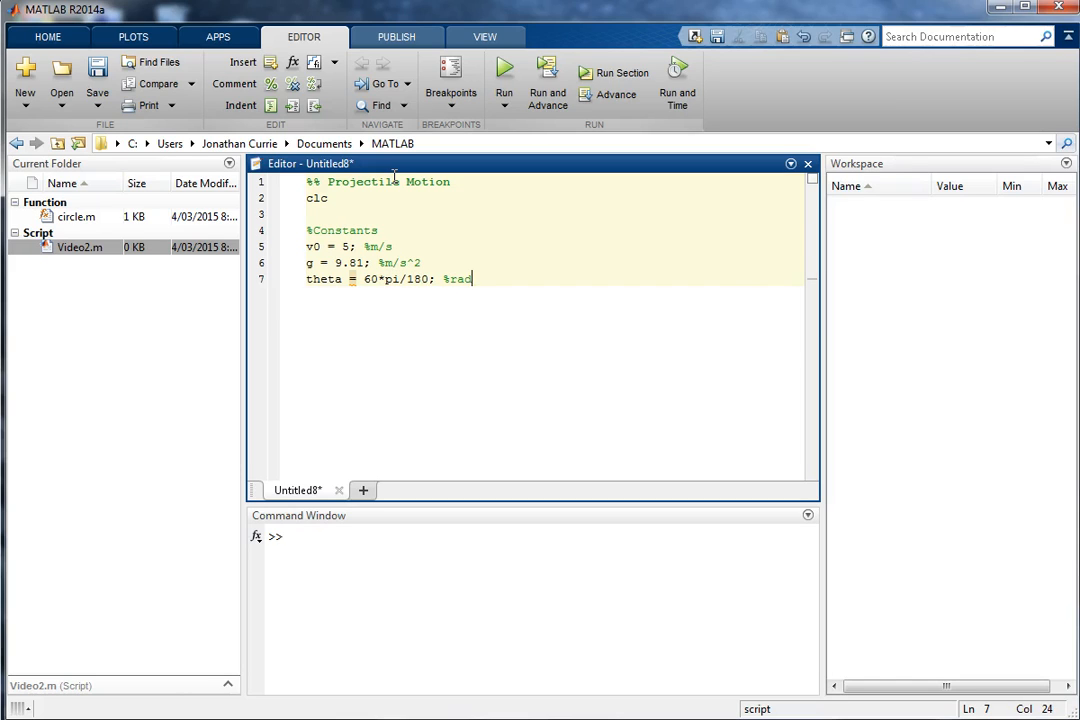
text(%Ti)
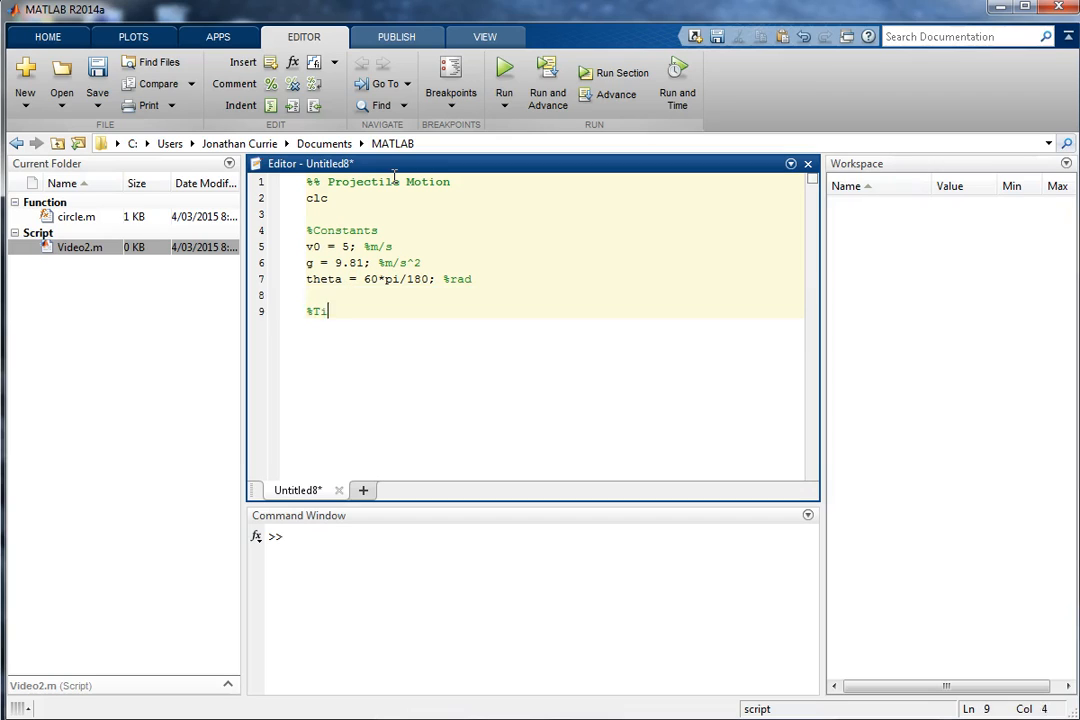
Step: Add the Time Vector comment with t = linspace(0,1); %s and begin %Displacement
text(me)
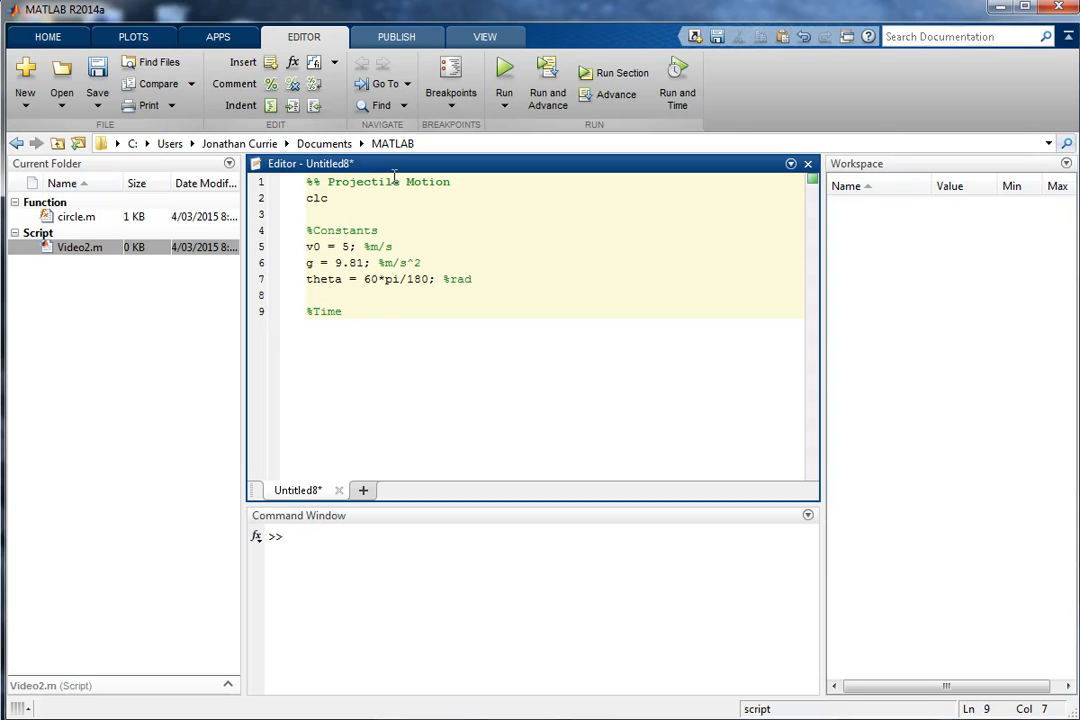
text(= 1)
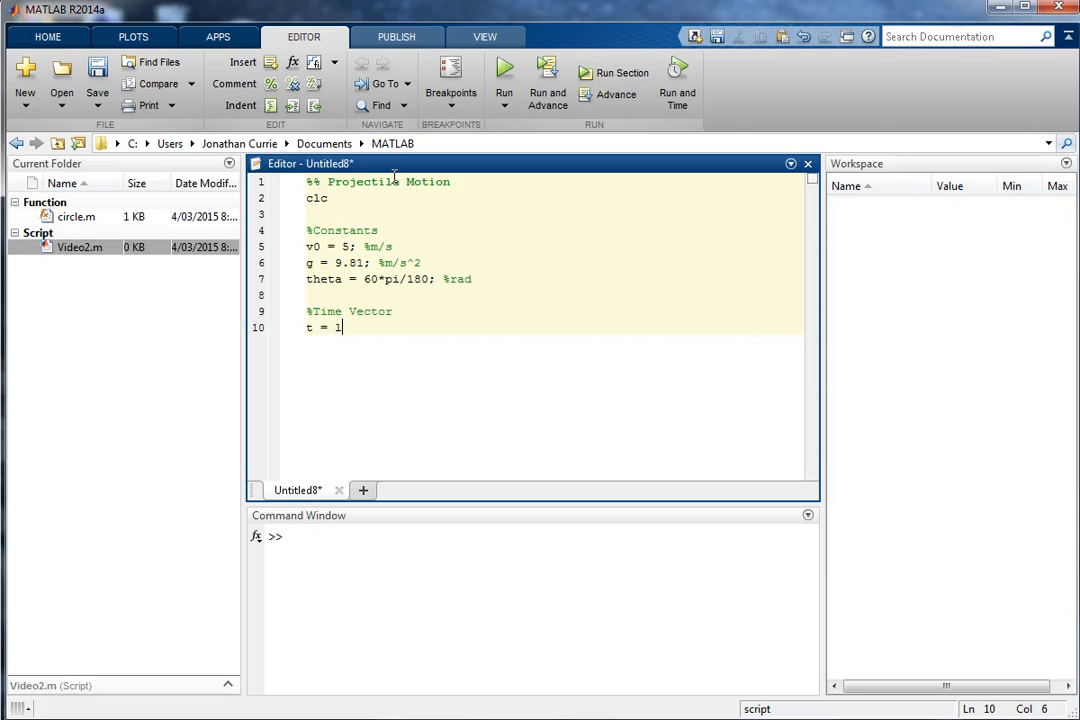
text(inspace(0)
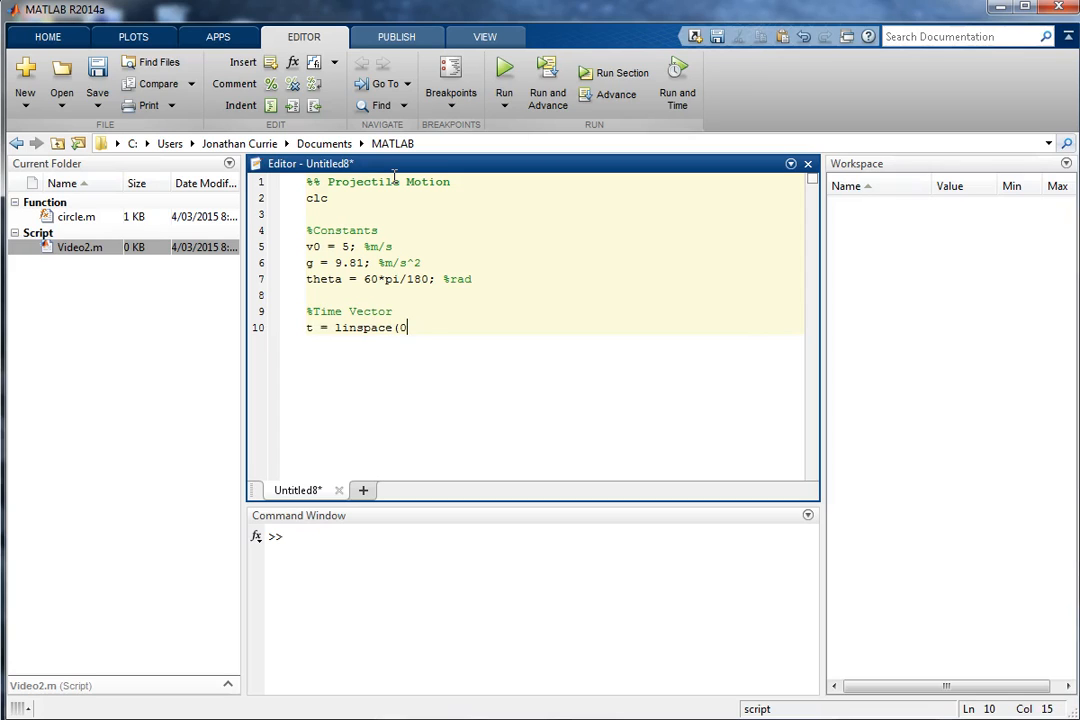
text(,1);)
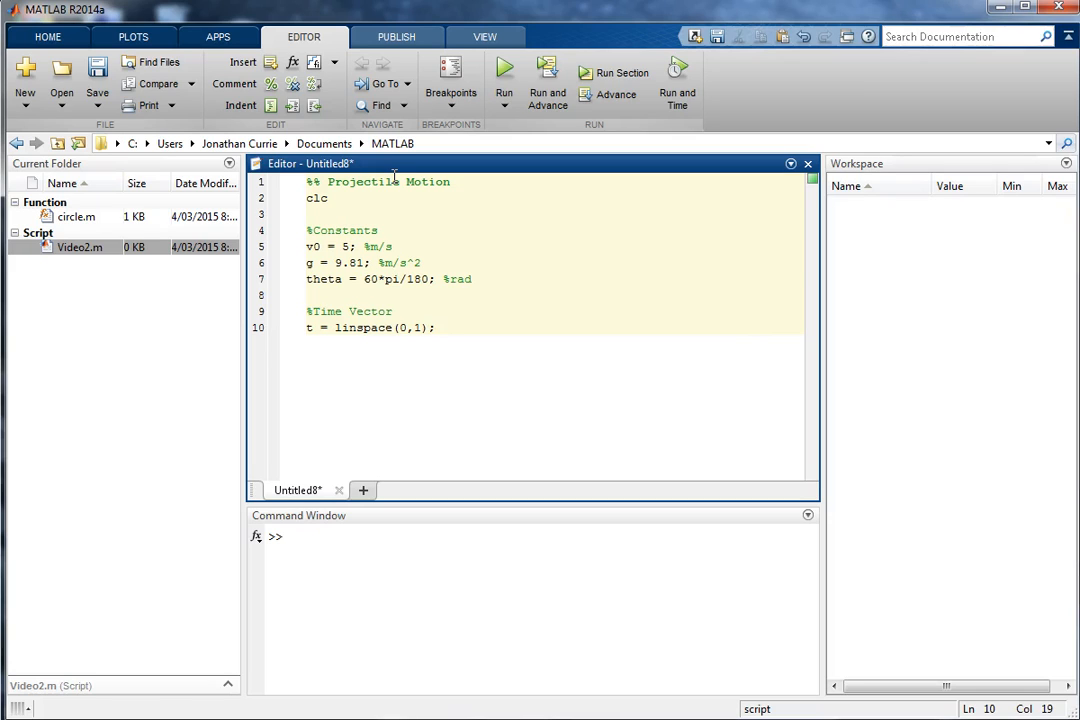
text(%%)
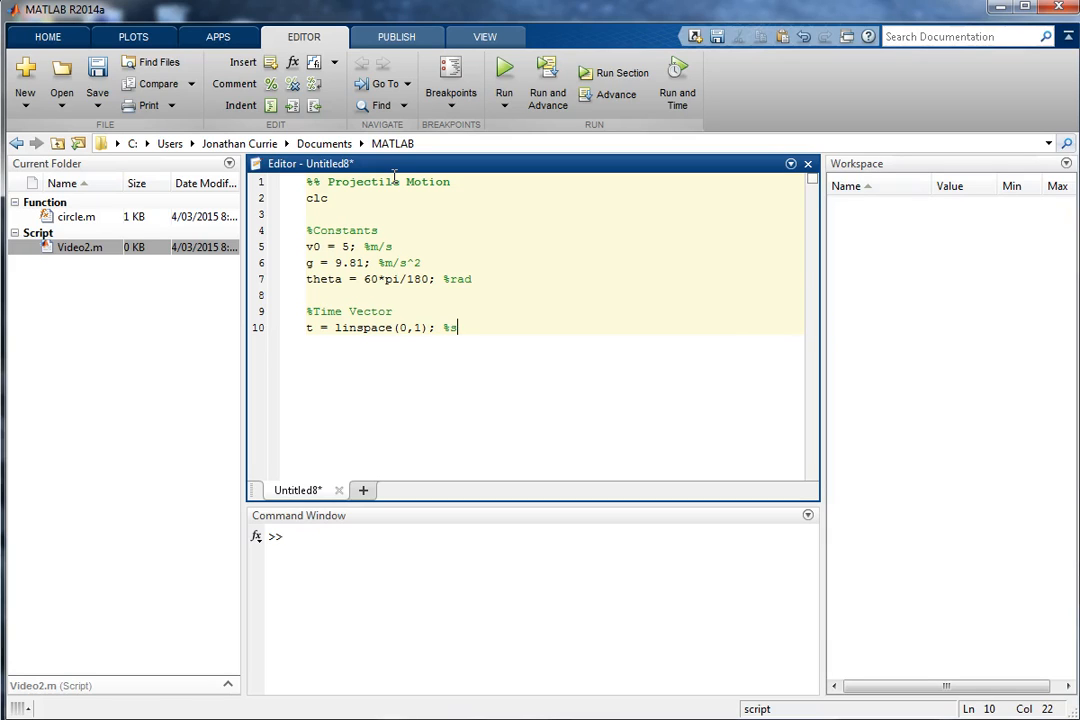
text(%Displa)
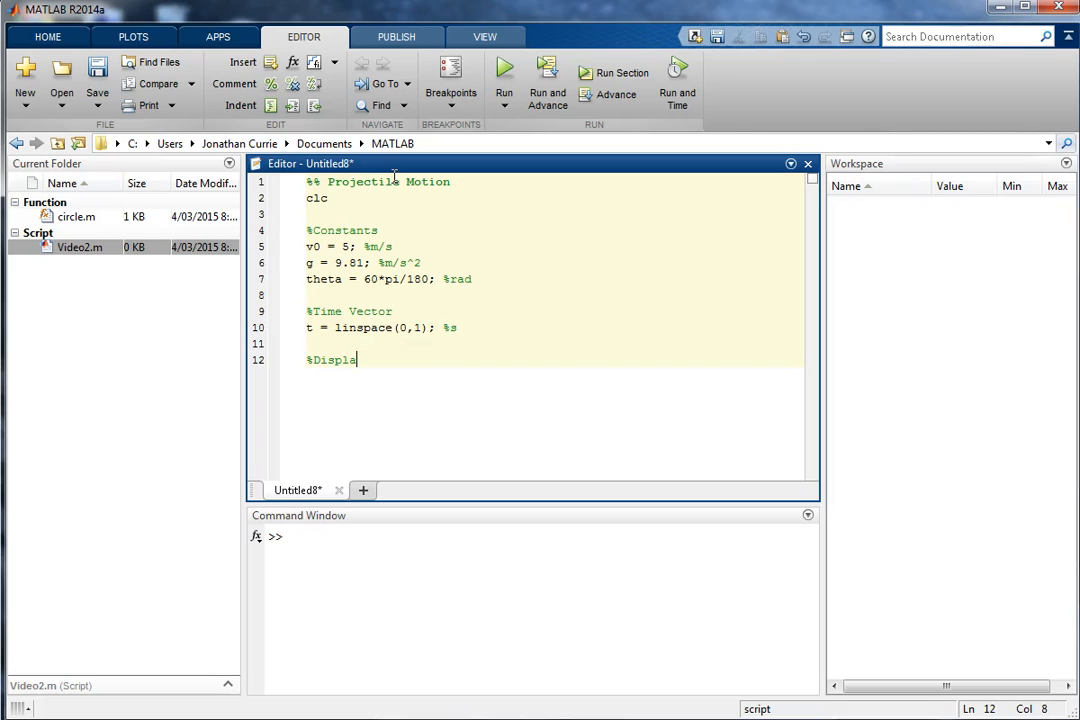
Step: Finish the %Displacement Eqs comment and write x = v0*t*cos(theta)
text(cement Eqs)
text(x =)
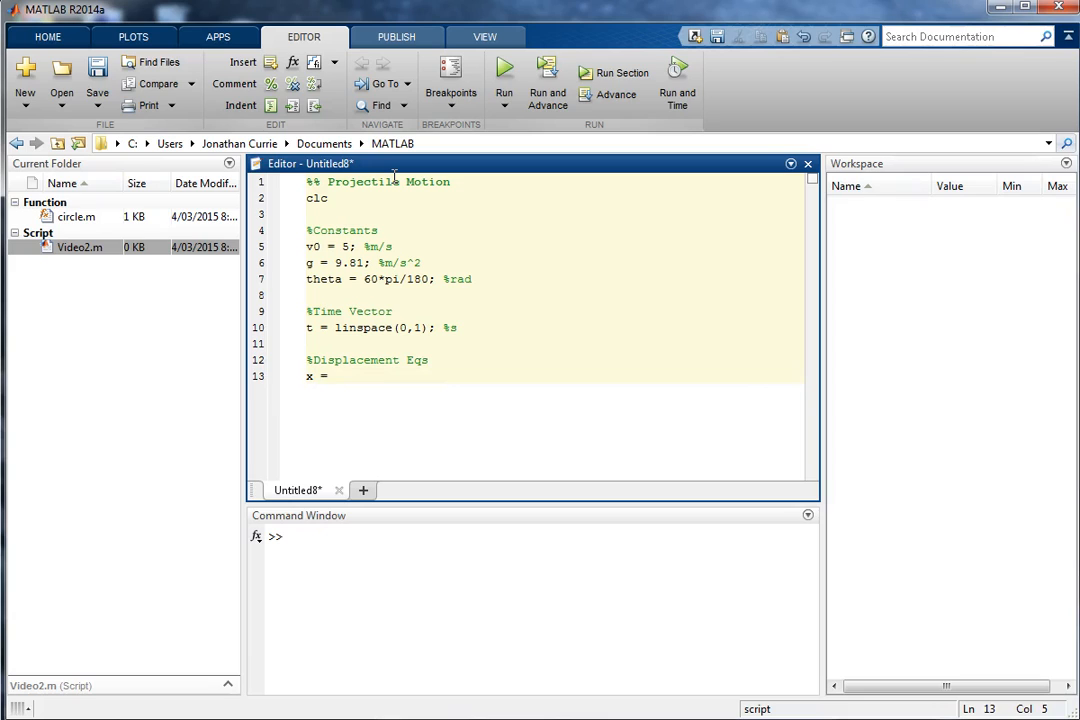
text(v0*t)
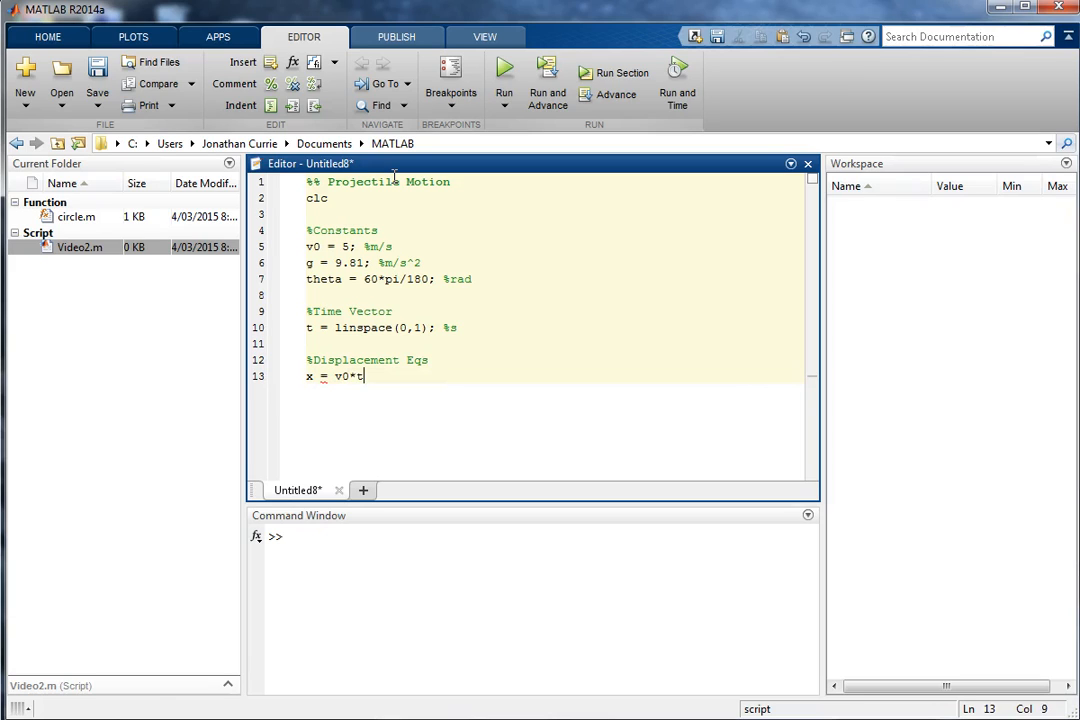
text(*cos(theta);)
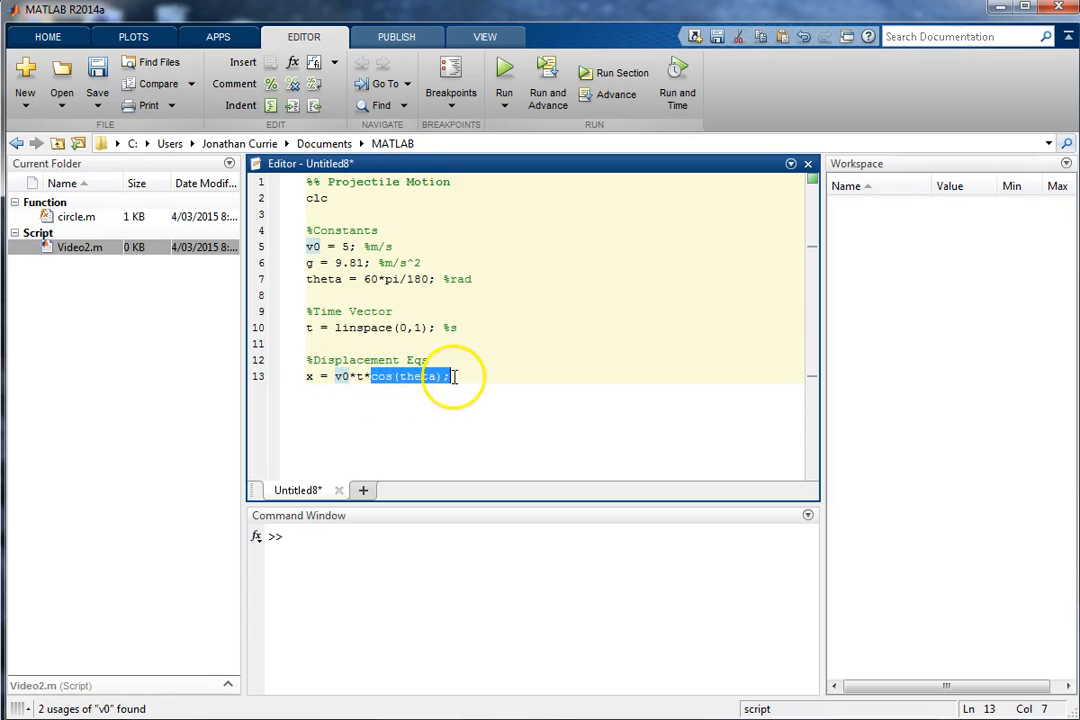
click(455, 376)
text(y =)
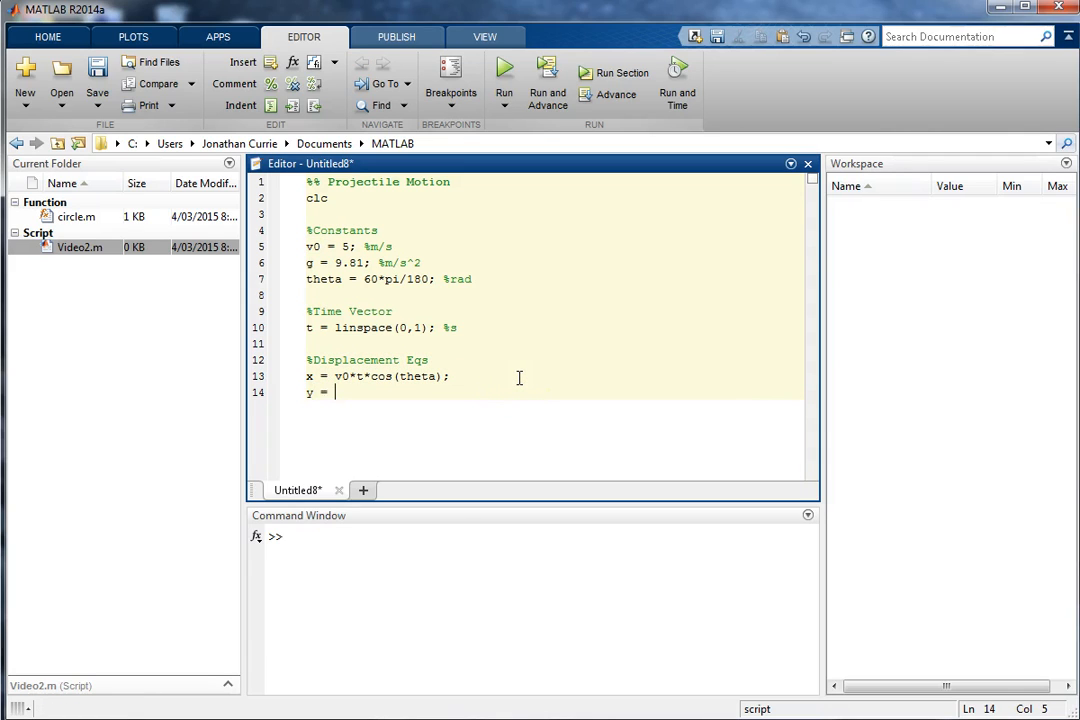
Step: Write y = v0*t*sin(theta) - 0.5*g*t.^2 and run the script
text(v0*t*sin)
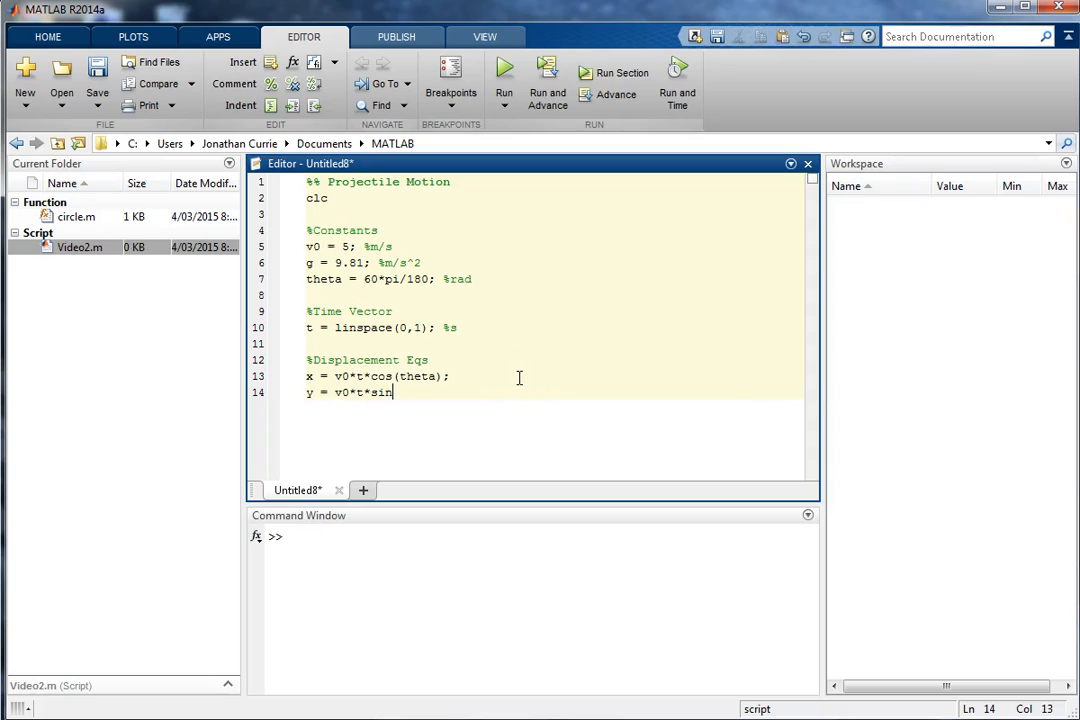
text((theta) - 0.5*)
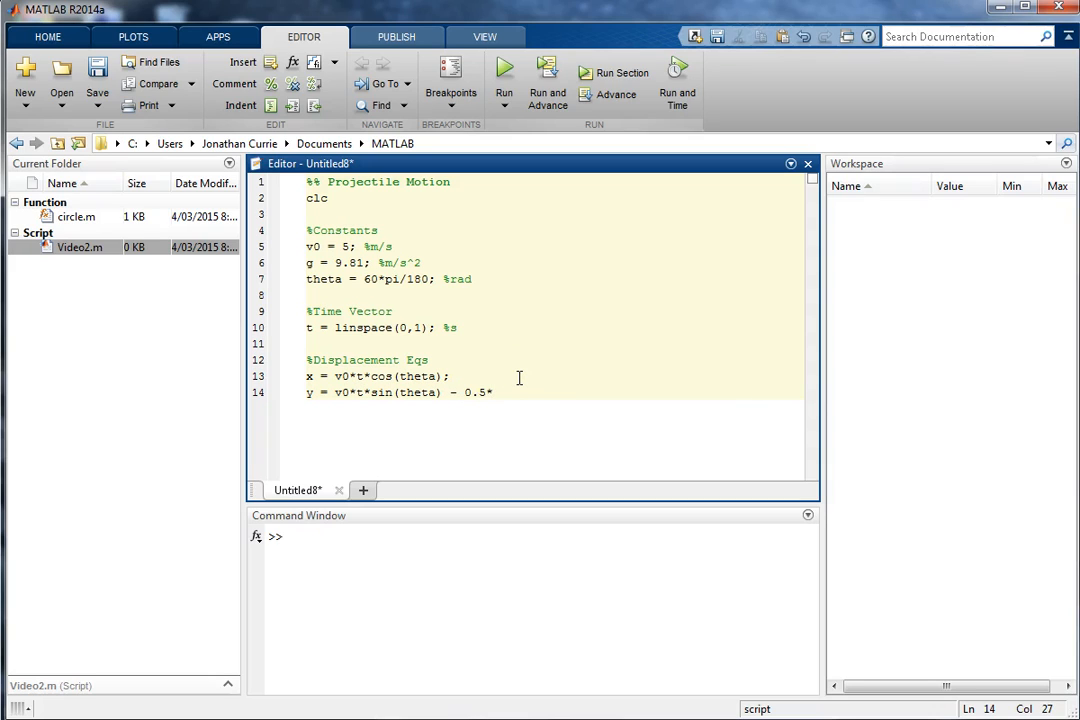
text(g*t.^)
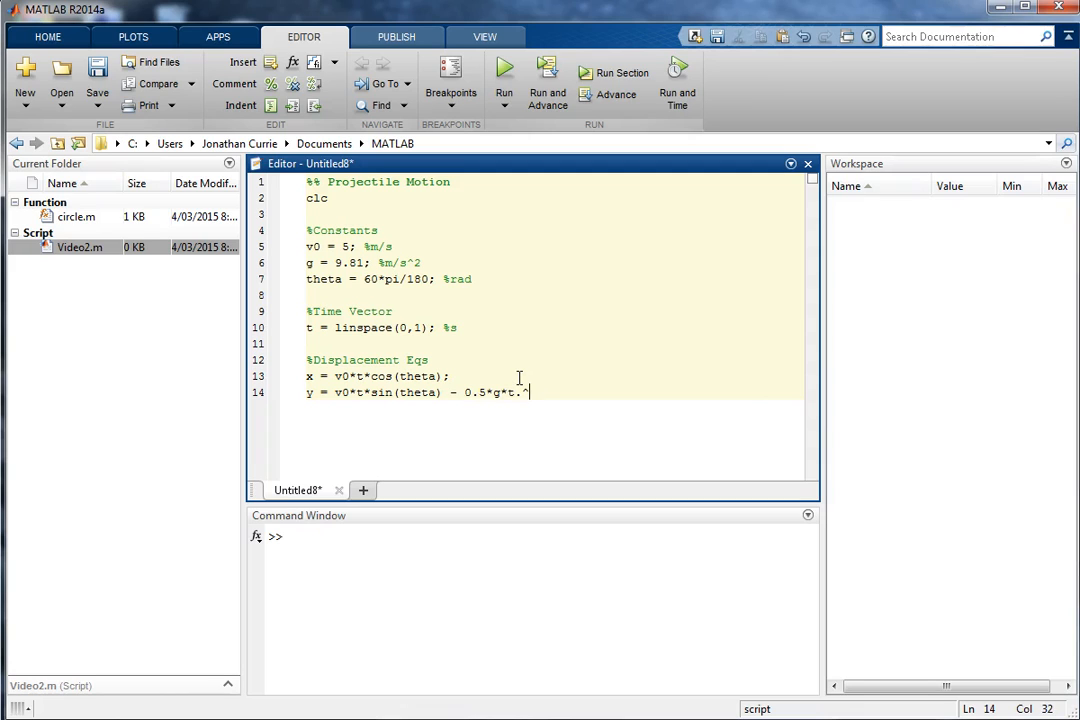
text(2;)
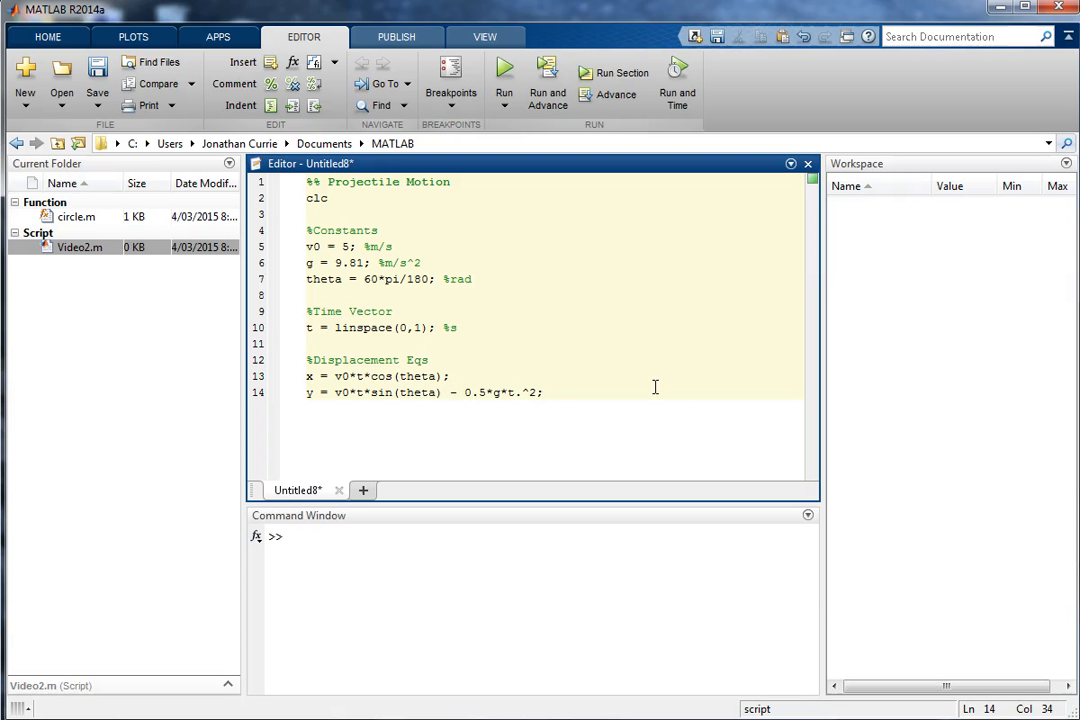
click(504, 75)
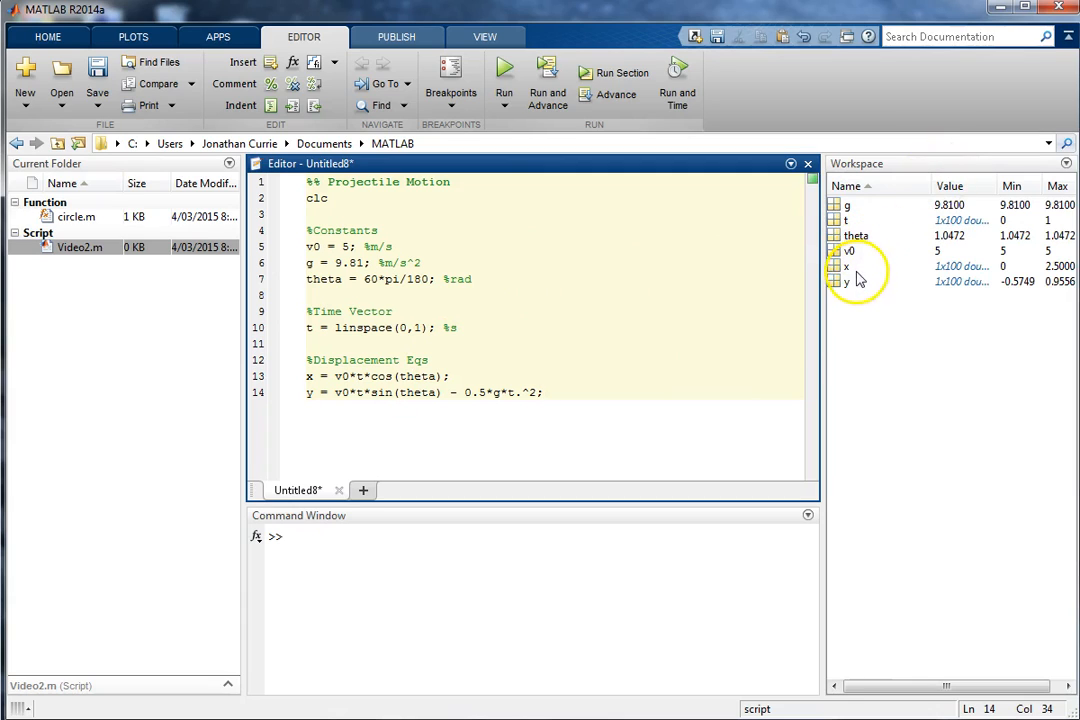
Step: Add a %Plot it section with plot(x,y) and run it to view the arc
key(enter)
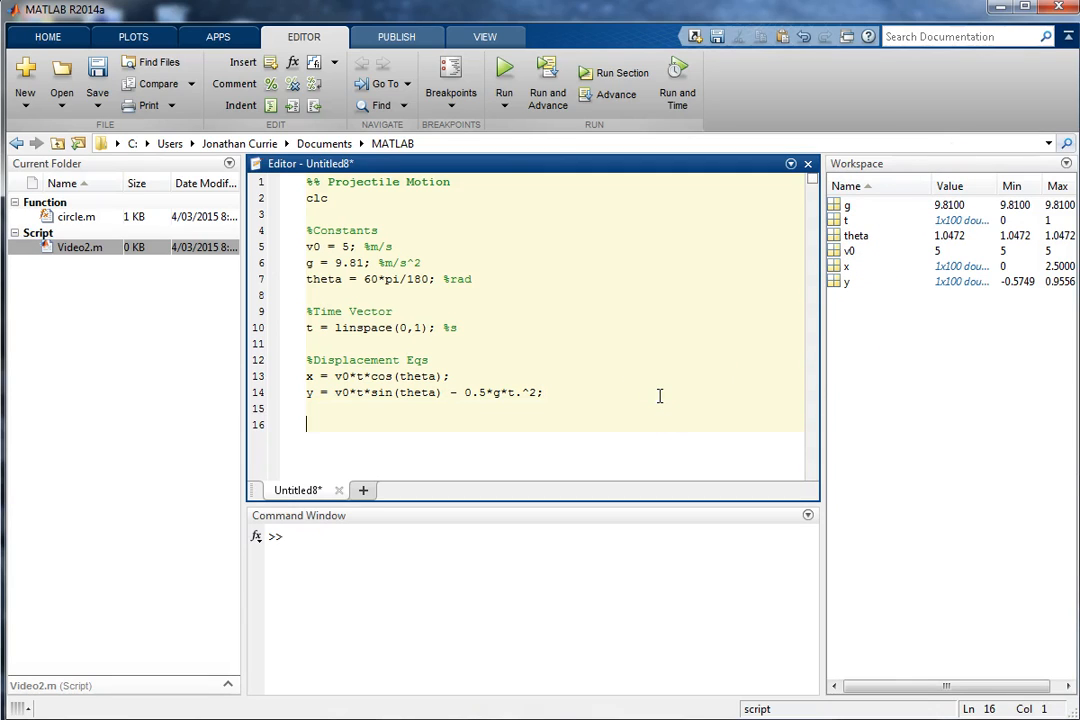
text(%Plot it)
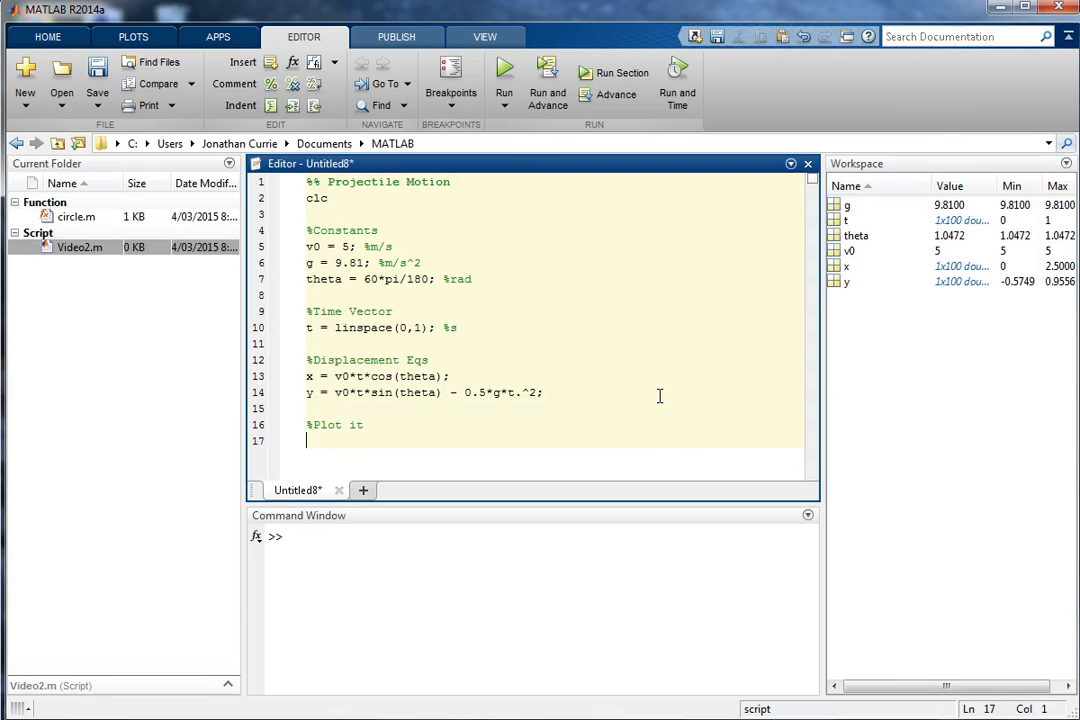
text(plot(x,y)
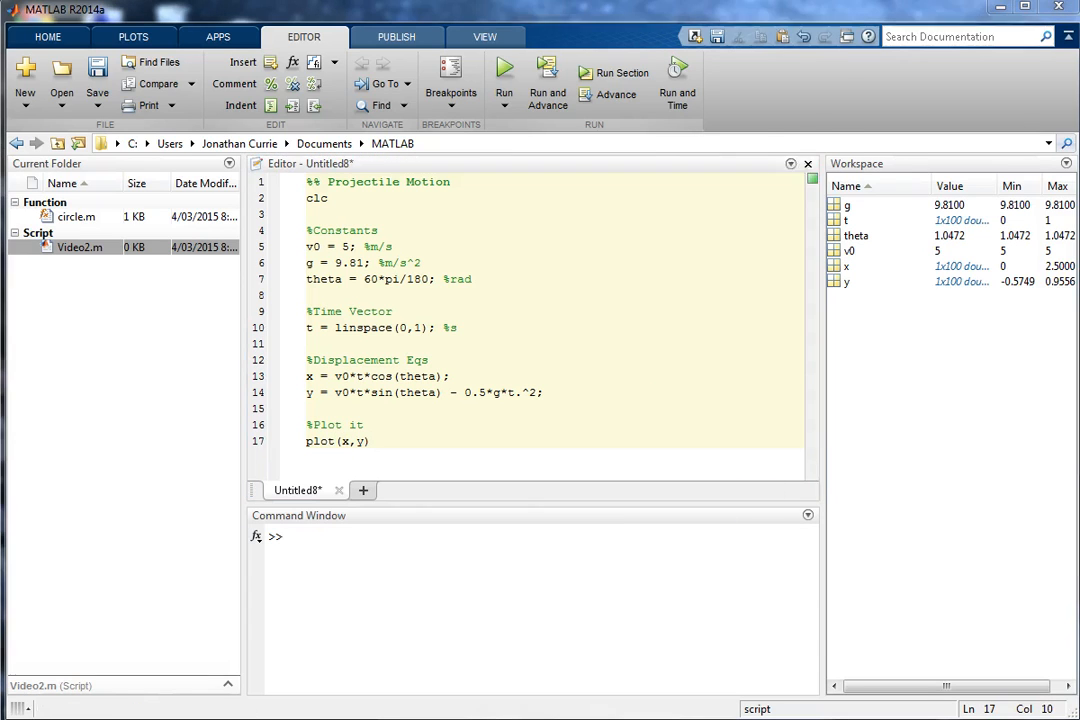
click(504, 78)
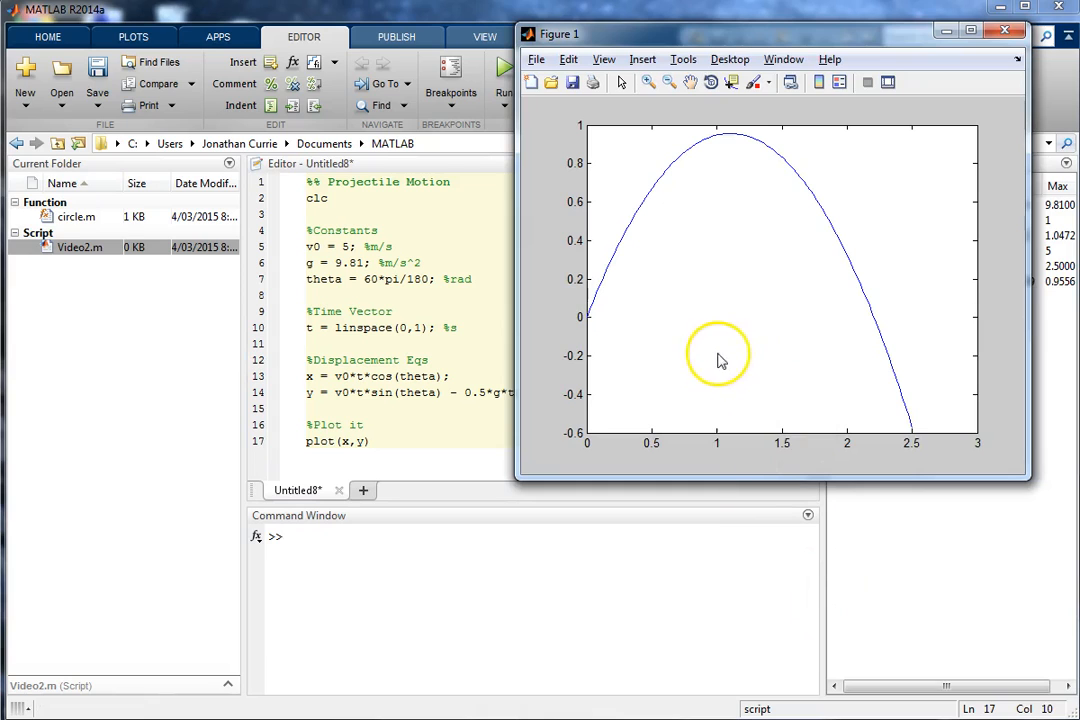
mouse_move(573, 447)
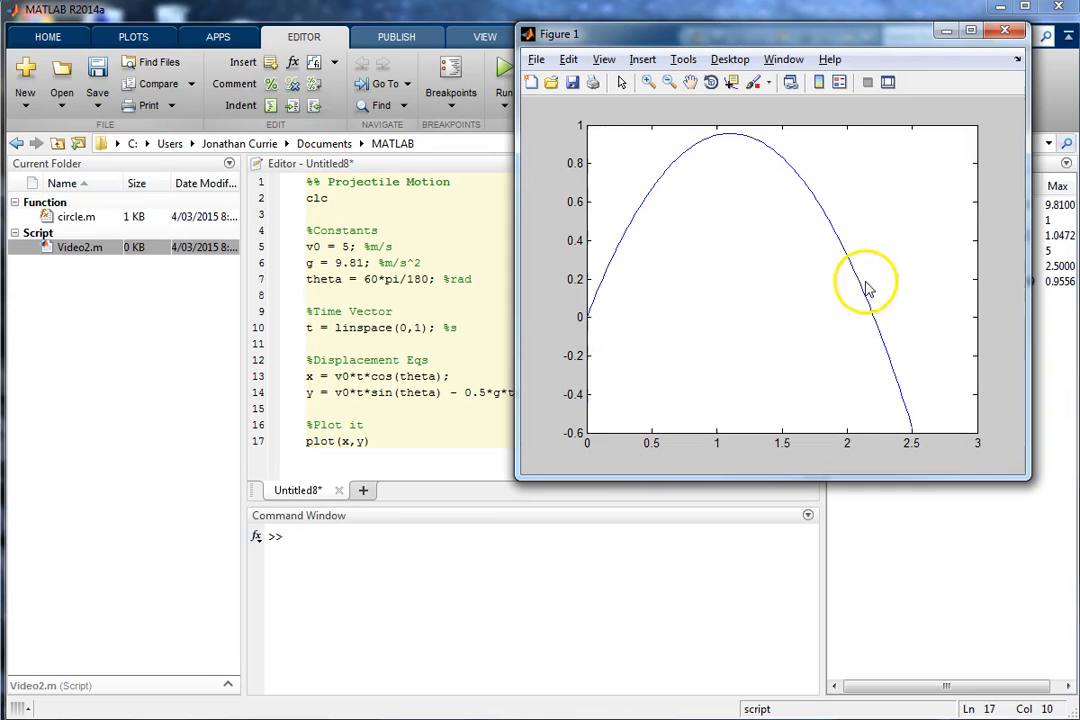
mouse_move(617, 333)
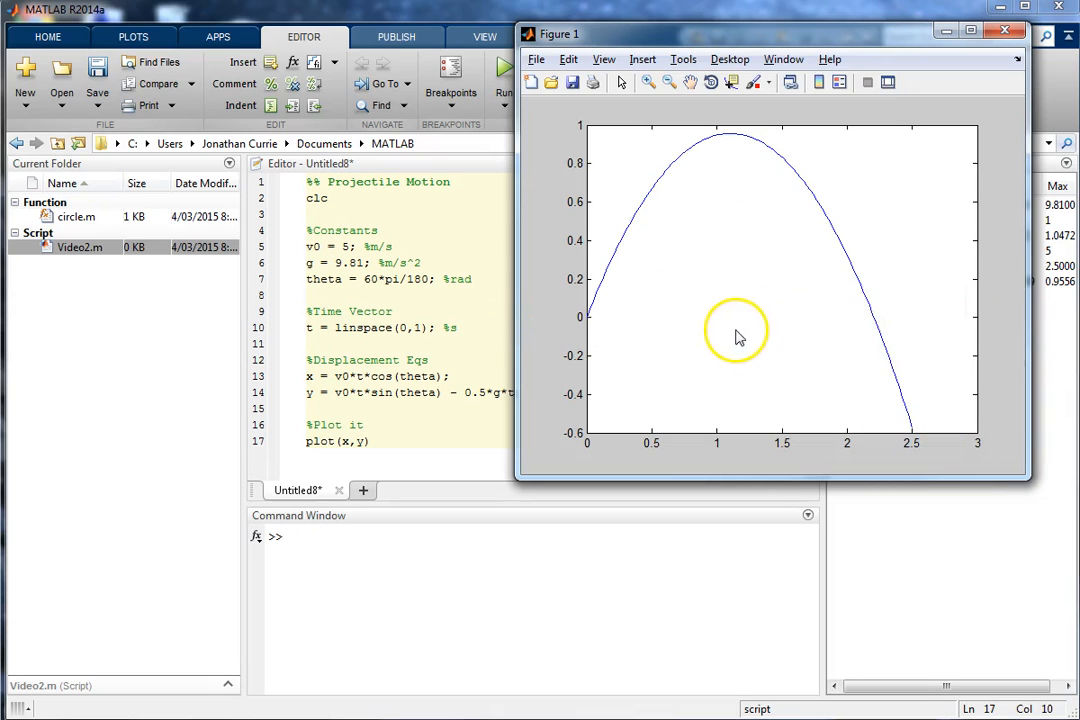
mouse_move(920, 405)
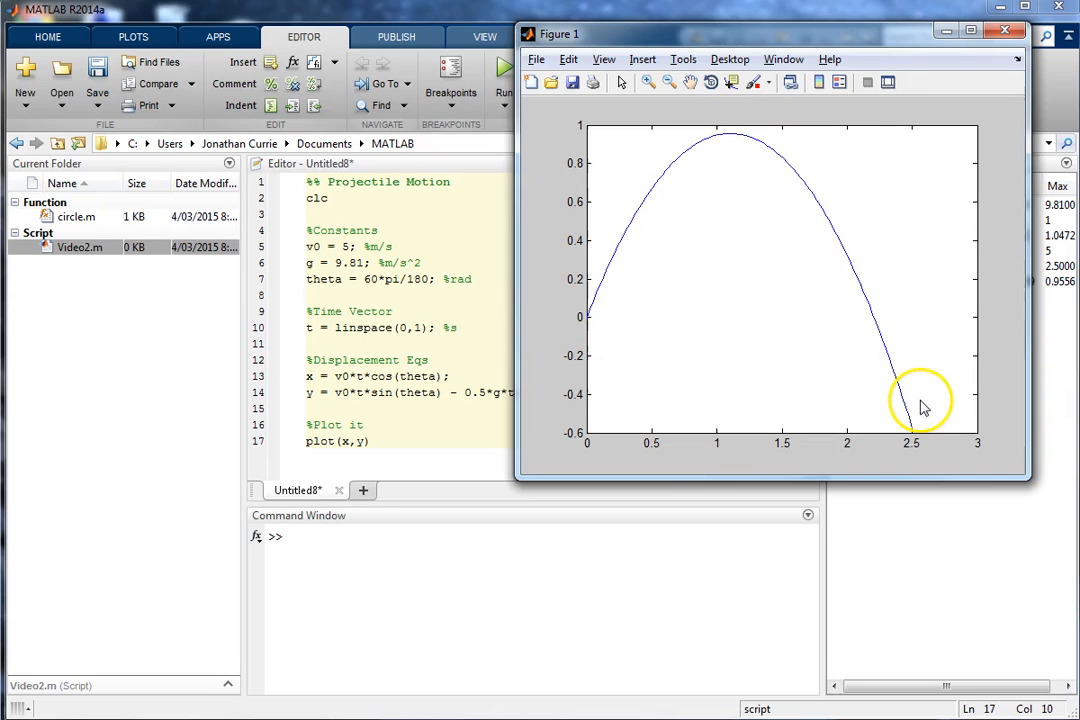
mouse_move(590, 345)
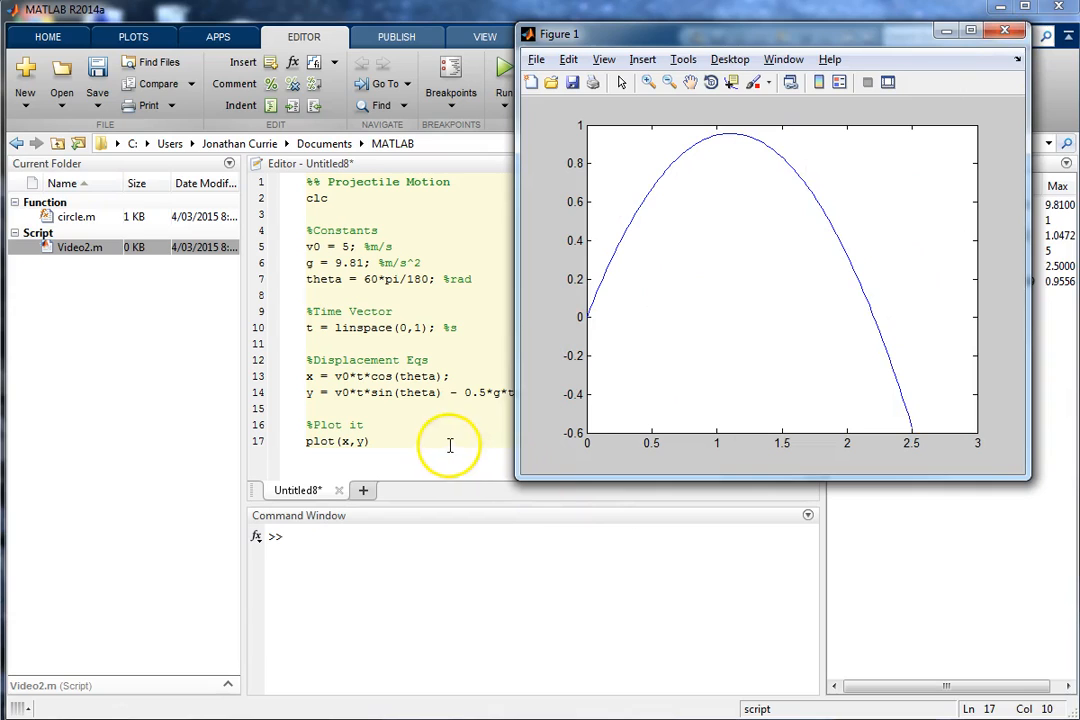
mouse_move(931, 452)
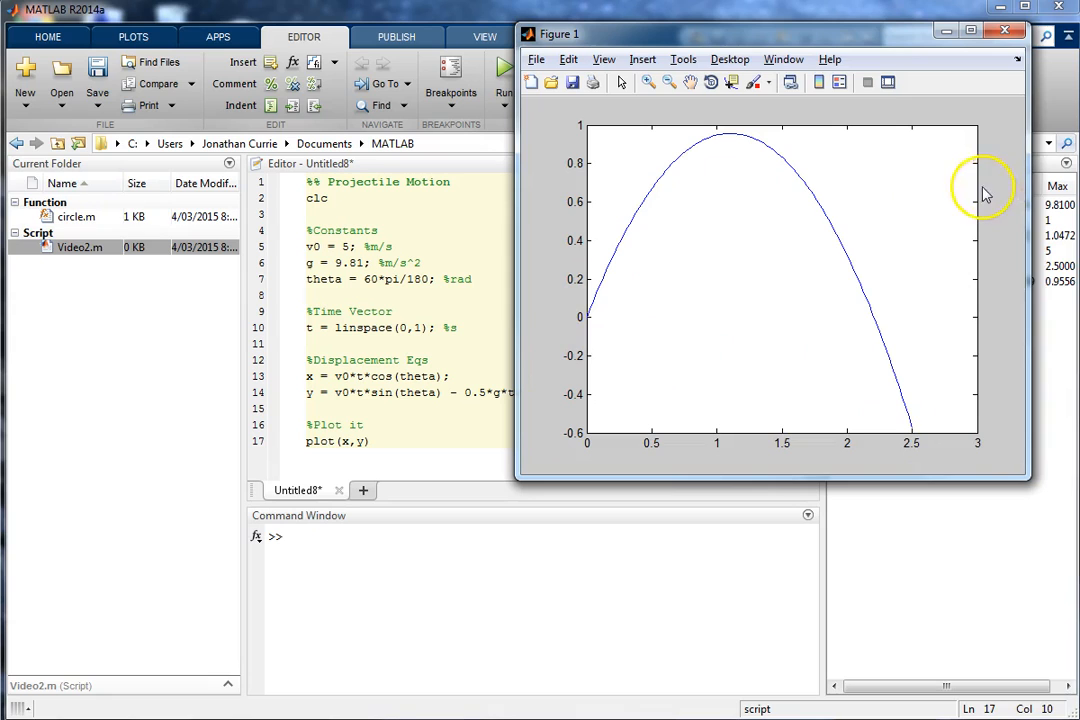
mouse_move(770, 471)
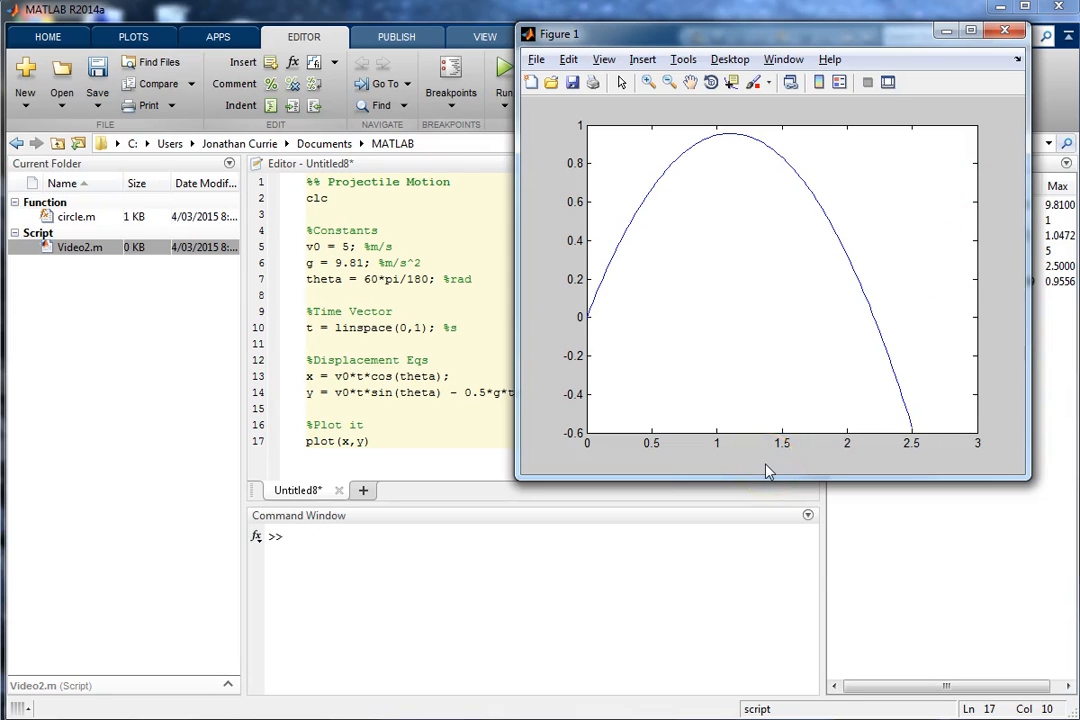
mouse_move(404, 461)
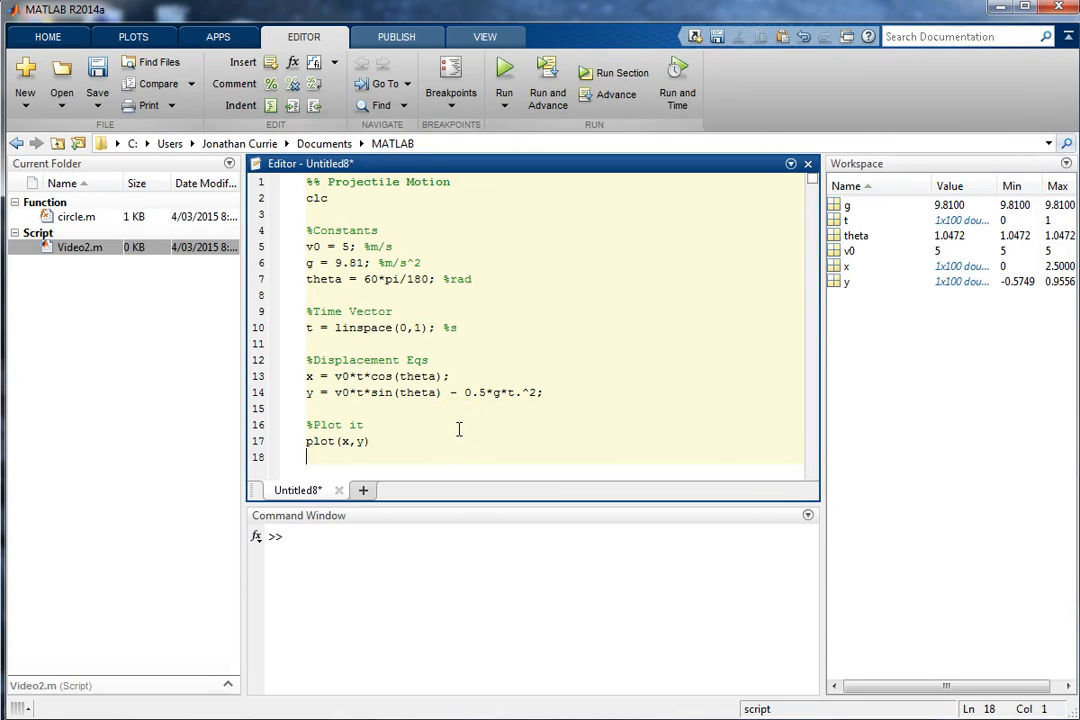
Step: Add title 'Projectile Position' and X/Y Position [m] axis labels, then rerun
text(title('Projectile Position');)
text(xlabel(')
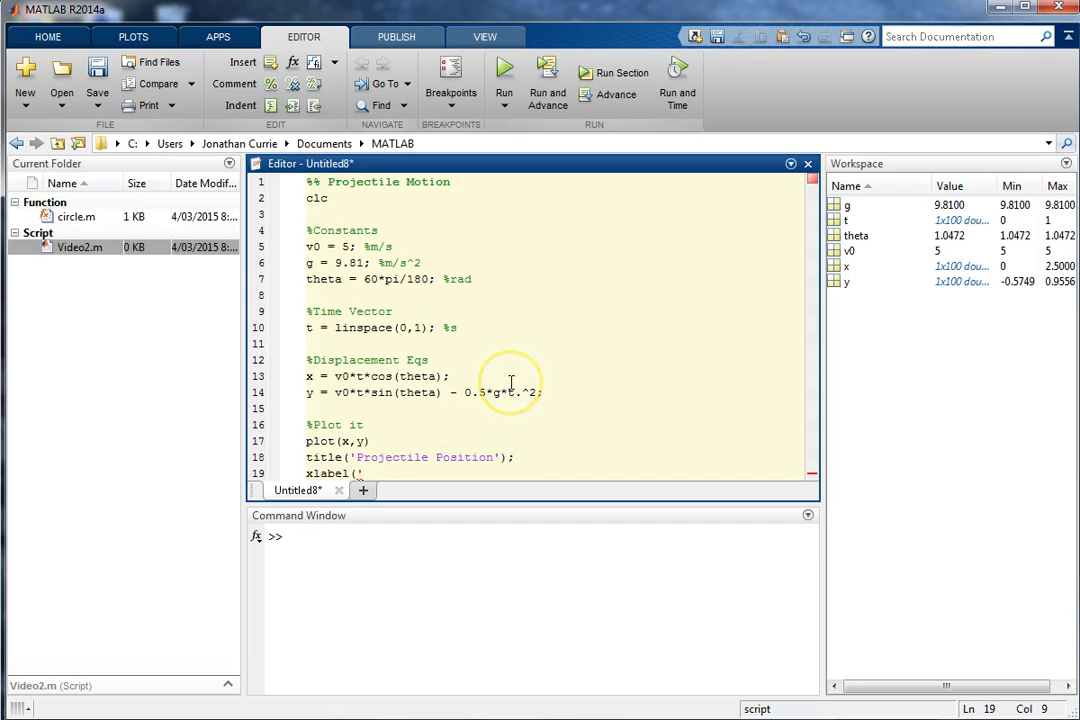
text(X Position [m]'); y)
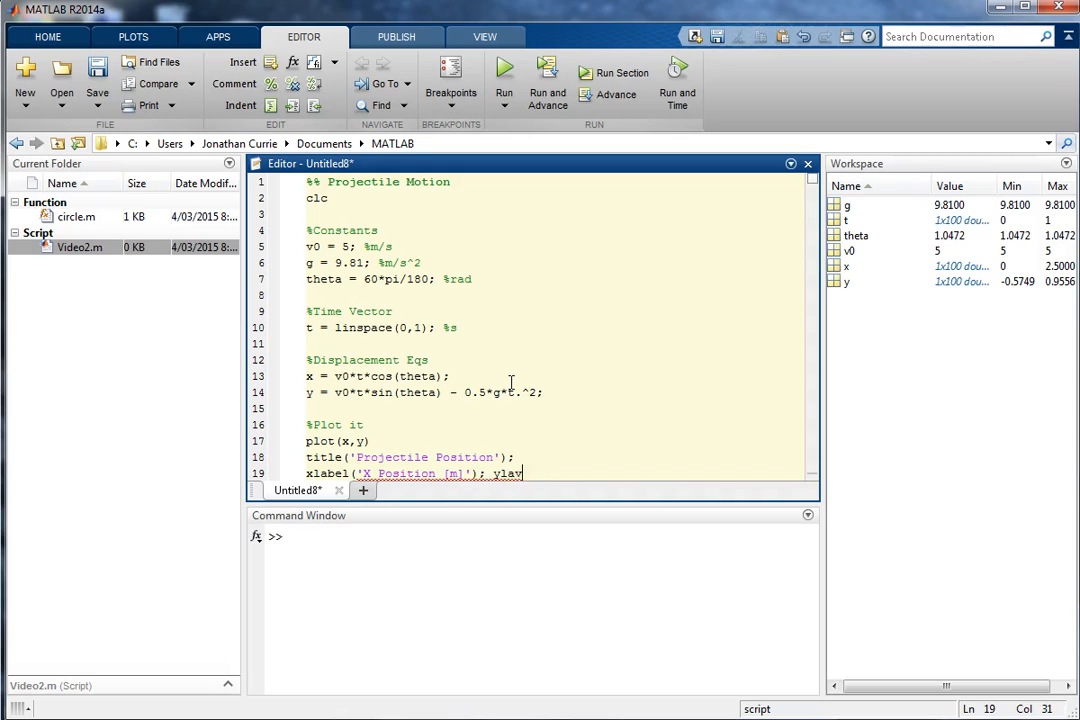
text(label(')
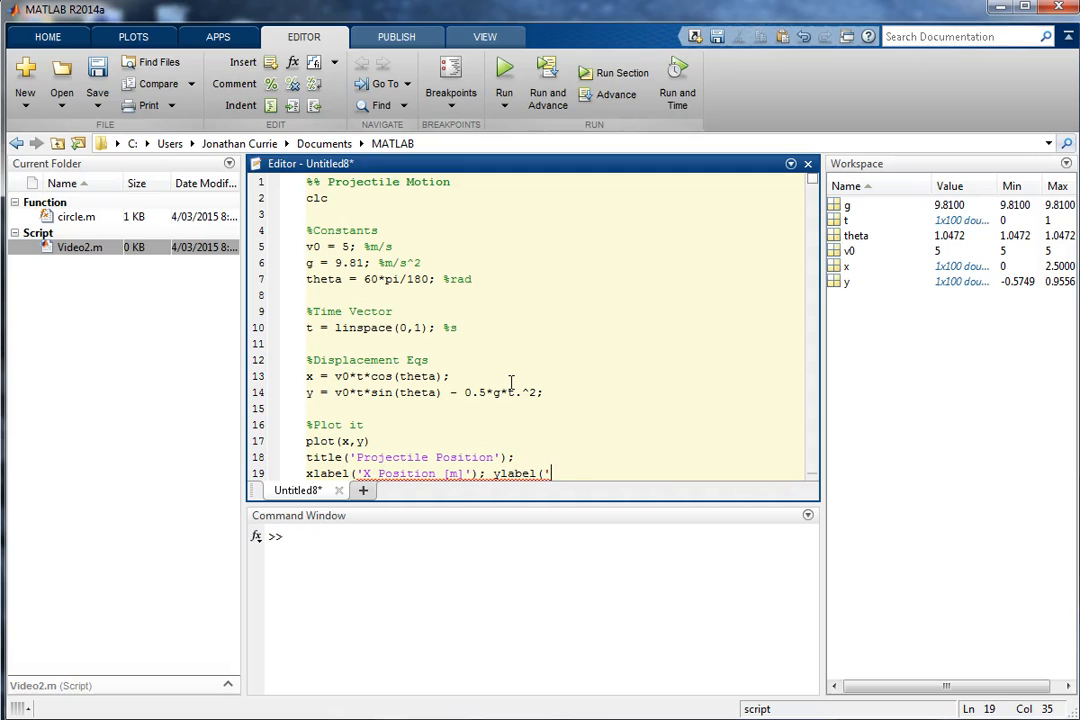
text(Y Position)
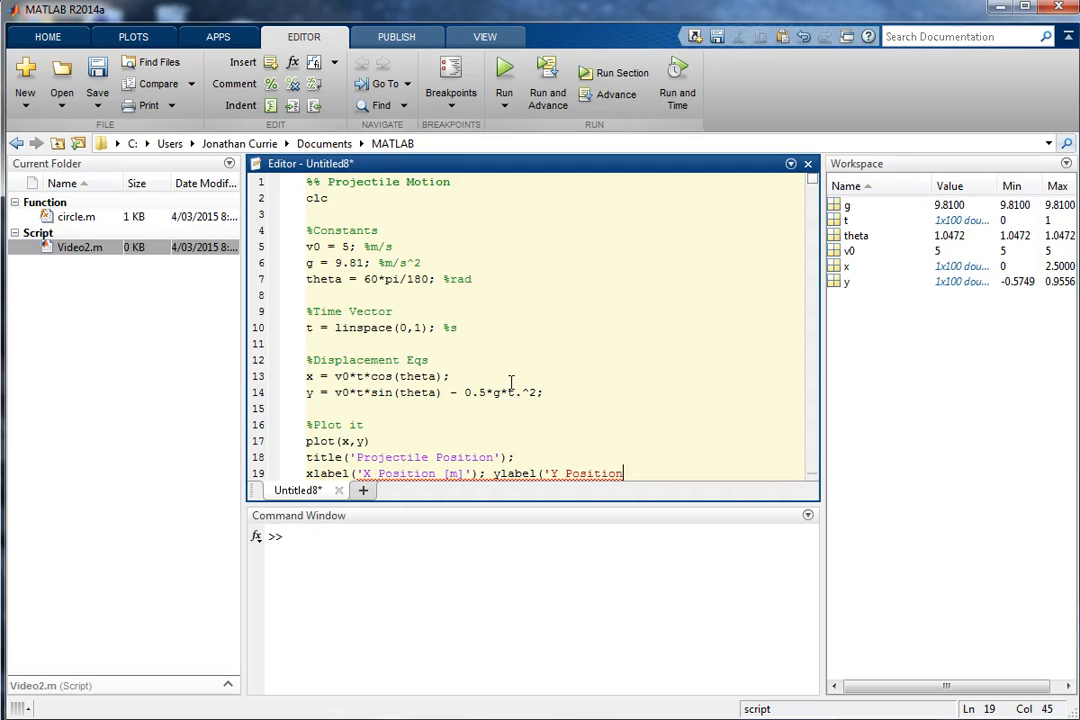
text([m]');)
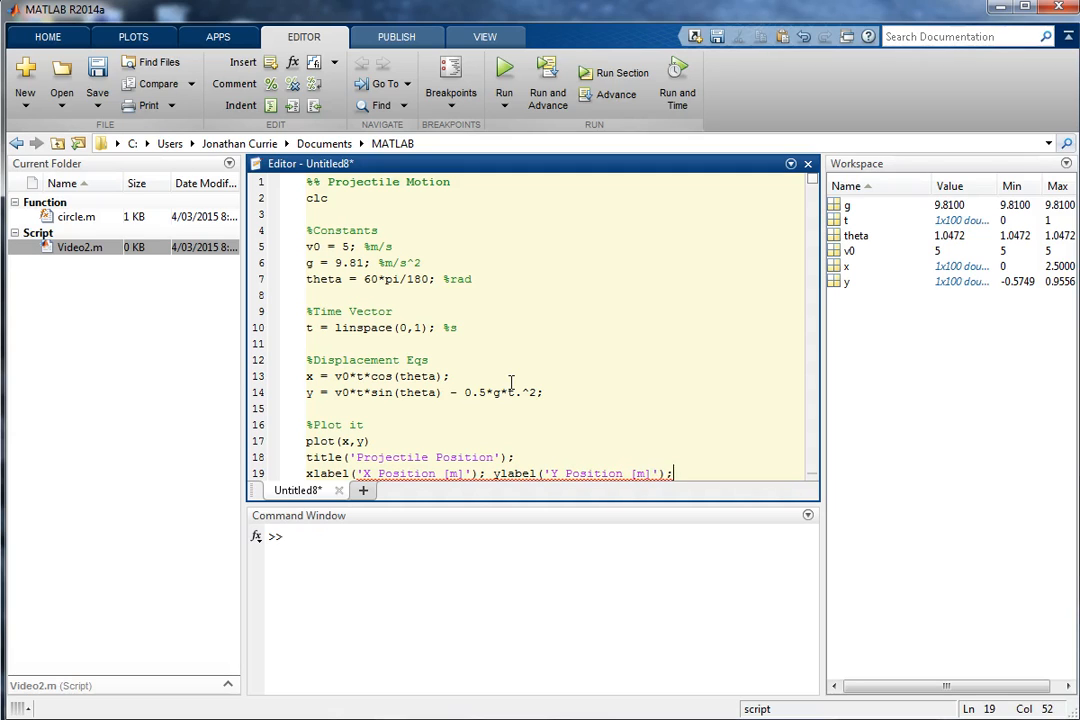
click(504, 80)
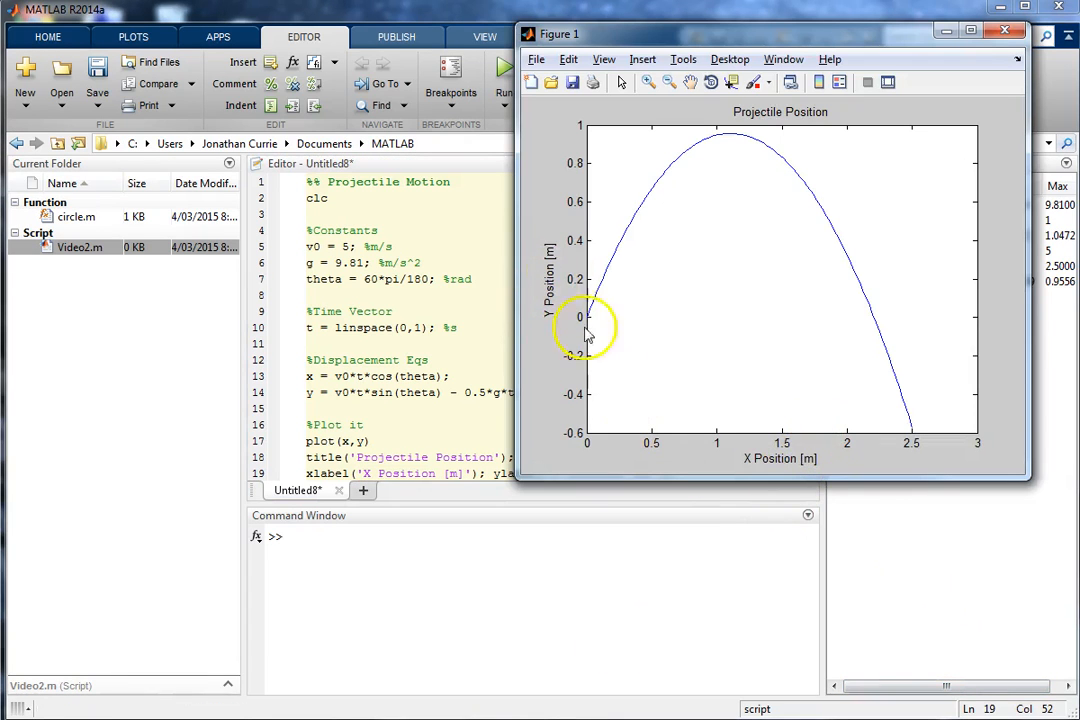
mouse_move(758, 472)
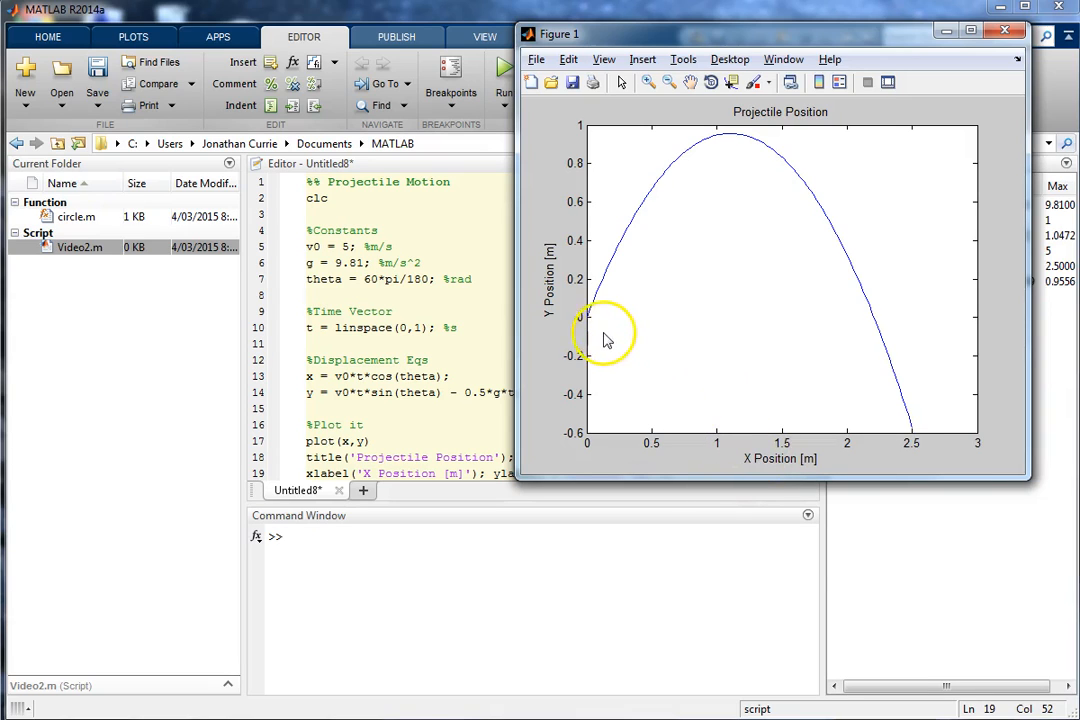
mouse_move(667, 387)
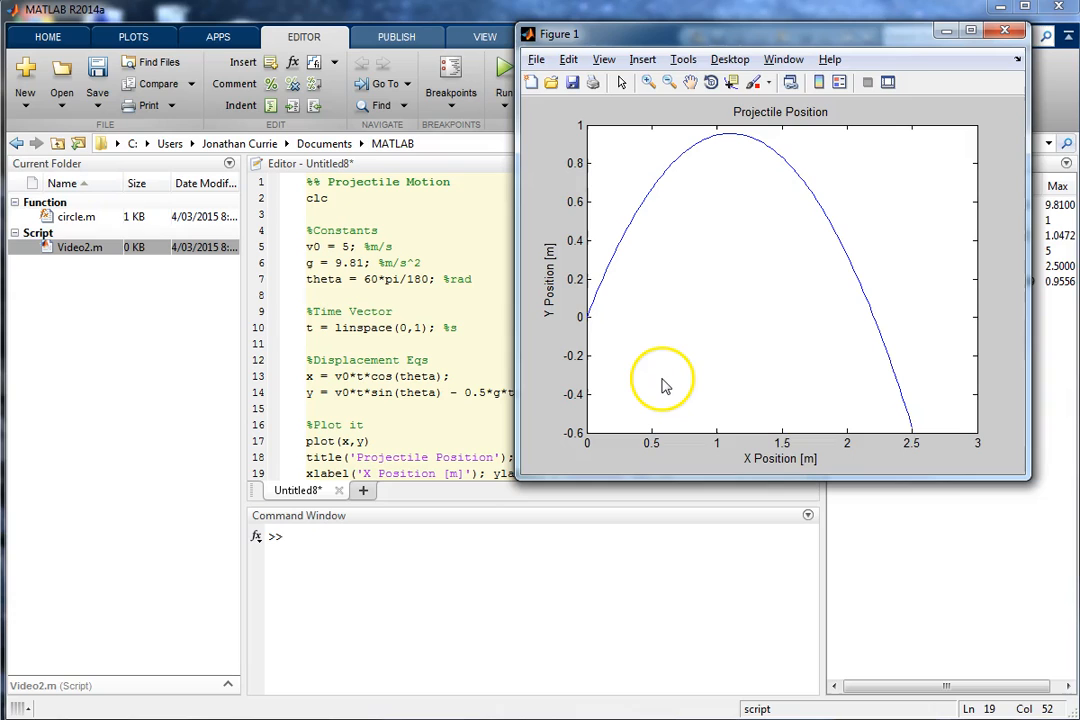
mouse_move(805, 273)
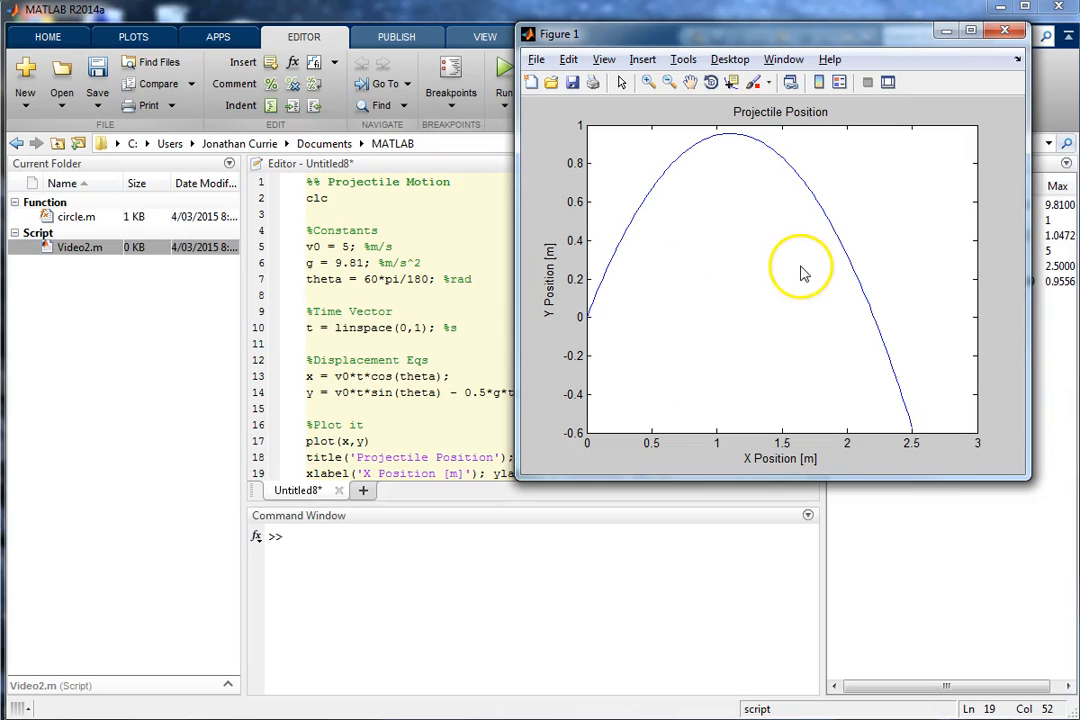
mouse_move(760, 405)
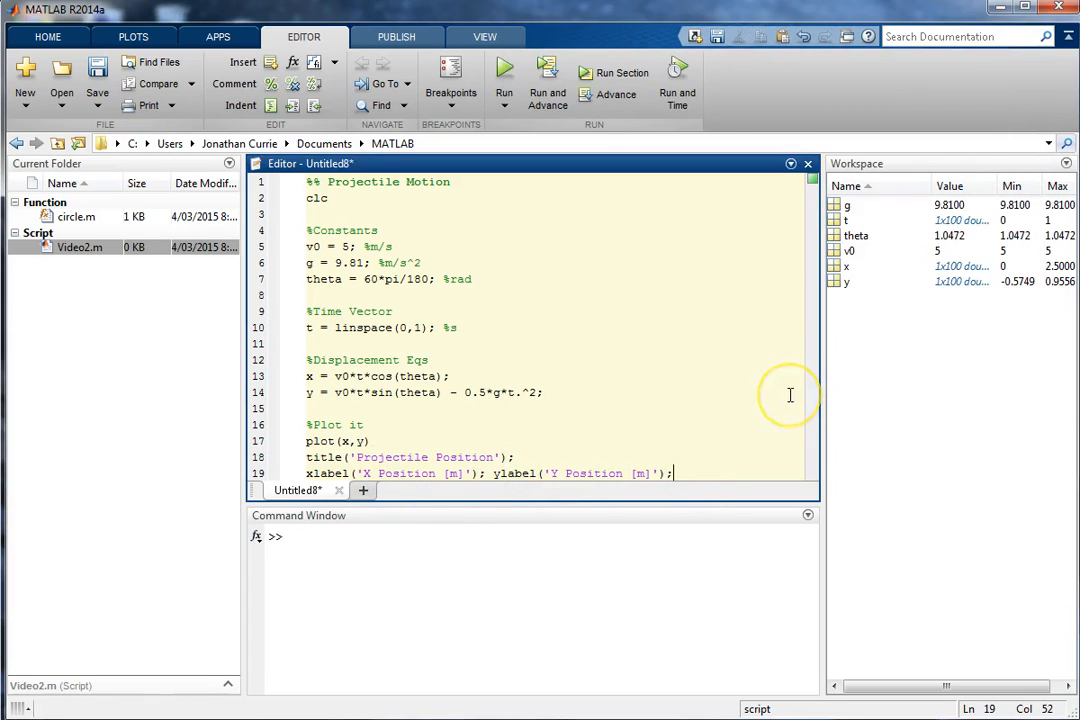
Step: Add a dotted black zero-height line (xlim,[0 0],'k:') to the plot call and rerun
scroll(down, 3)
text(,)
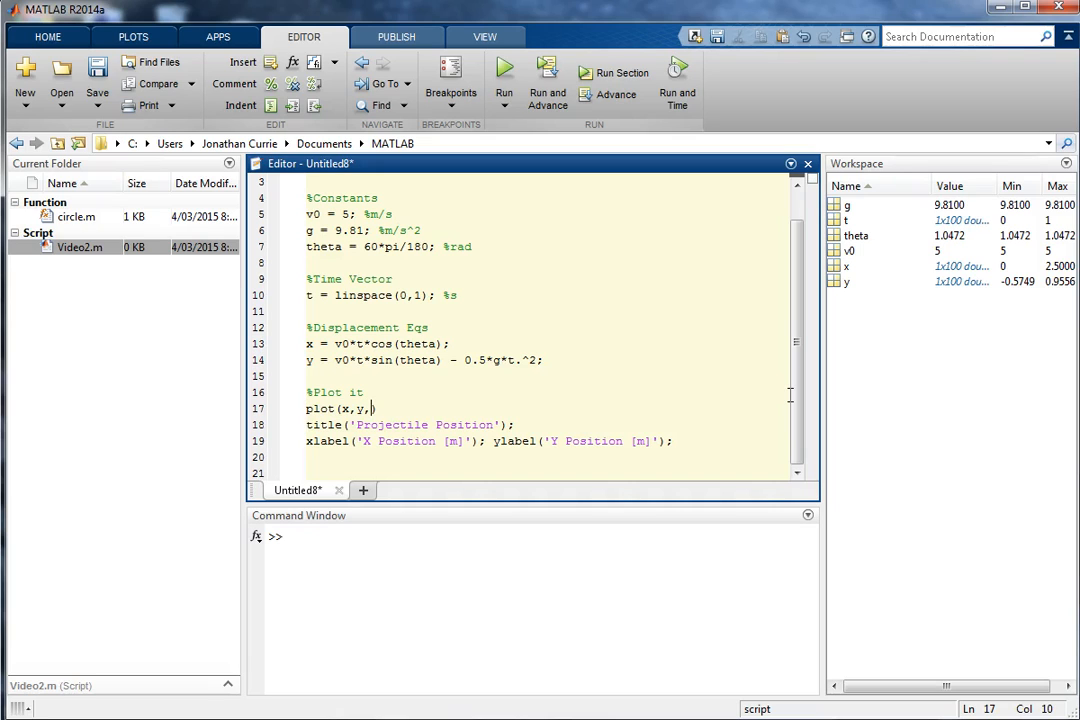
text(xlim,)
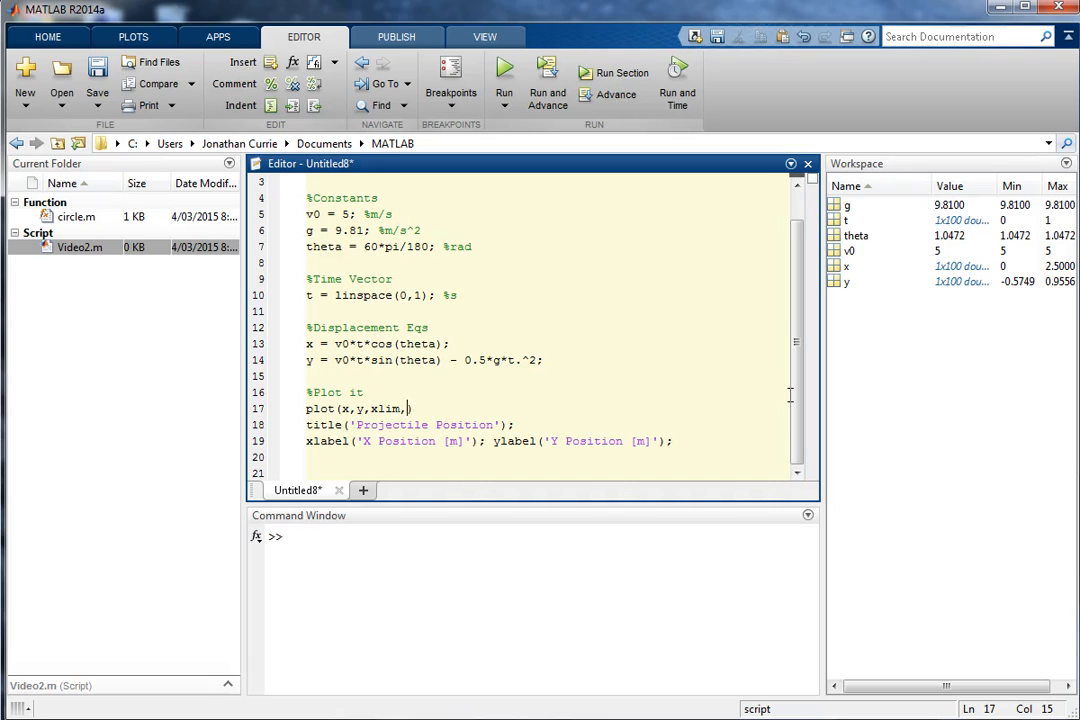
text([0 0],')
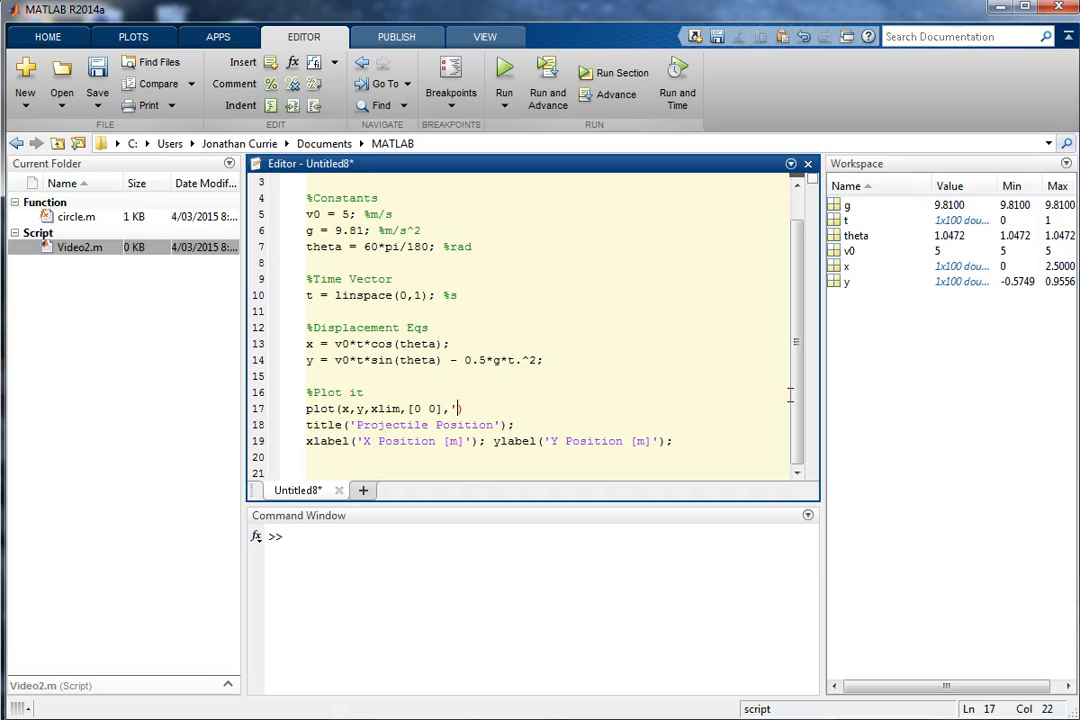
text(k:)
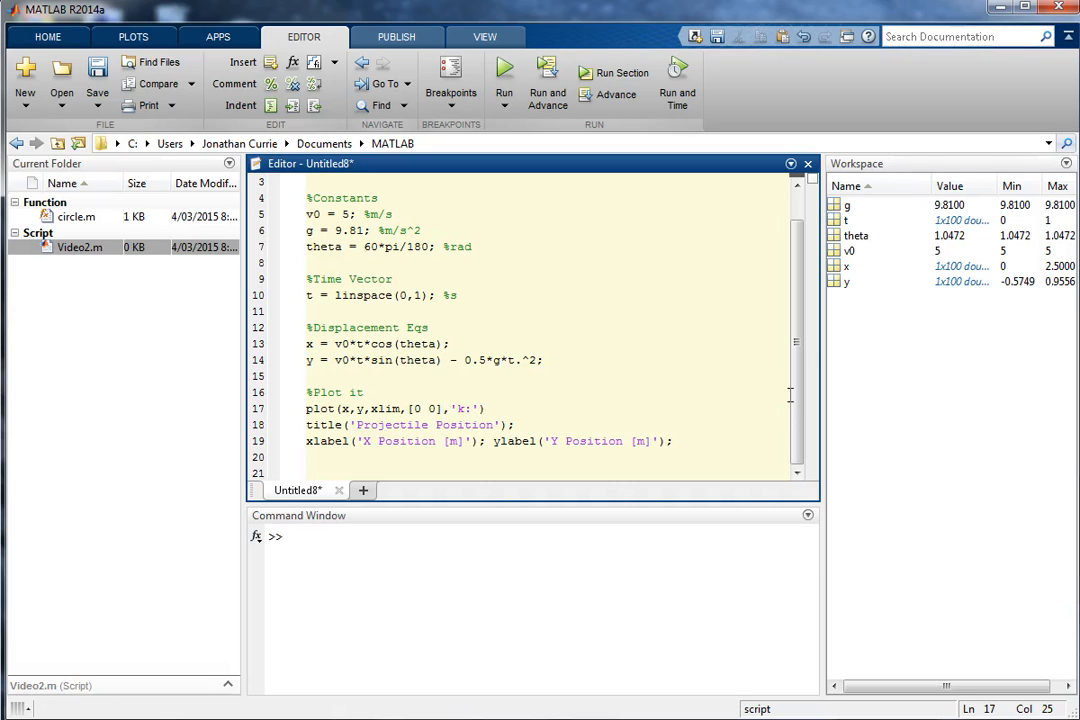
click(504, 75)
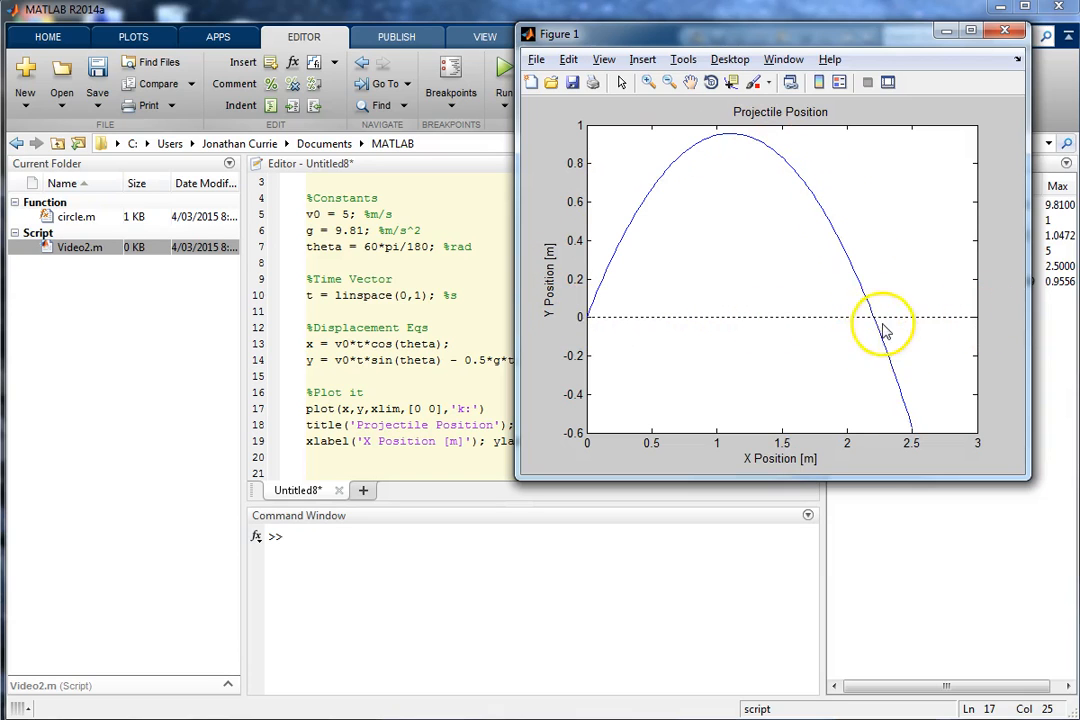
mouse_move(918, 415)
text(,'y')
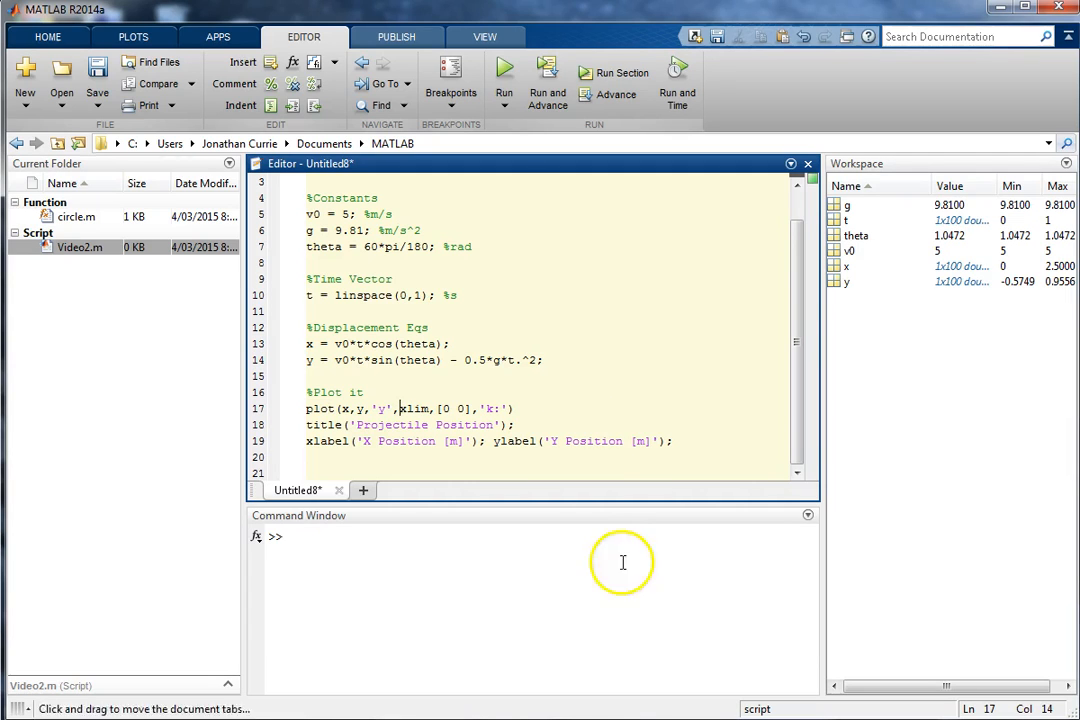
Step: Change the trajectory colour code to 'r' and rerun to see the red curve
click(504, 72)
text(r)
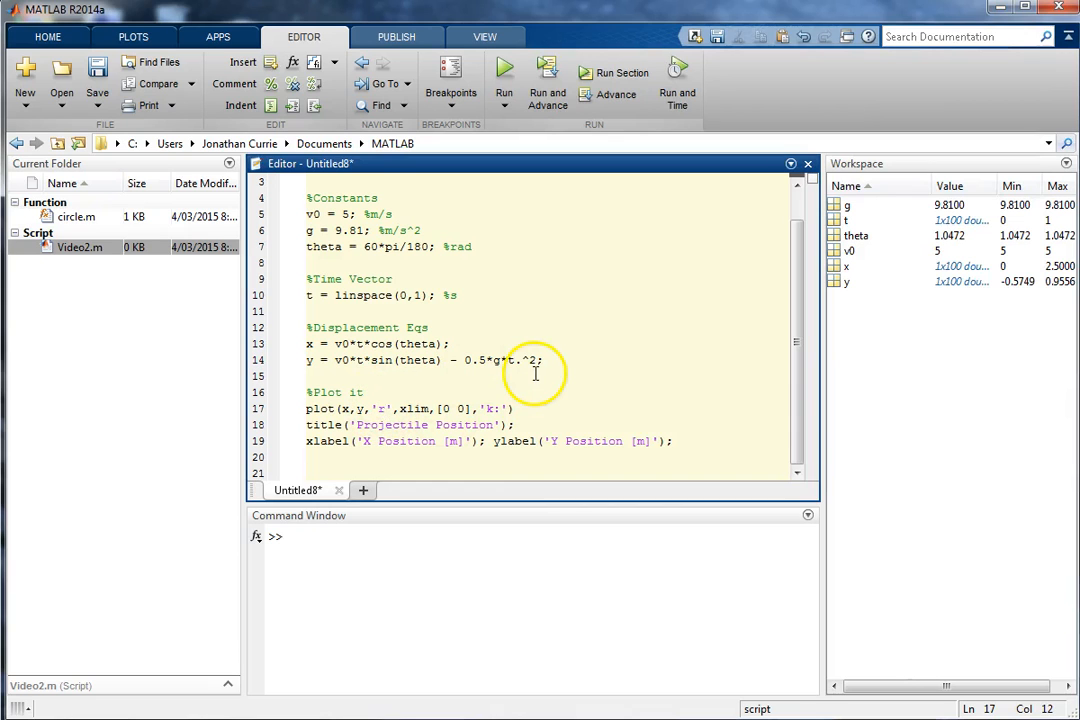
click(504, 75)
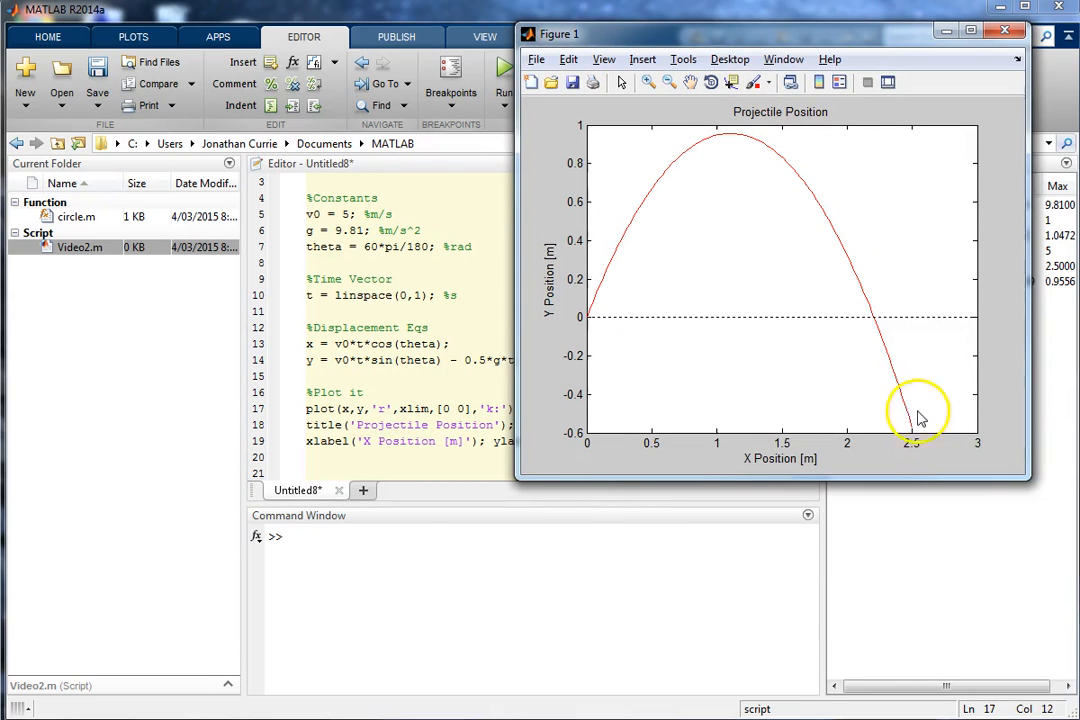
mouse_move(932, 434)
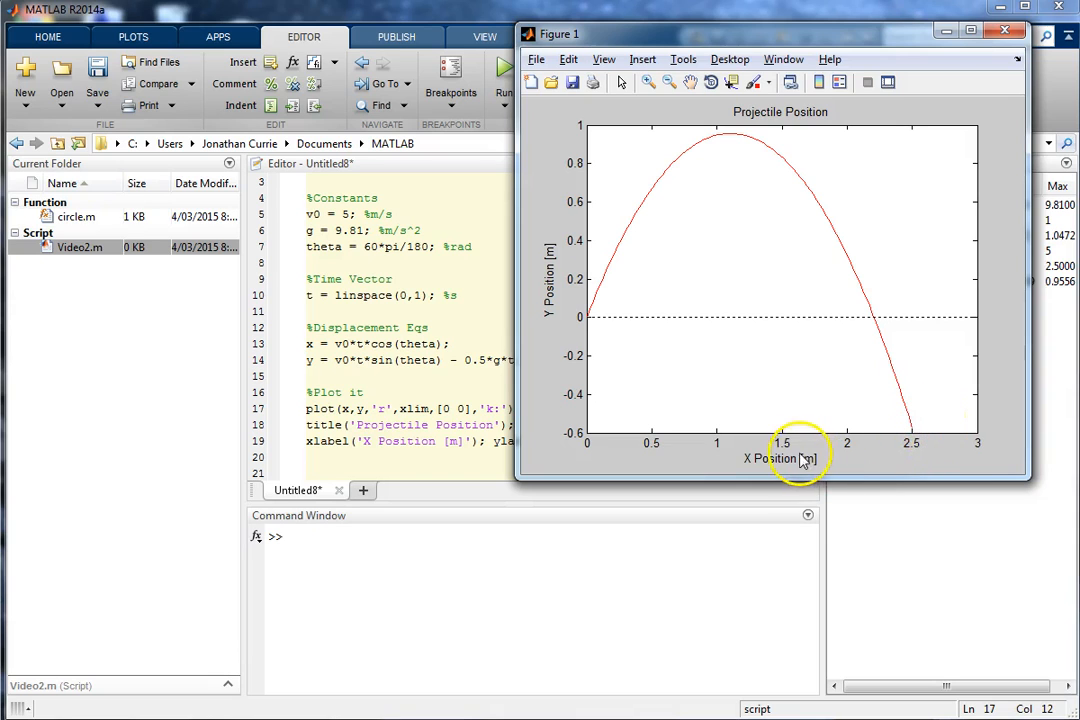
mouse_move(958, 503)
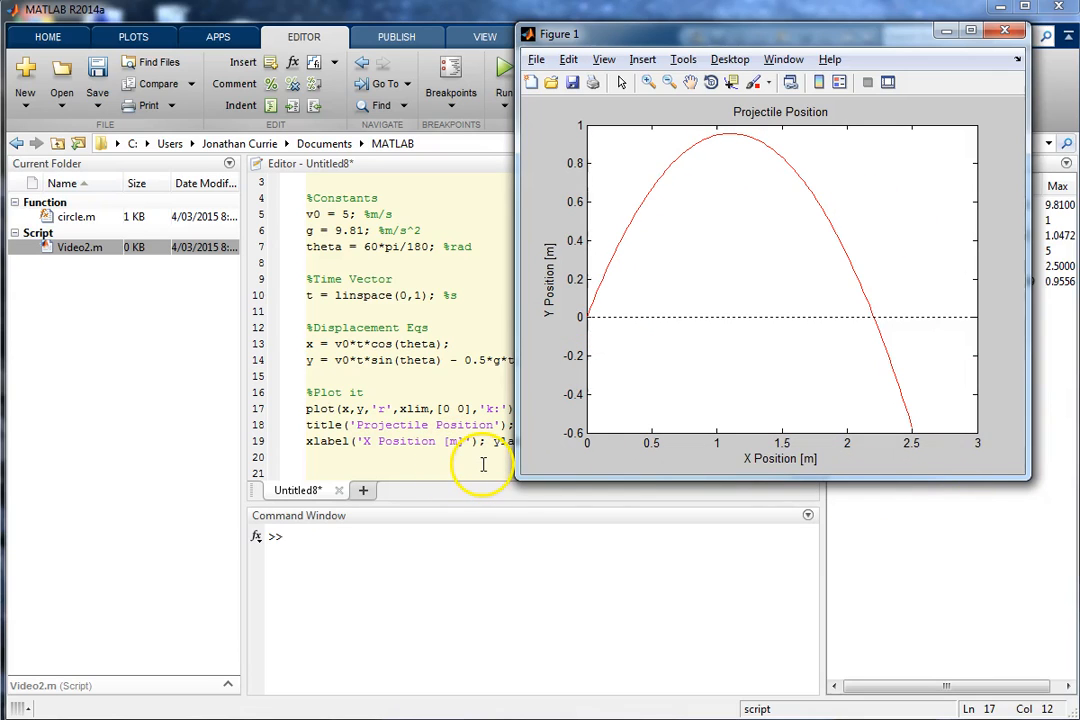
mouse_move(575, 305)
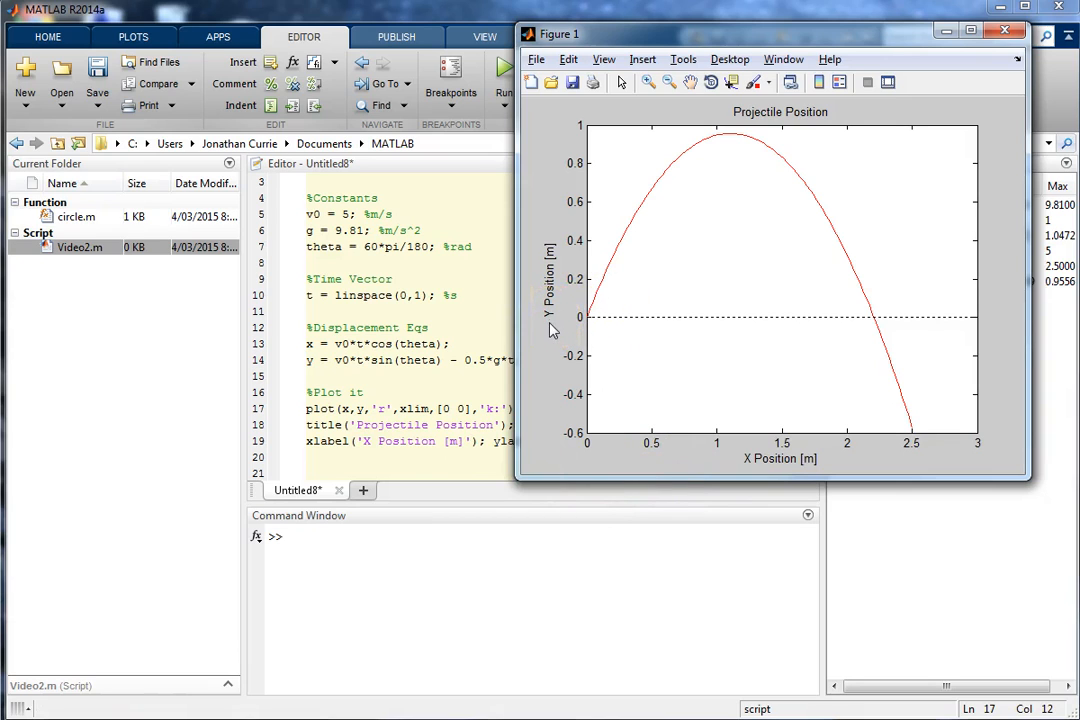
mouse_move(997, 480)
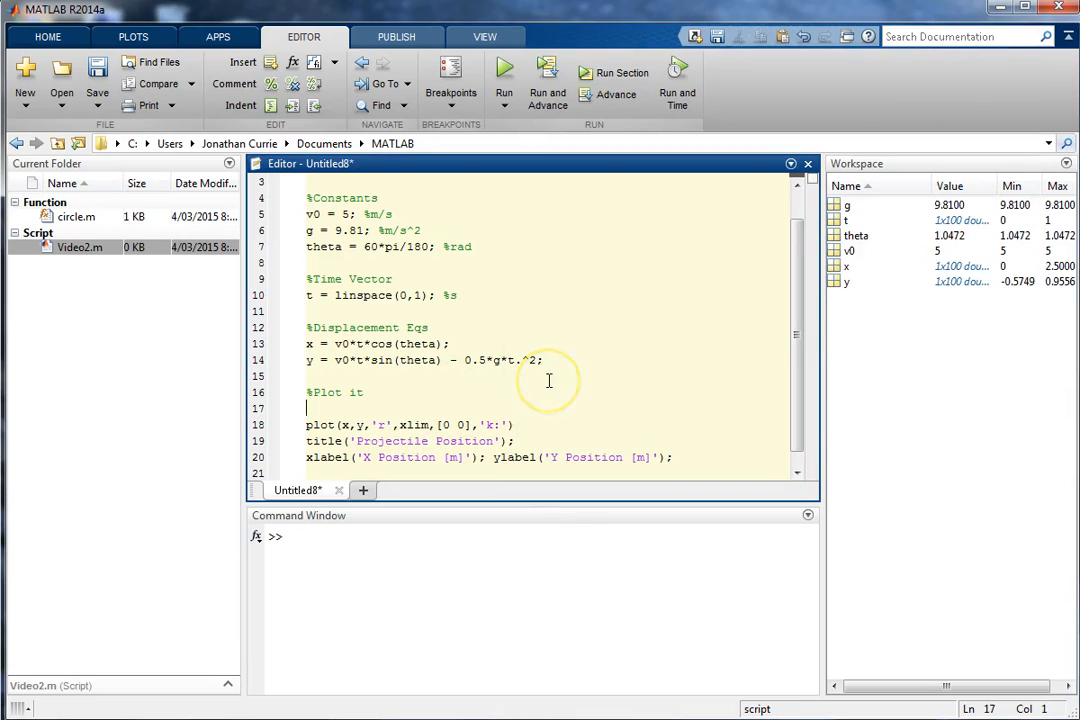
Step: Insert subplot(3,1,1) above the trajectory plot command
text(subplot(2)
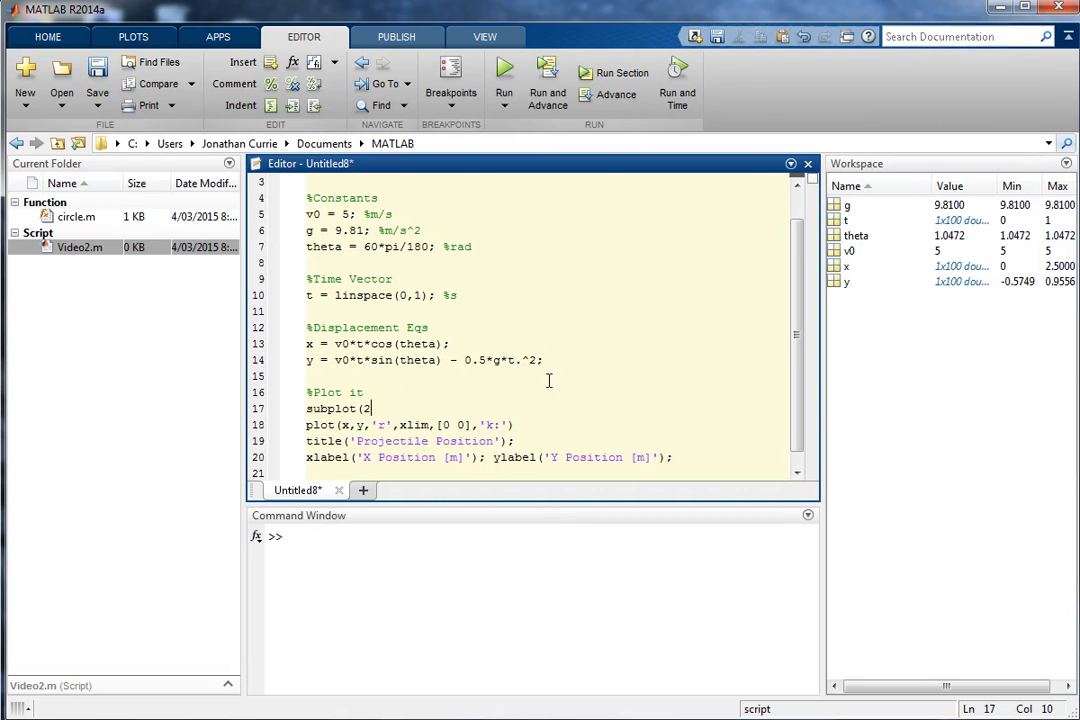
text(,1,1)
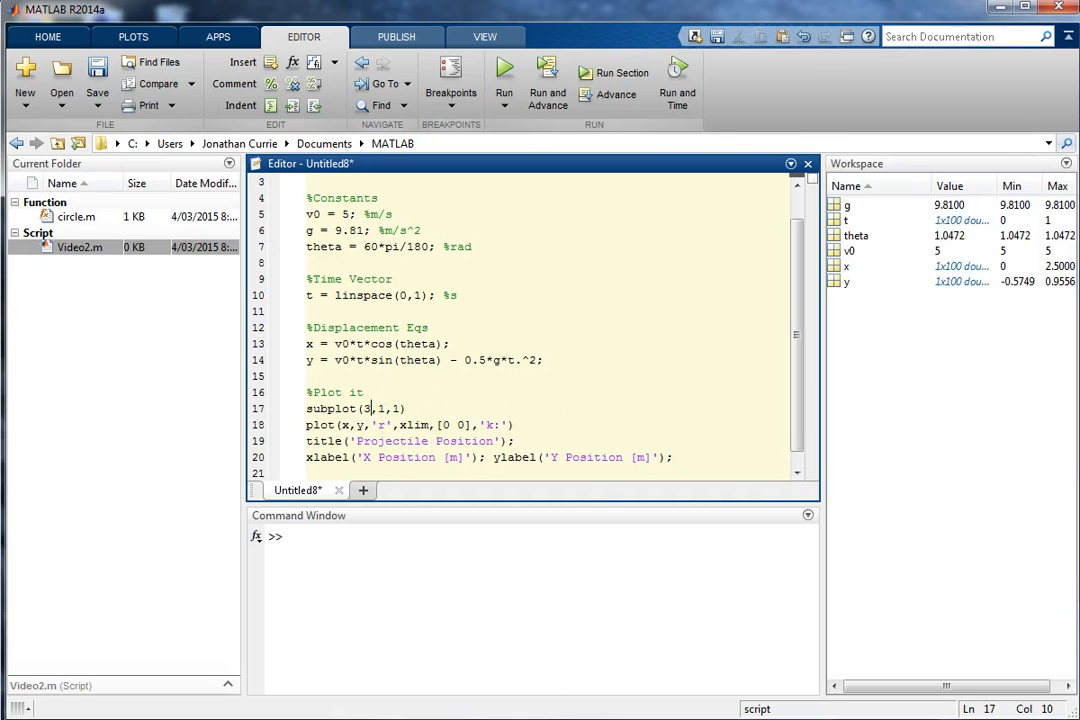
click(504, 71)
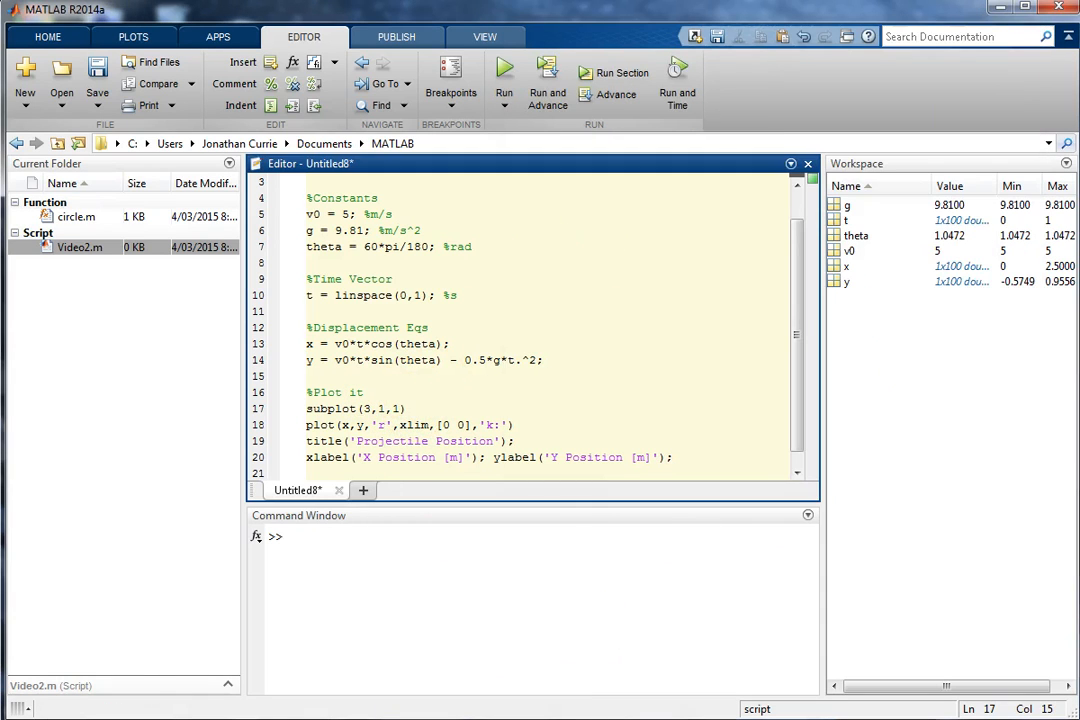
click(504, 78)
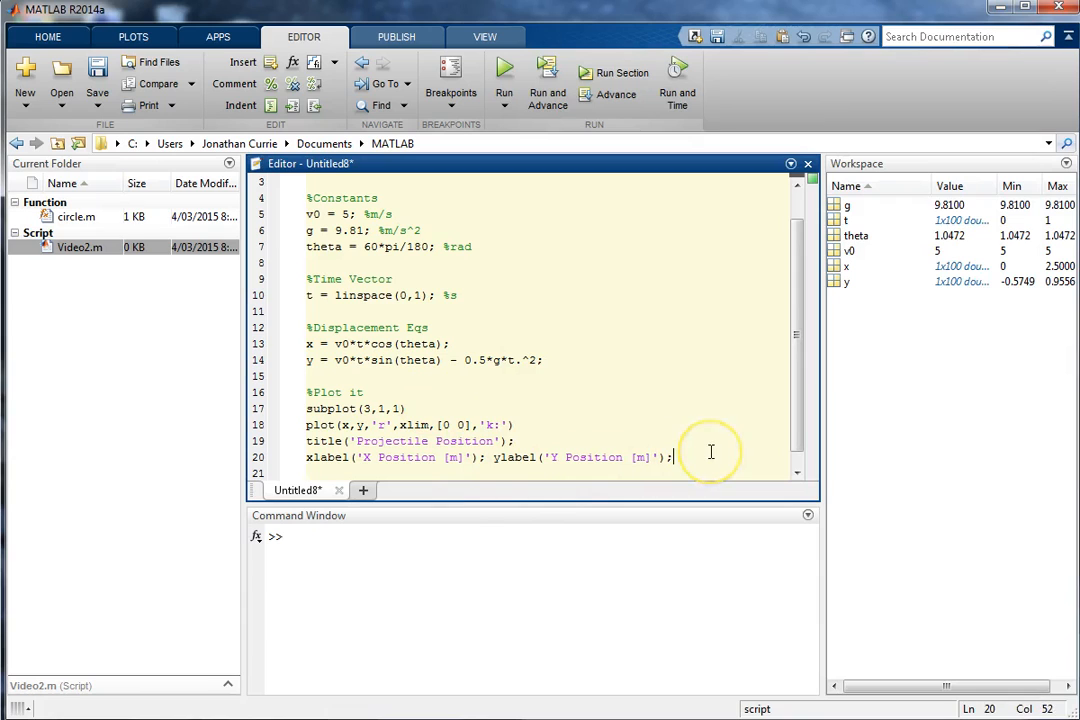
Step: Add subplot(3,1,2) with plot(t,y) after the labels and run to view both panels
text(subplot()
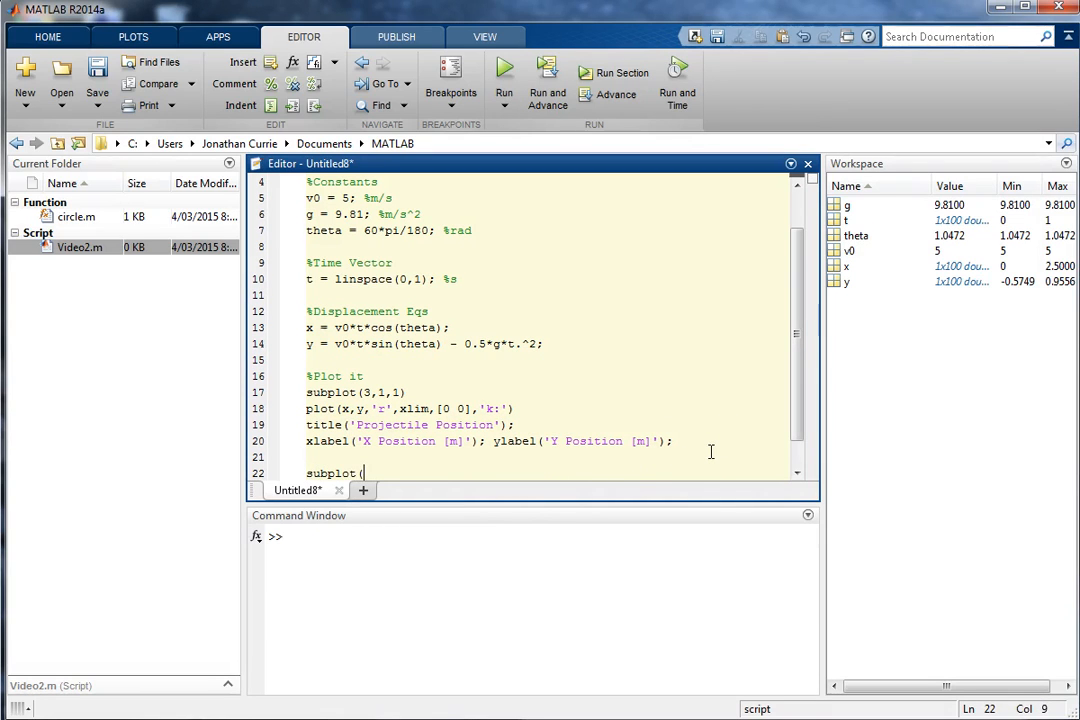
text(3,1,2))
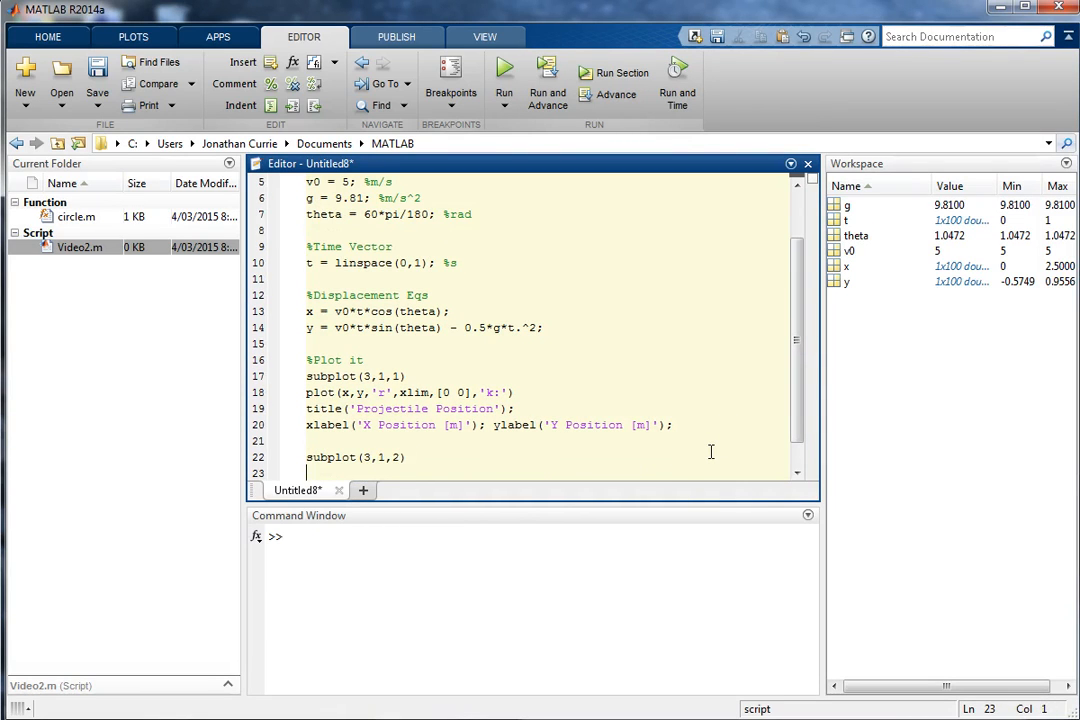
text(plot(t)
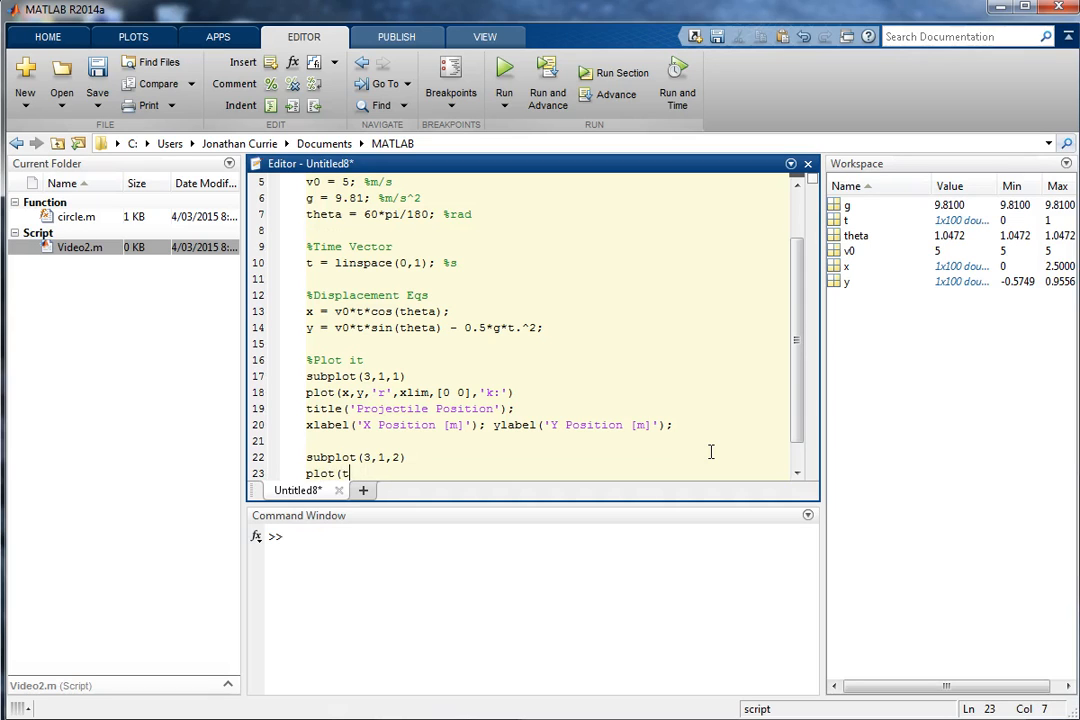
text(,y))
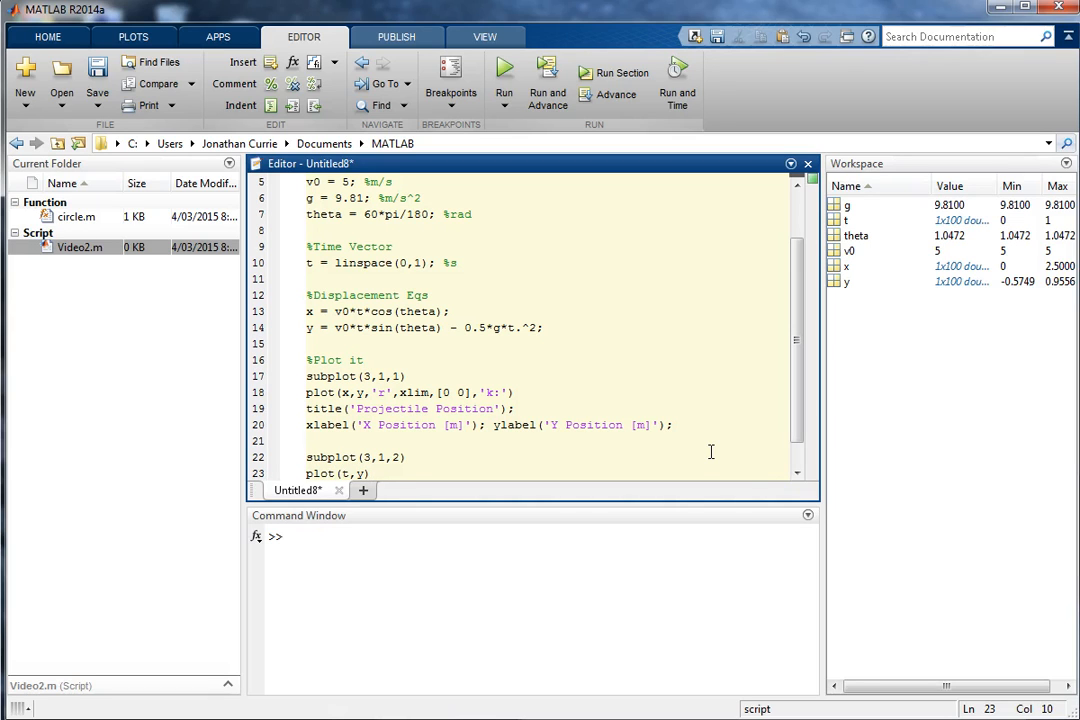
click(504, 77)
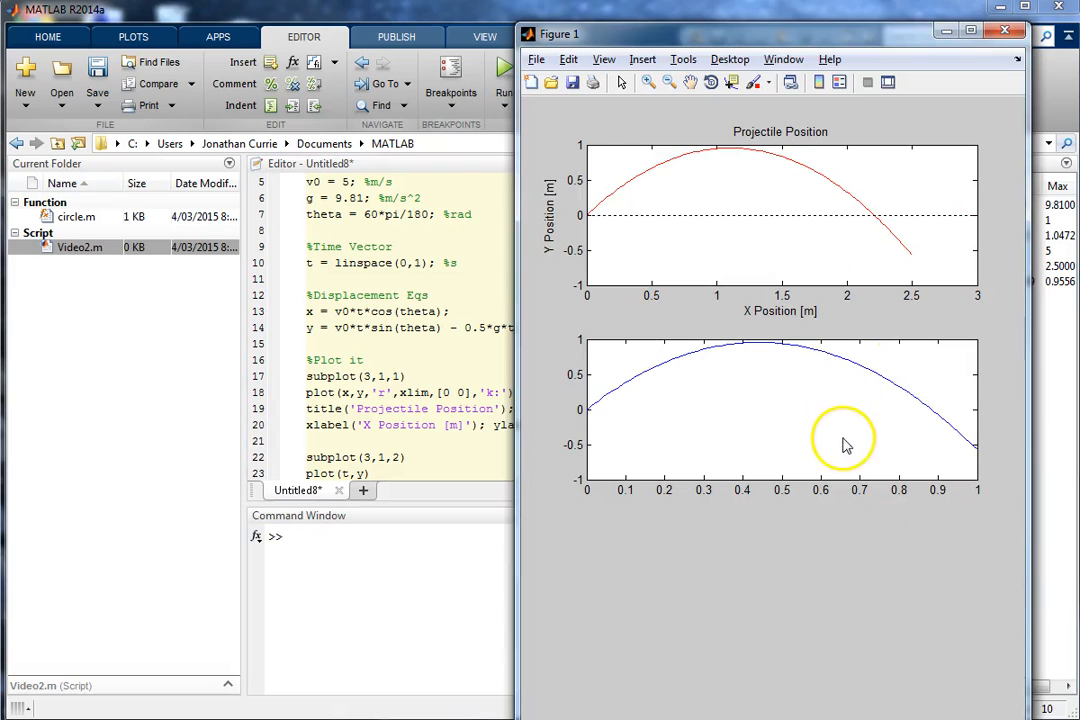
mouse_move(632, 363)
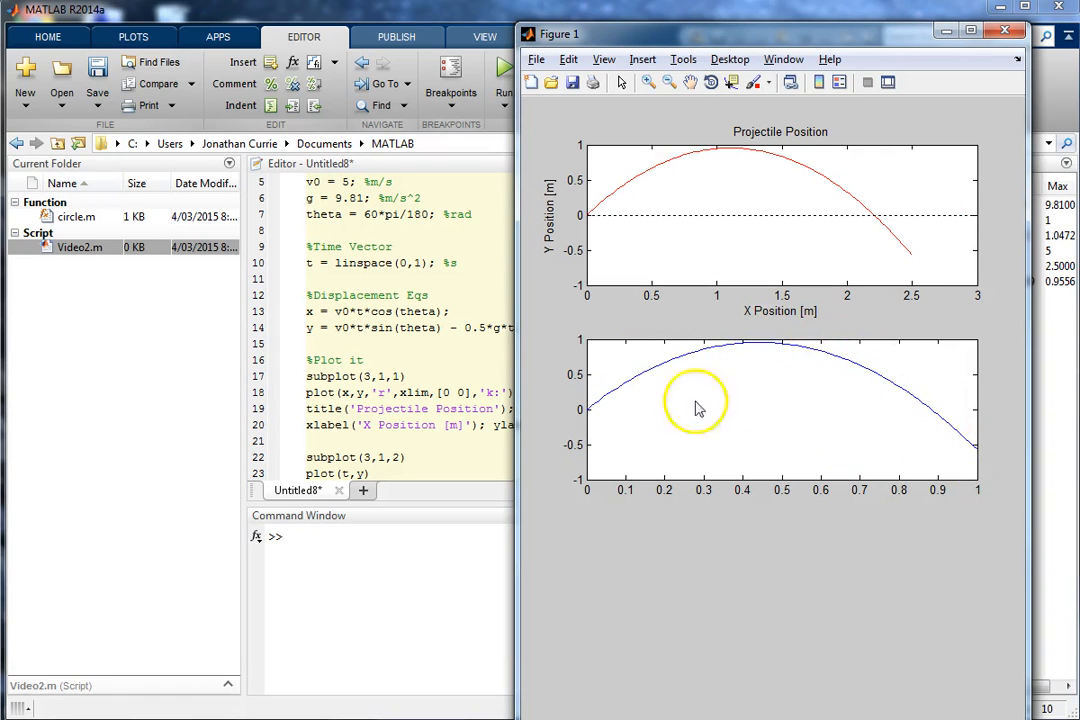
mouse_move(570, 435)
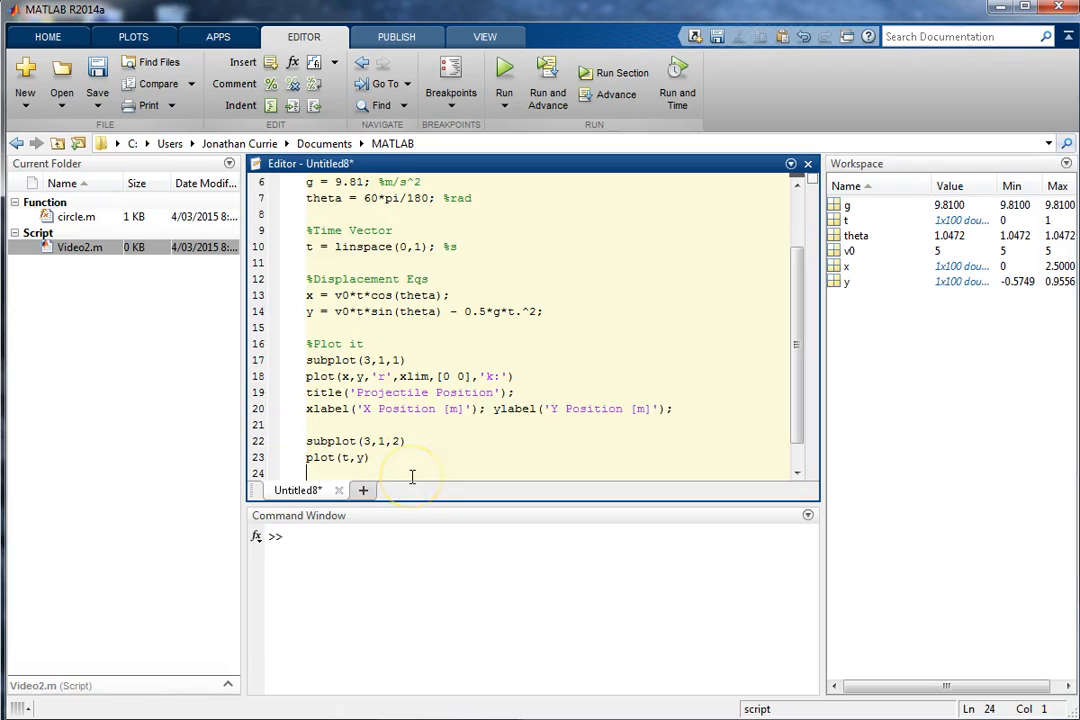
Step: Change the second plot's xlabel to 'Time [s]' and run the script to check the figure
text(xlabel('X Position [m]'); ylabel('Y Position [m]');)
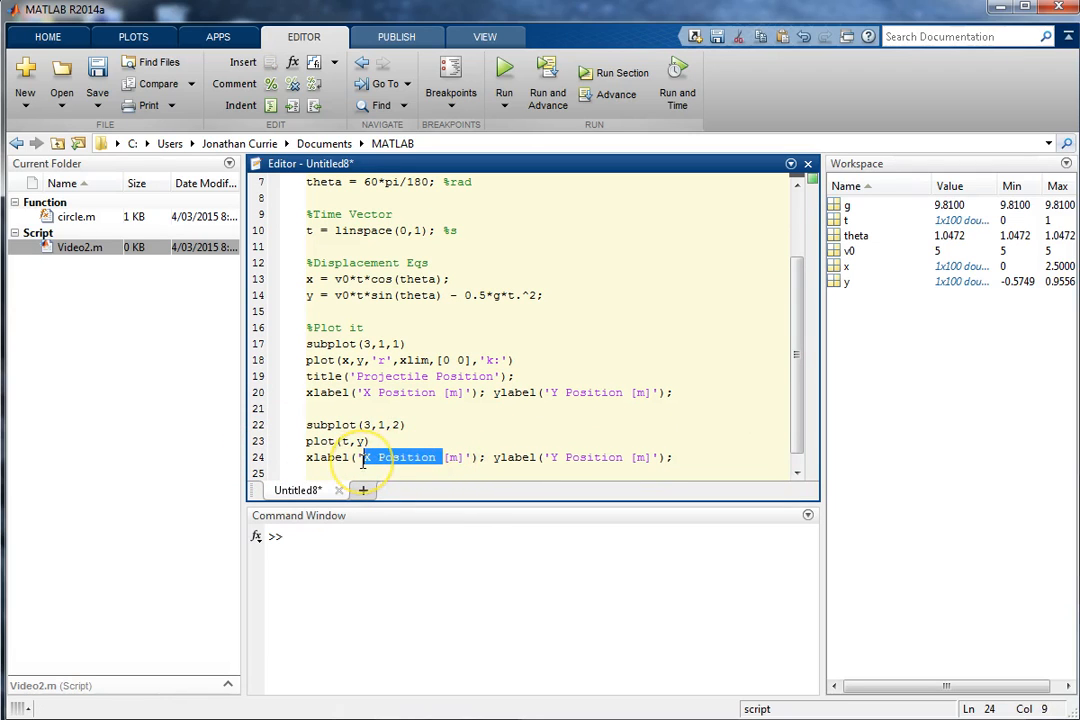
text(Time [s])
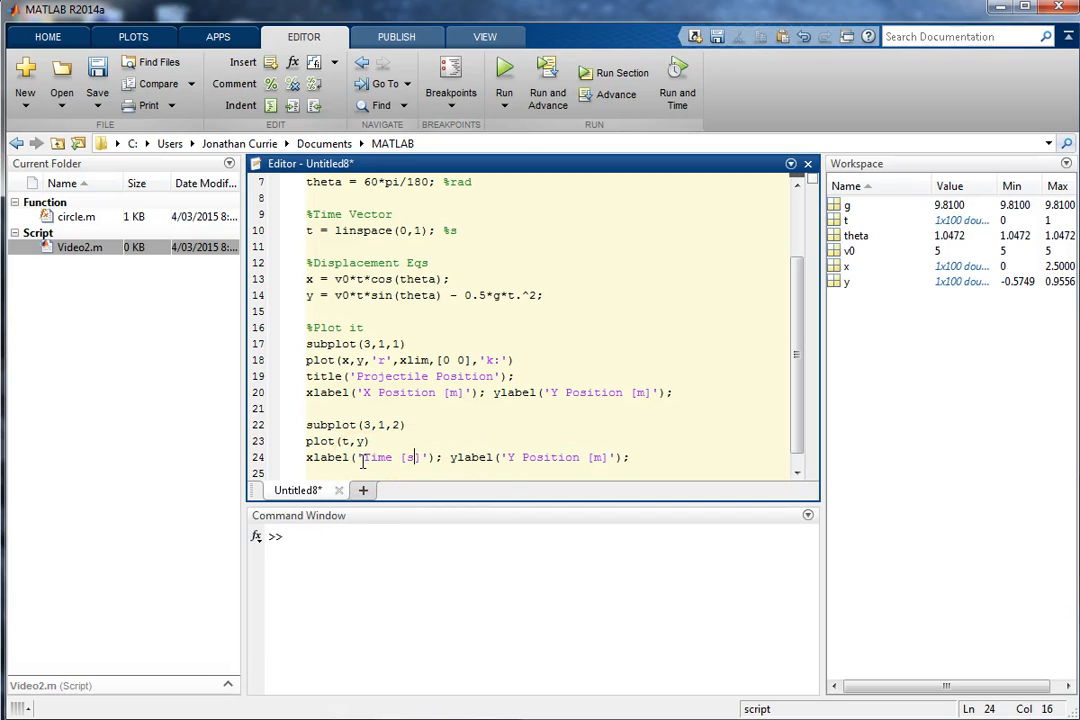
click(504, 77)
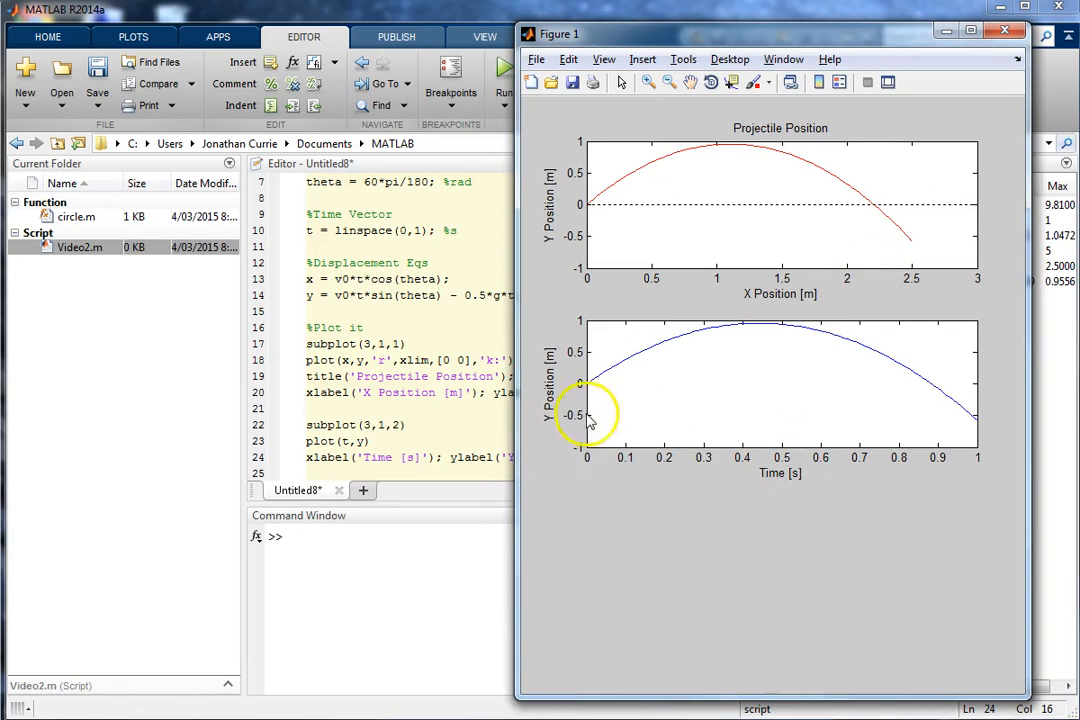
mouse_move(588, 405)
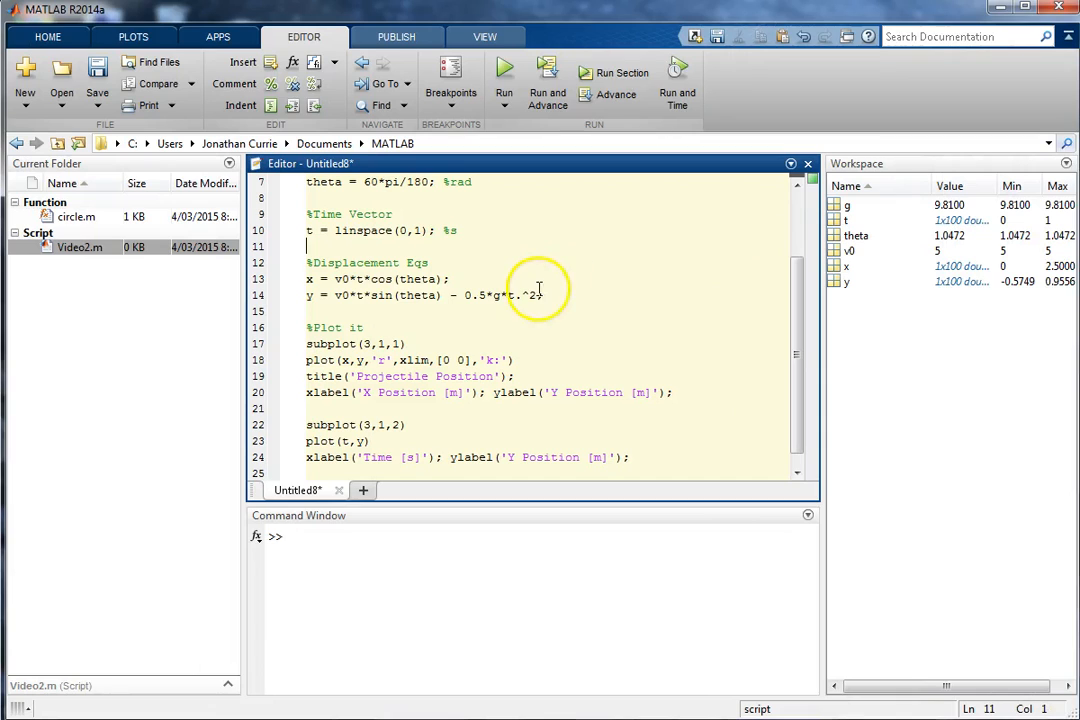
Step: Add a %Velocity Eqs section: vx = v0*cos(theta), vy = v0*sin(theta) - g*t, v = sqrt(vx^2 + vy.^2)
text(%Velocity Eqs)
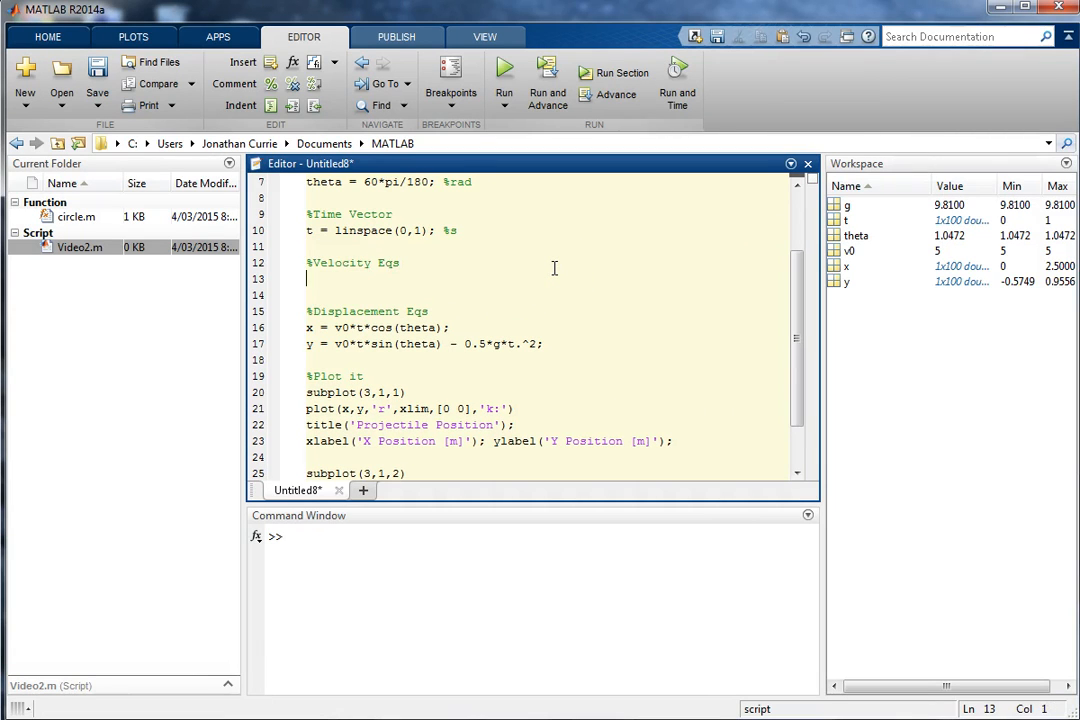
text(vx =)
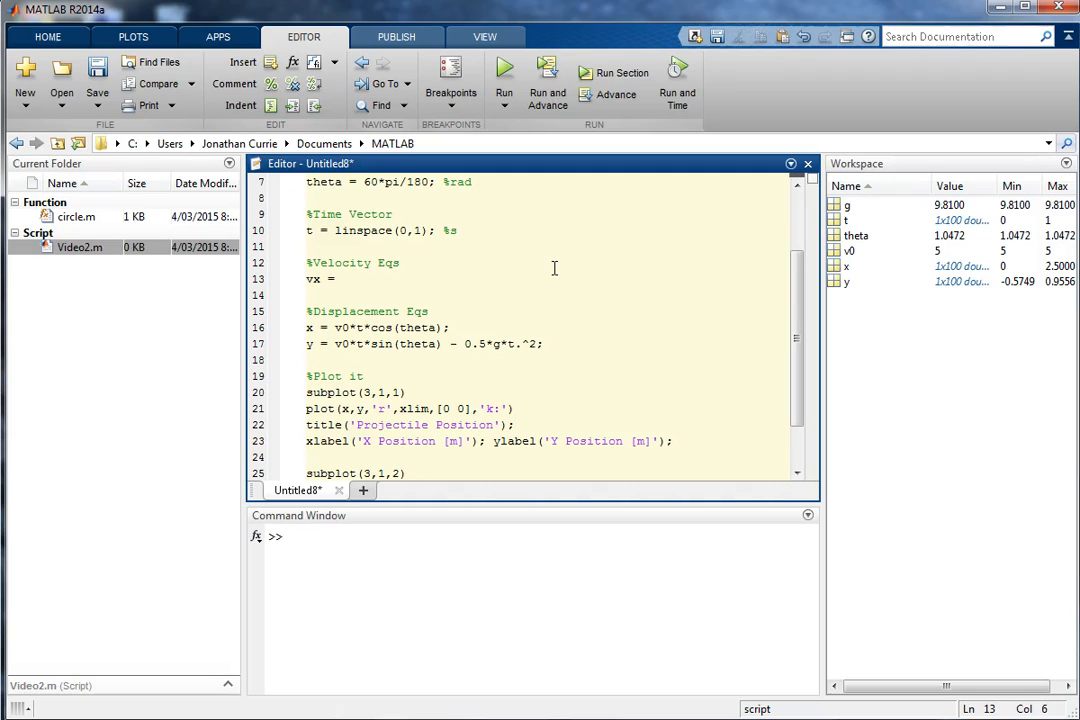
text(v0*cos(theta);)
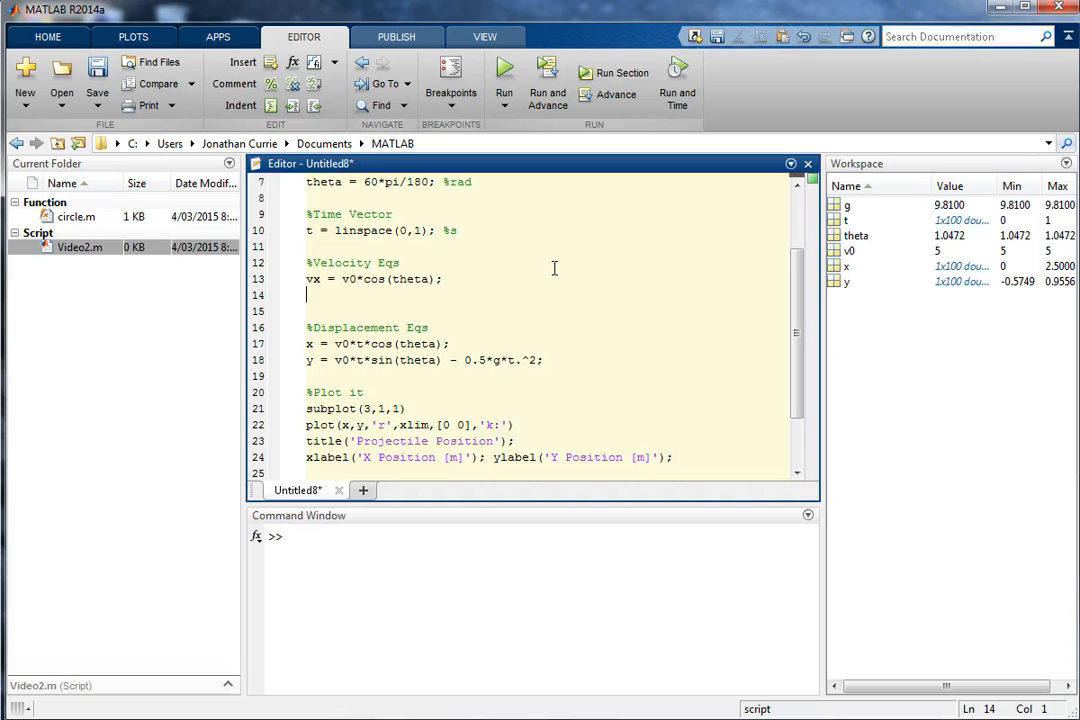
text(vy =)
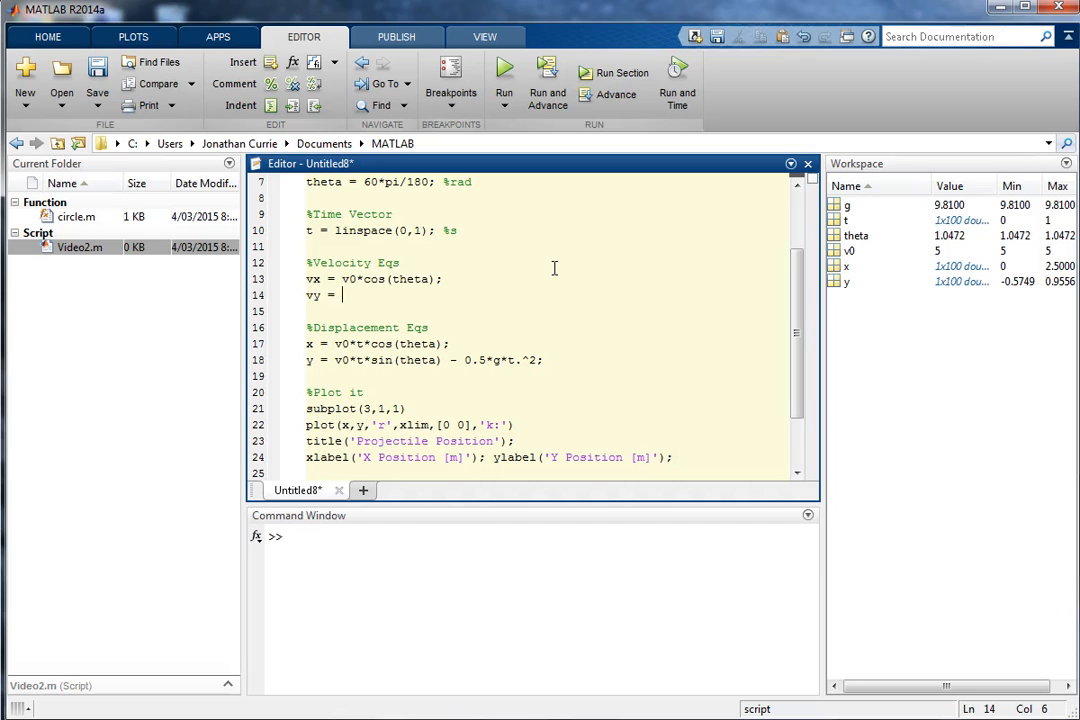
text(v0*sin()
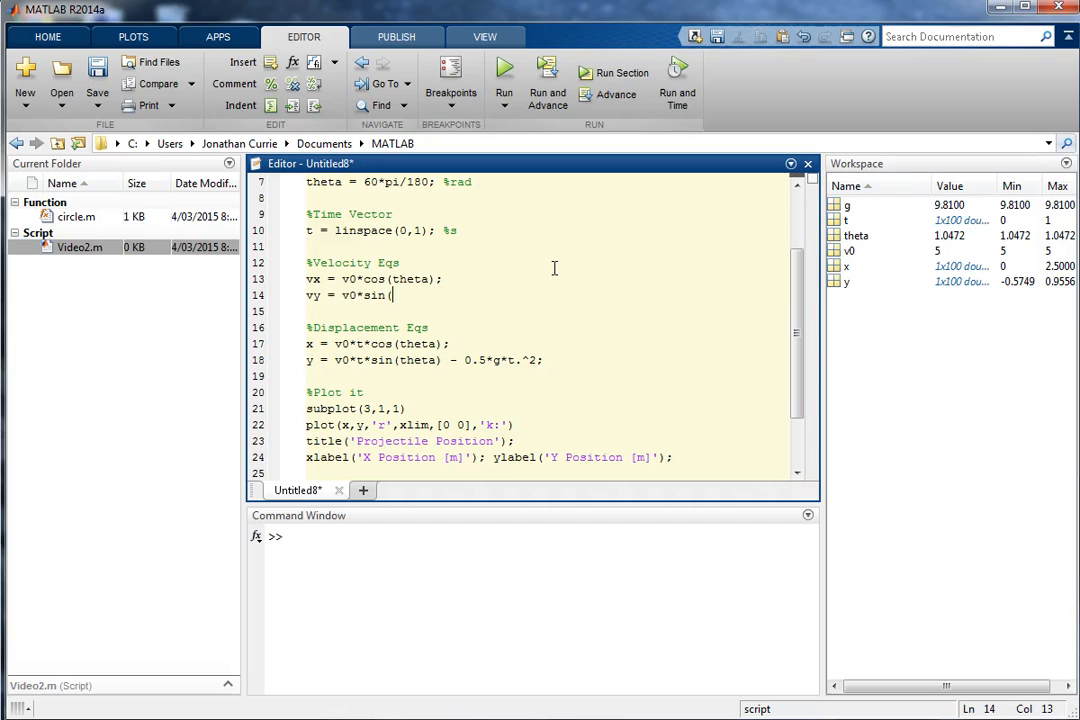
text(theta))
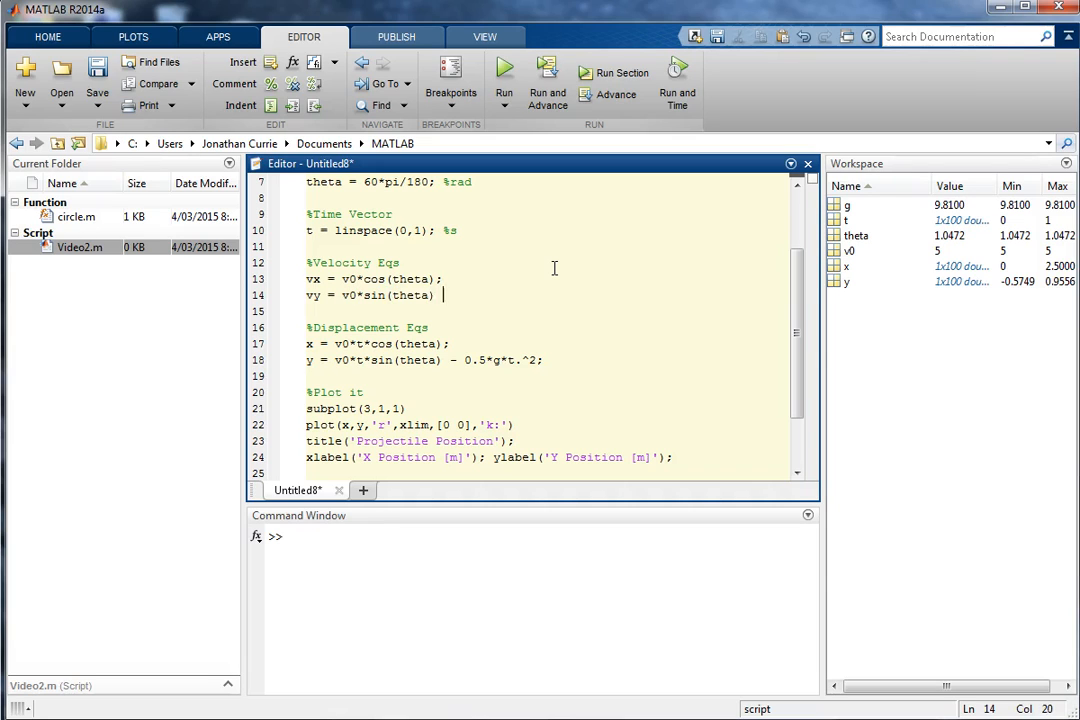
text(- g*t;)
click(545, 311)
text(v = sqrt()
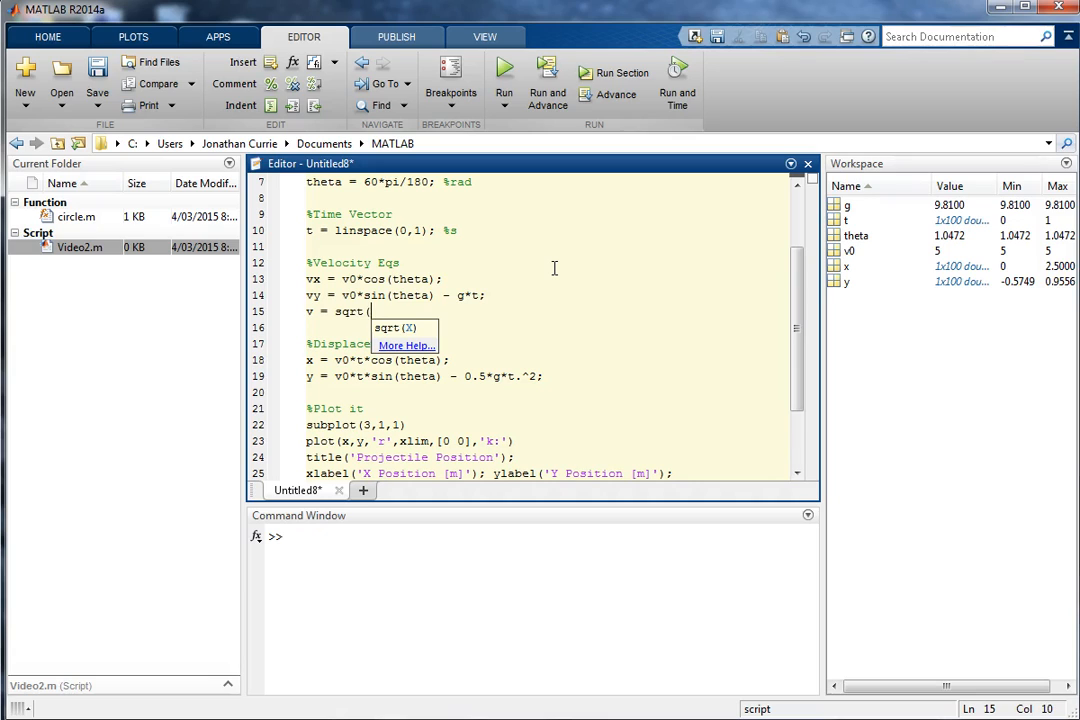
text(vx^2 + vy)
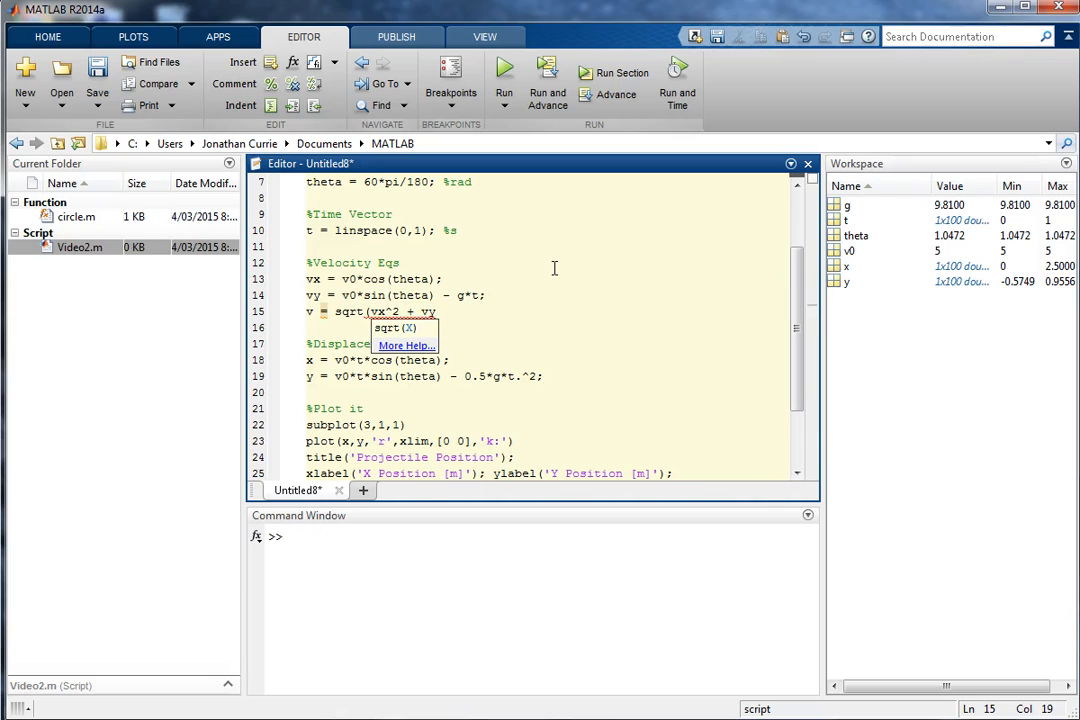
text(^2);)
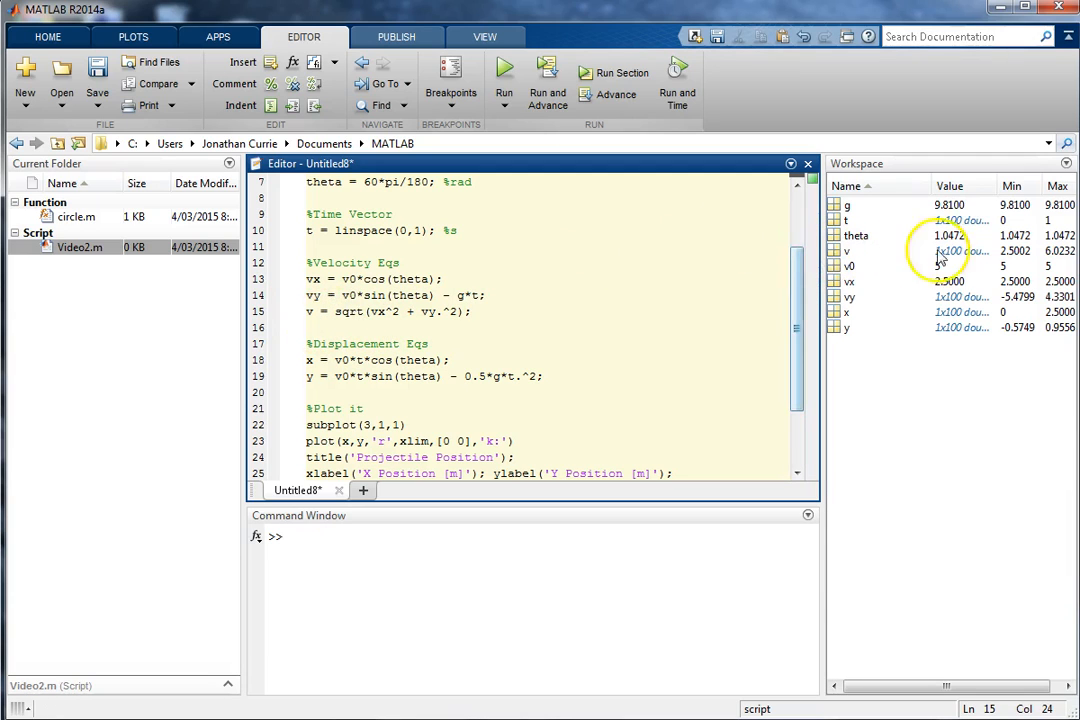
Step: Make subplot(3,1,3) plot v against t in magenta with ylabel 'Velocity [m/s]', then run it
scroll(down, 3)
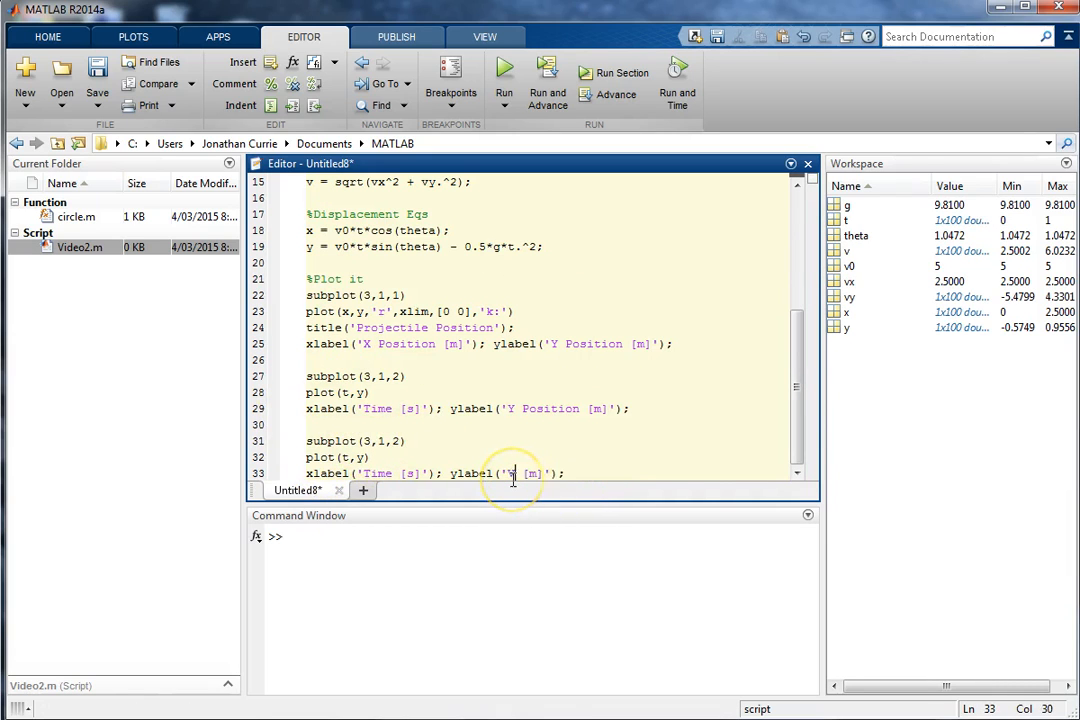
text(Velocity)
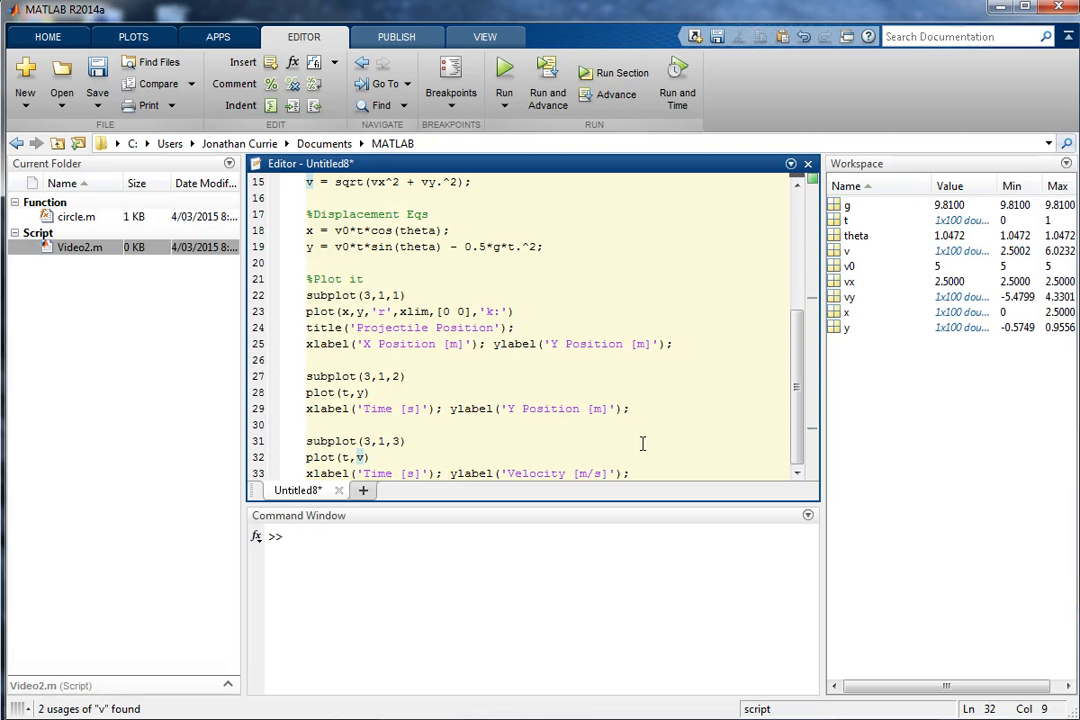
text(,')
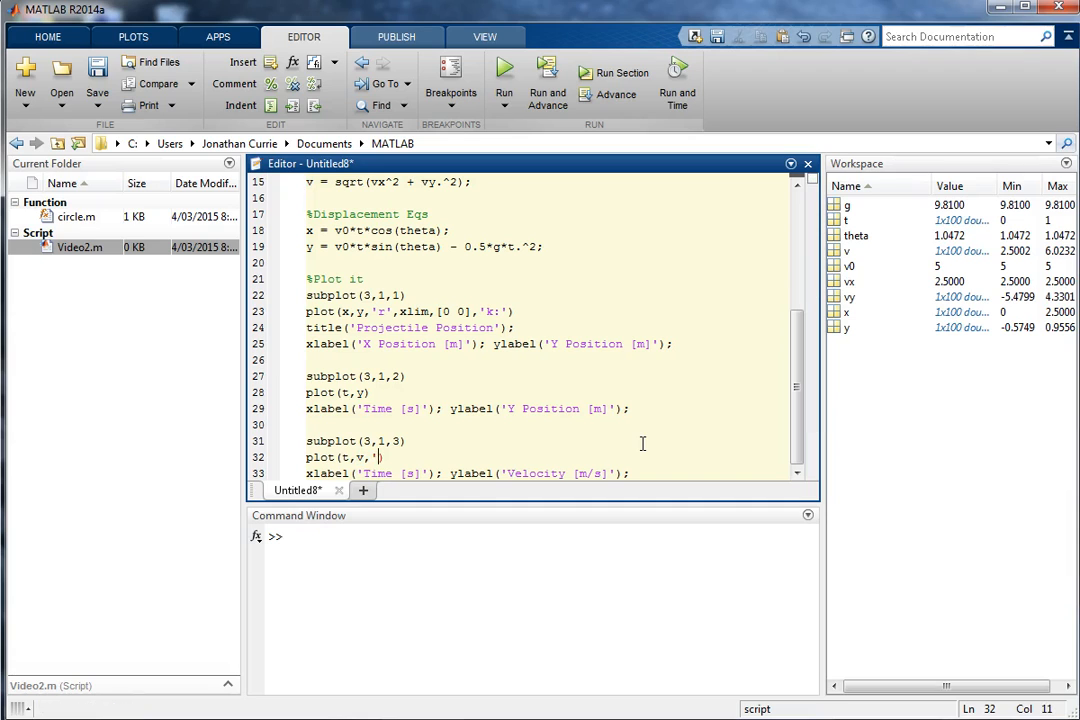
text(m)
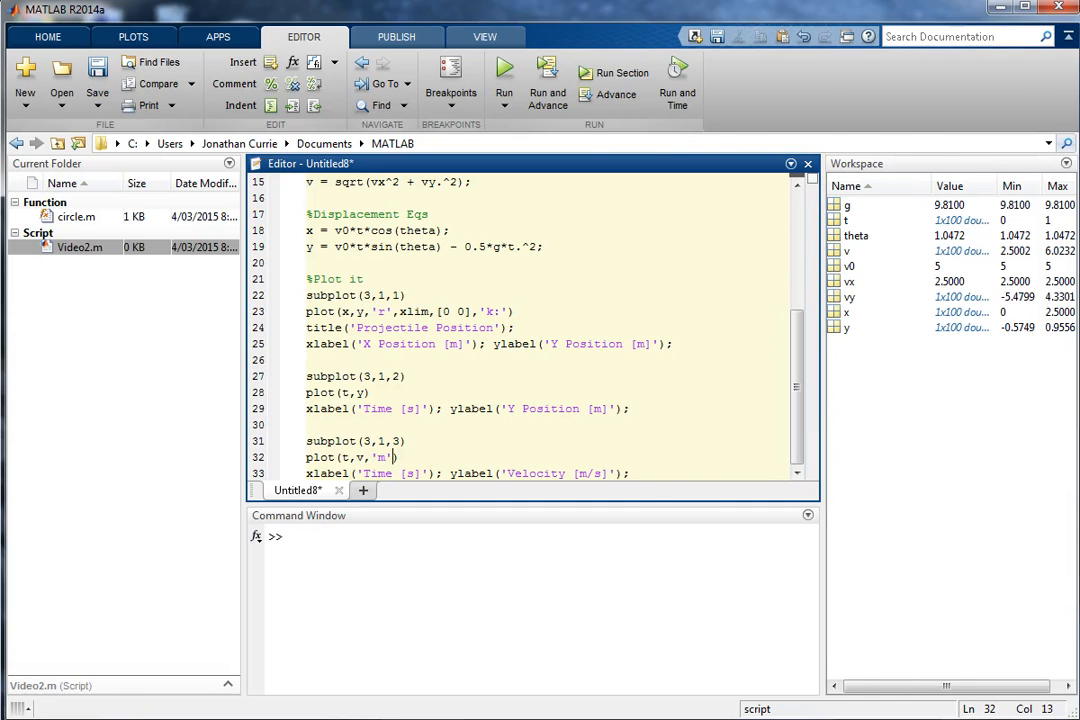
click(504, 80)
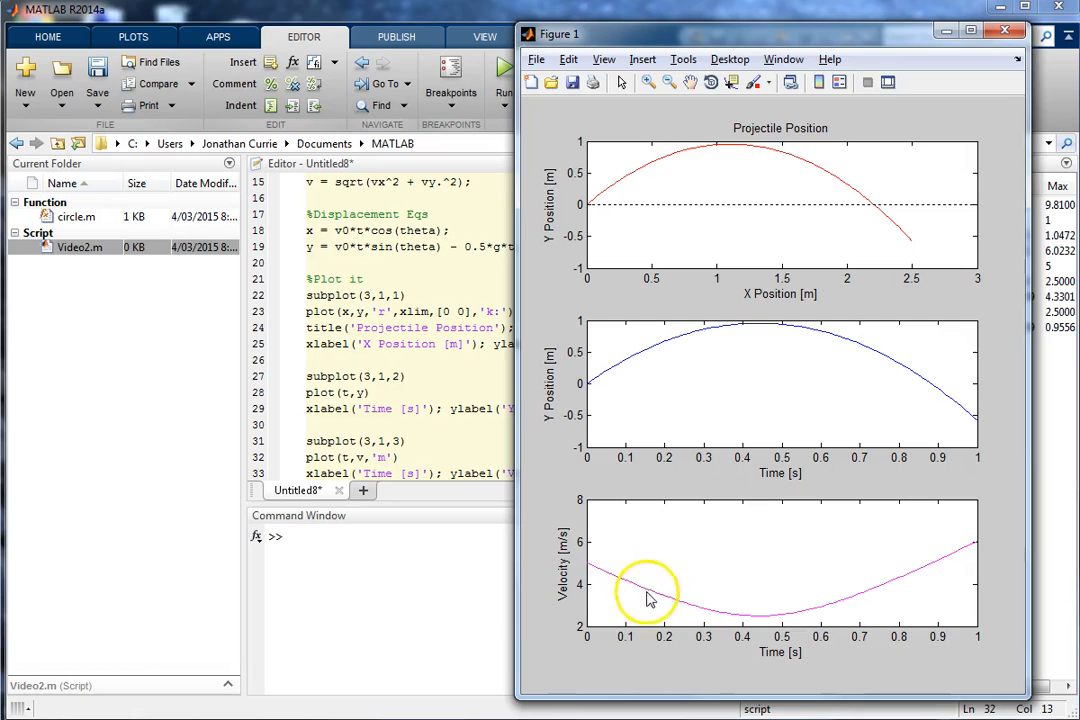
mouse_move(770, 625)
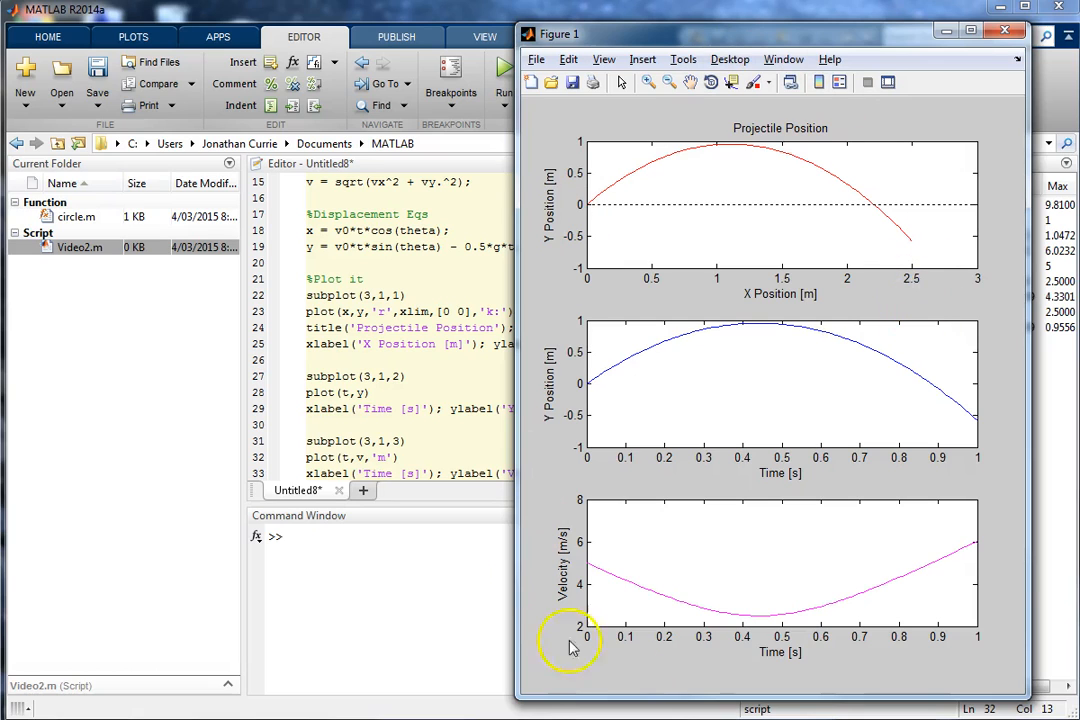
mouse_move(862, 604)
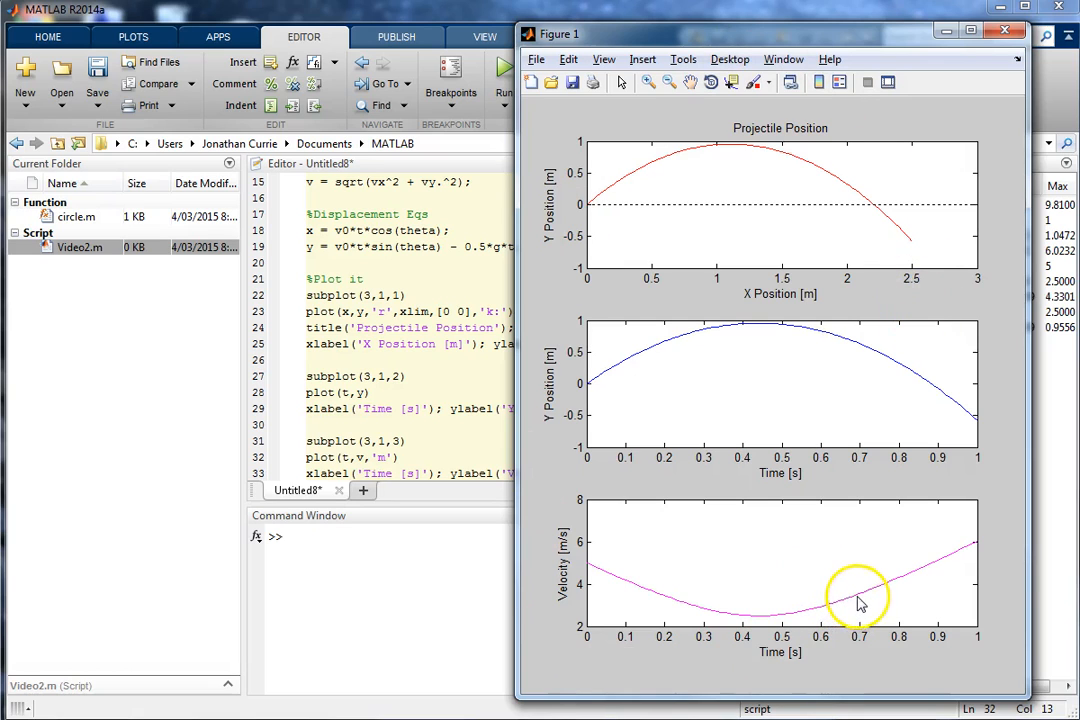
mouse_move(895, 575)
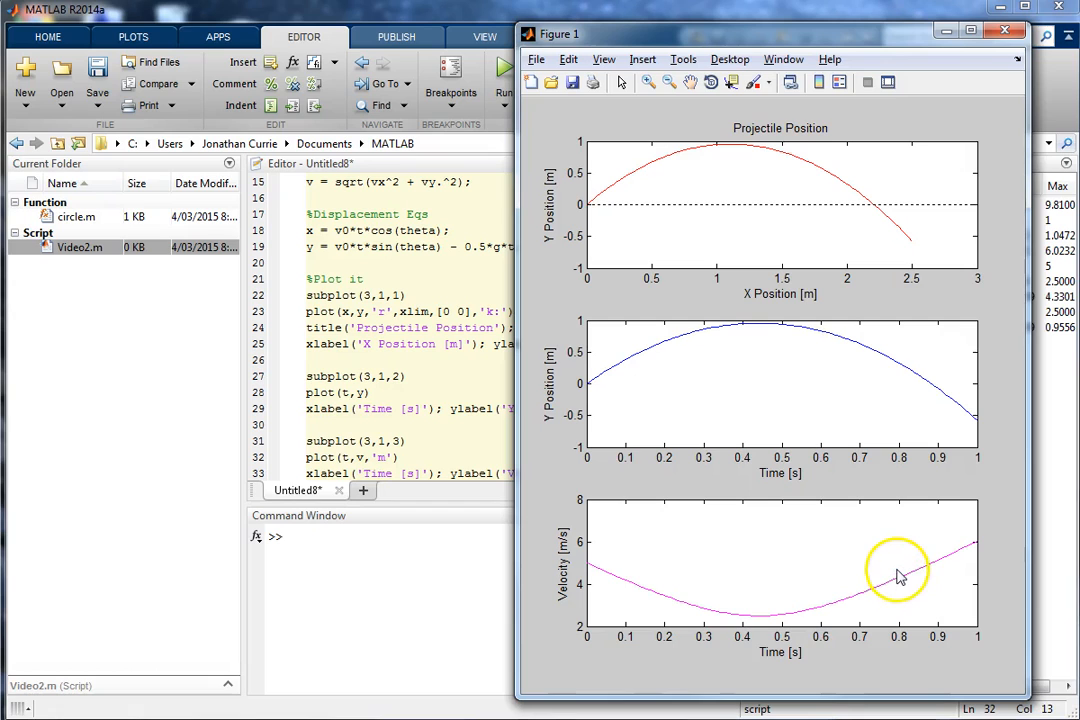
mouse_move(651, 247)
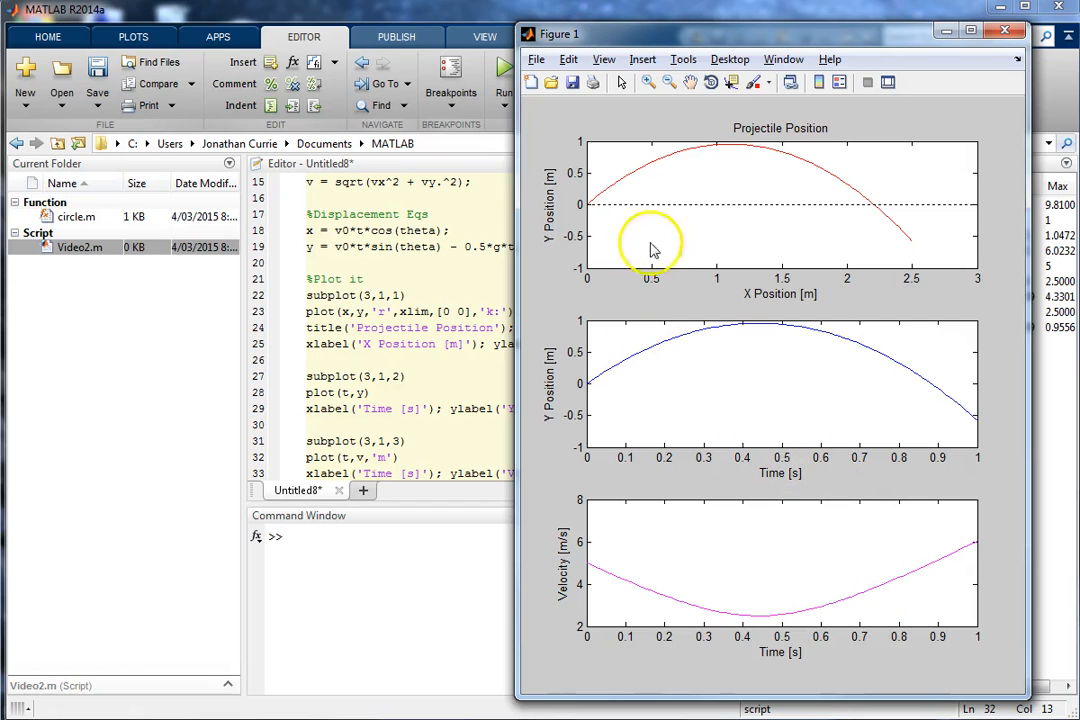
mouse_move(800, 665)
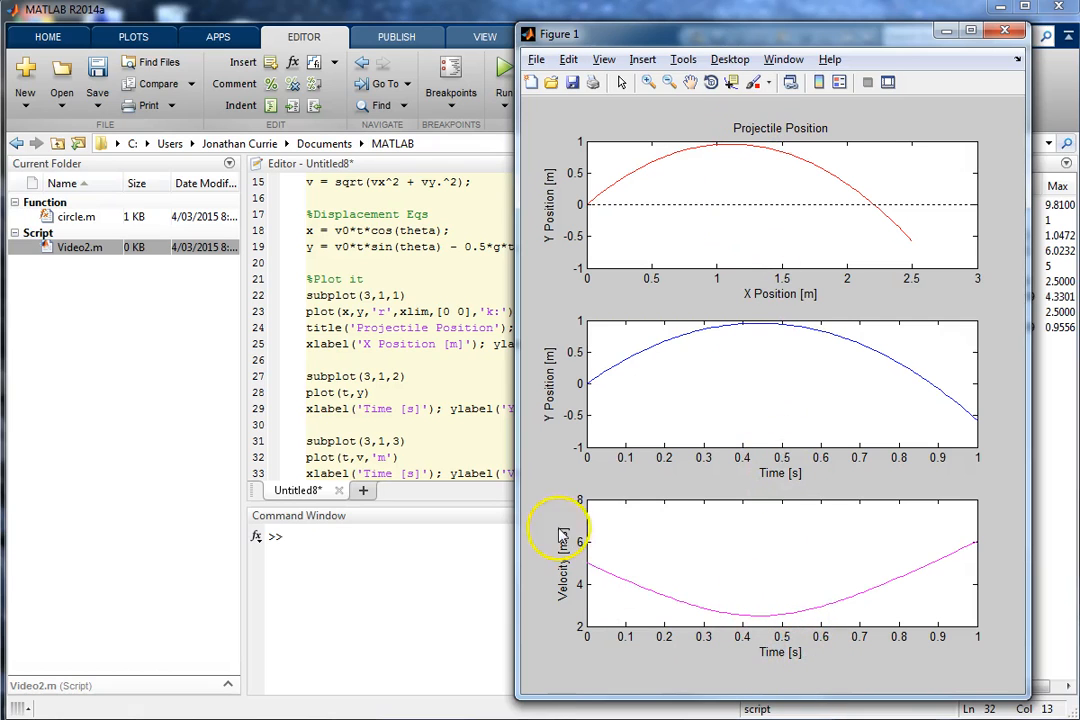
mouse_move(703, 617)
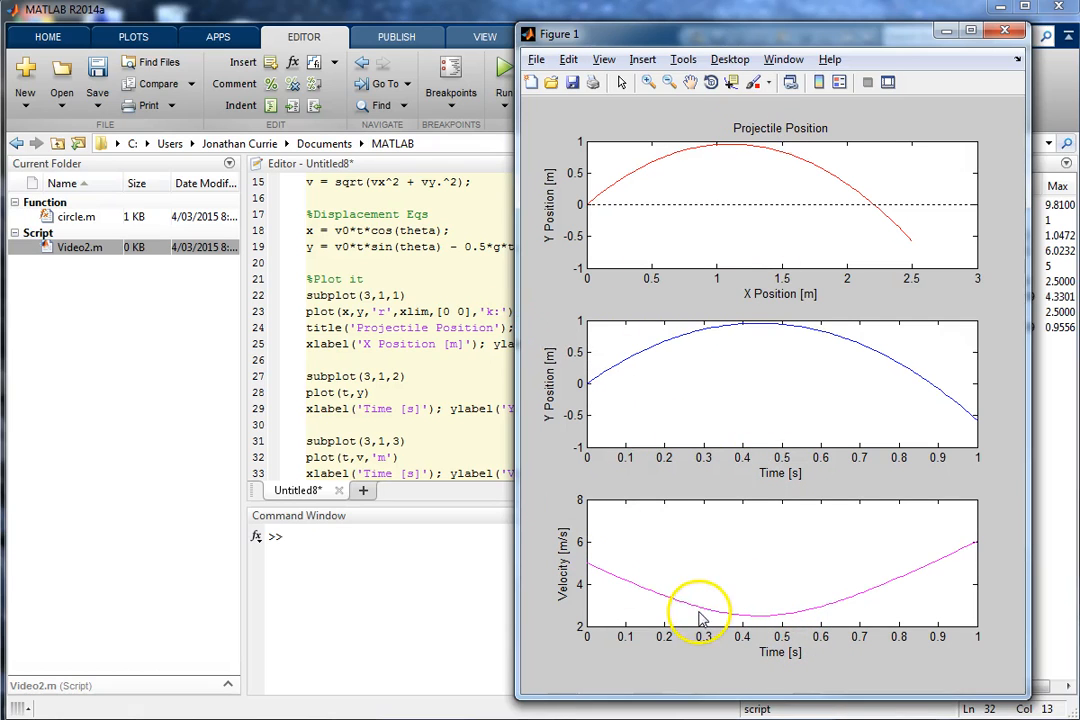
mouse_move(910, 210)
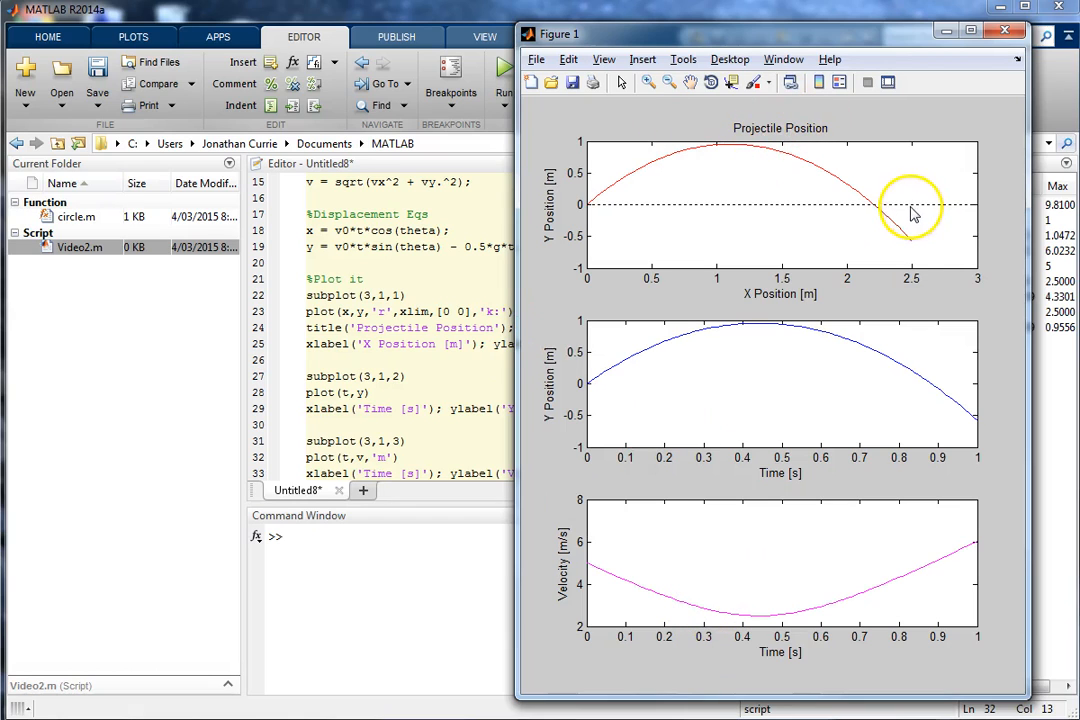